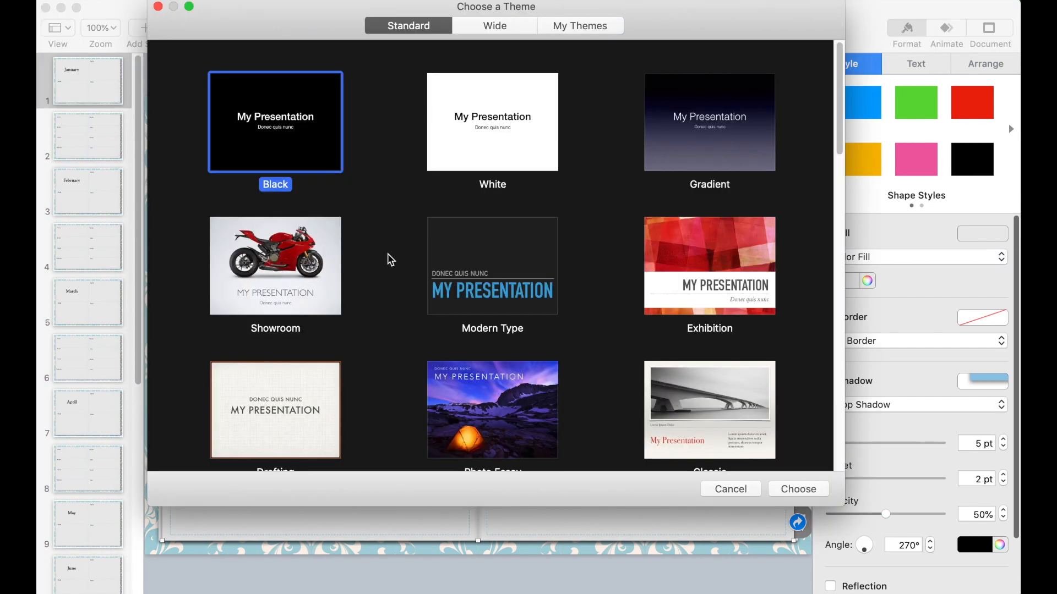
Create a new presentation from the plain White theme.
left_click(492, 122)
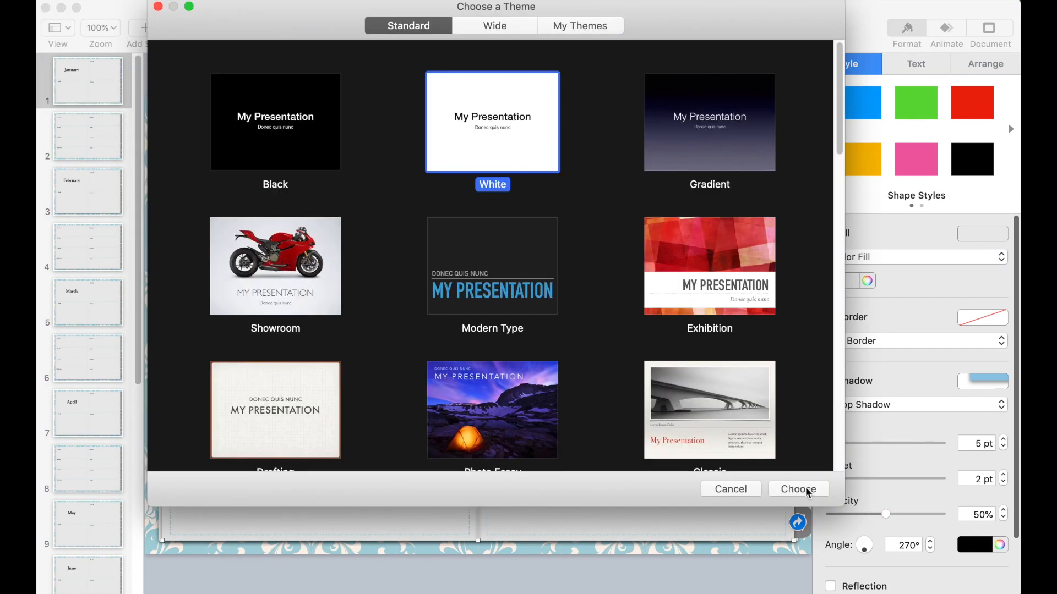
left_click(798, 489)
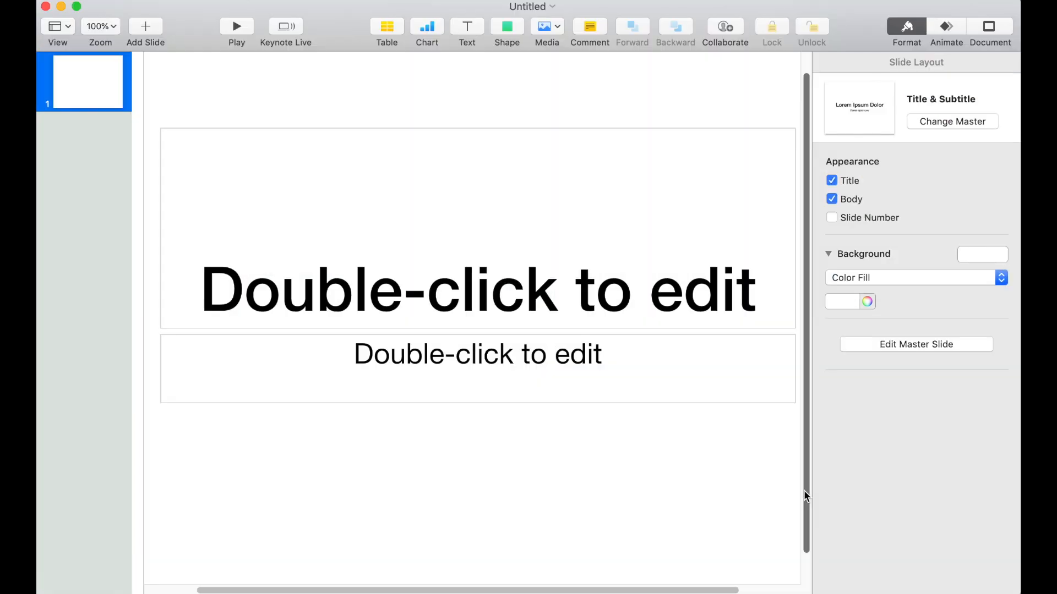
mouse_move(627, 450)
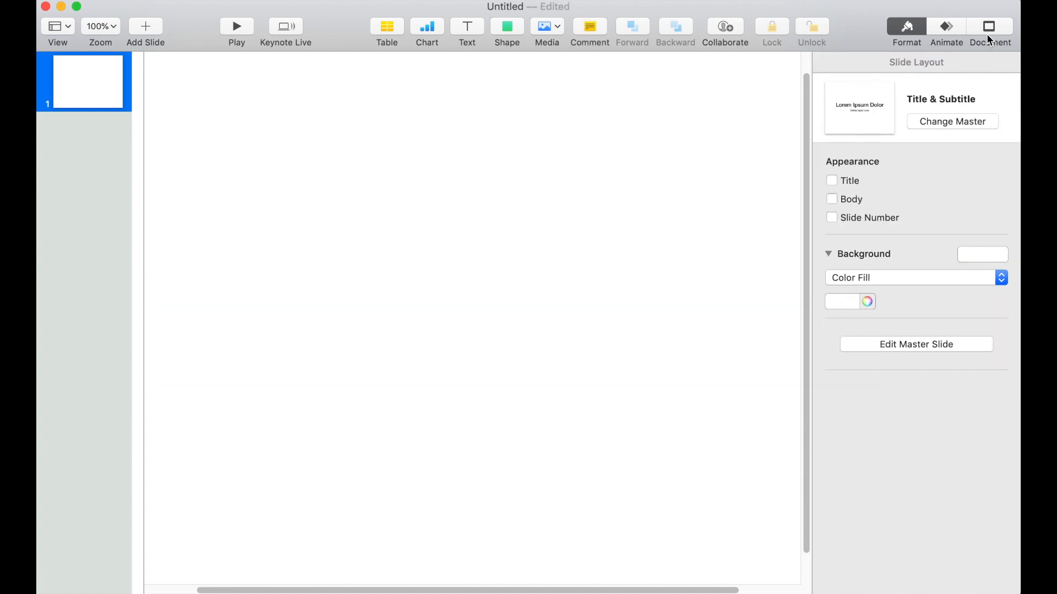
Set a custom slide size of 866 by 596 points in the Document settings.
left_click(988, 26)
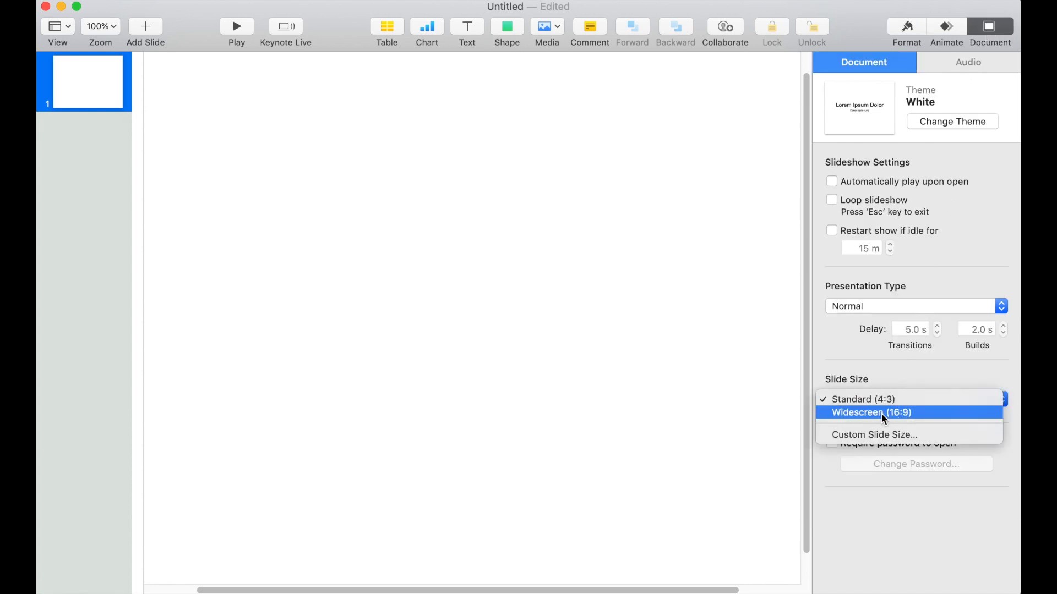
left_click(874, 434)
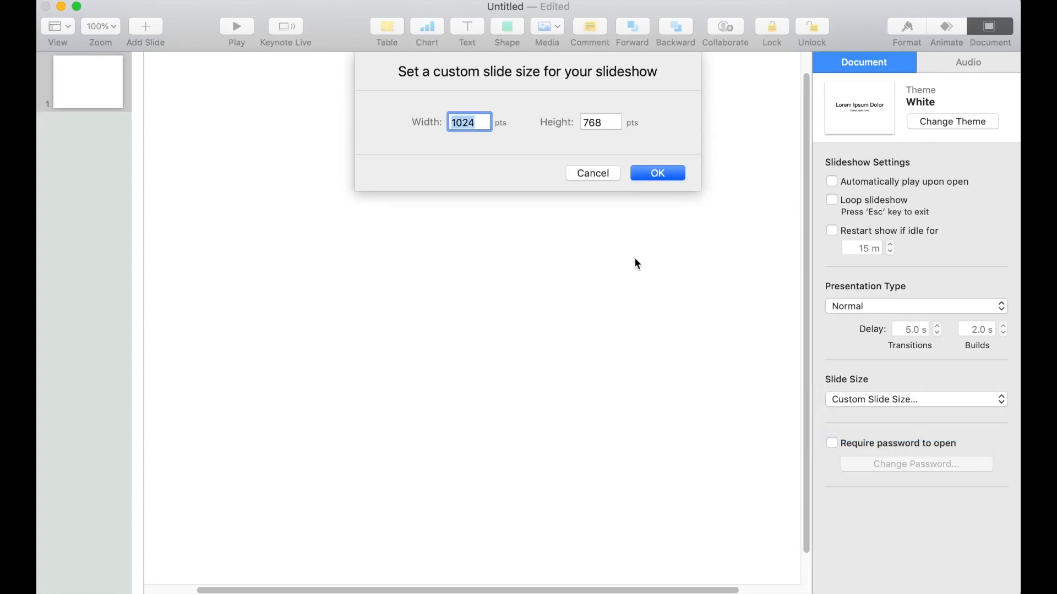
mouse_move(526, 135)
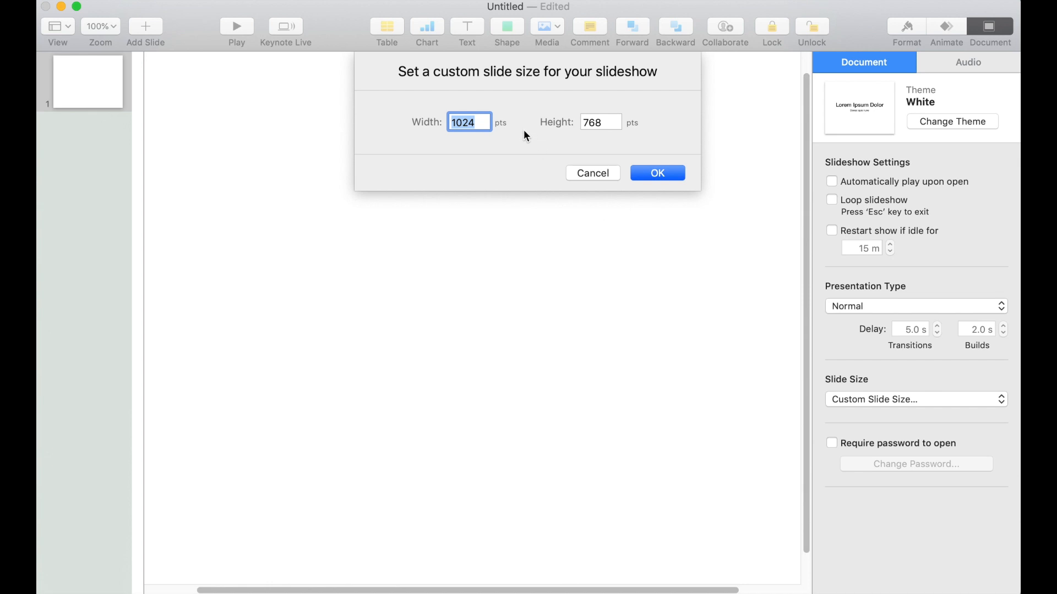
type("866")
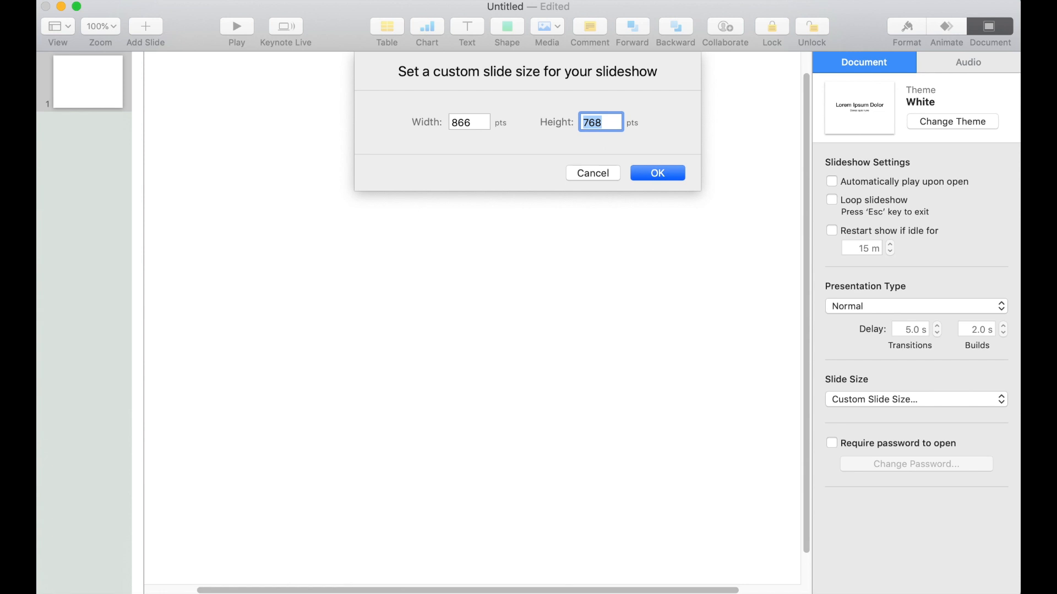
type("596")
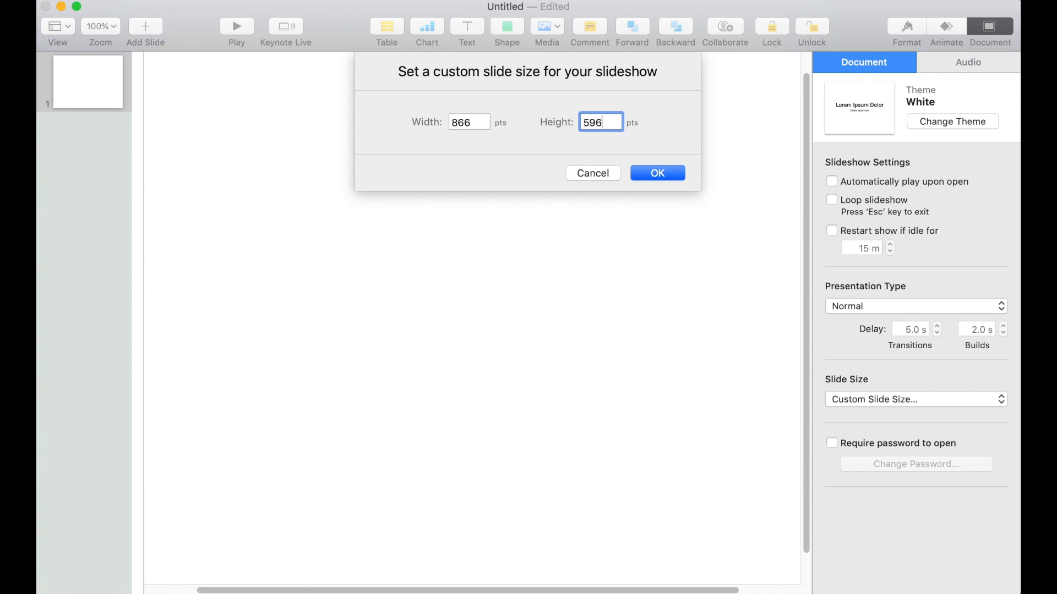
left_click(656, 173)
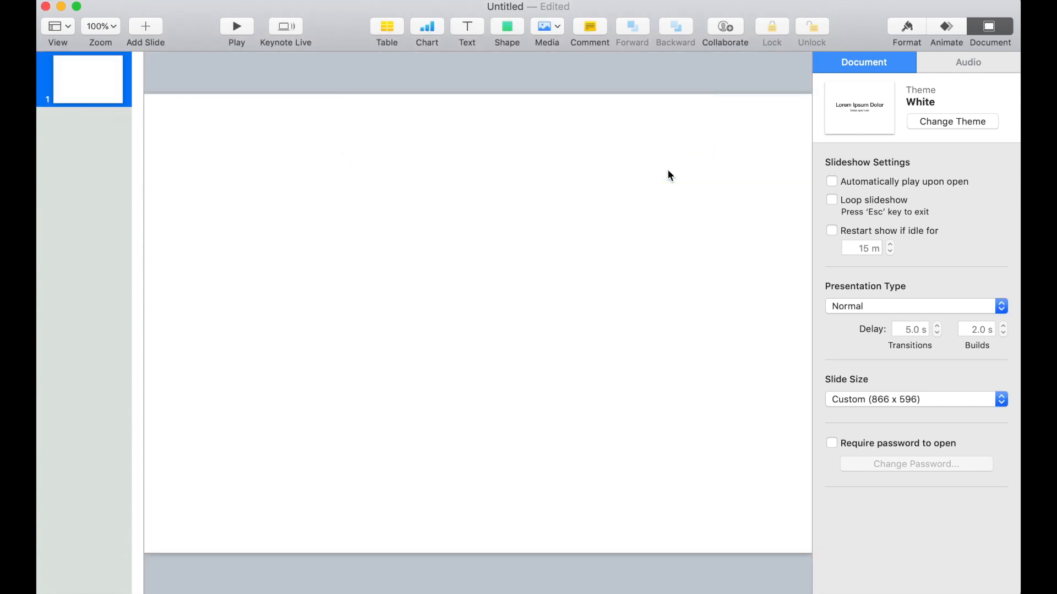
Fill the background with 4.jpg as an Advanced Image Fill, scaled to fill, tinted a soft neutral tone.
left_click(906, 30)
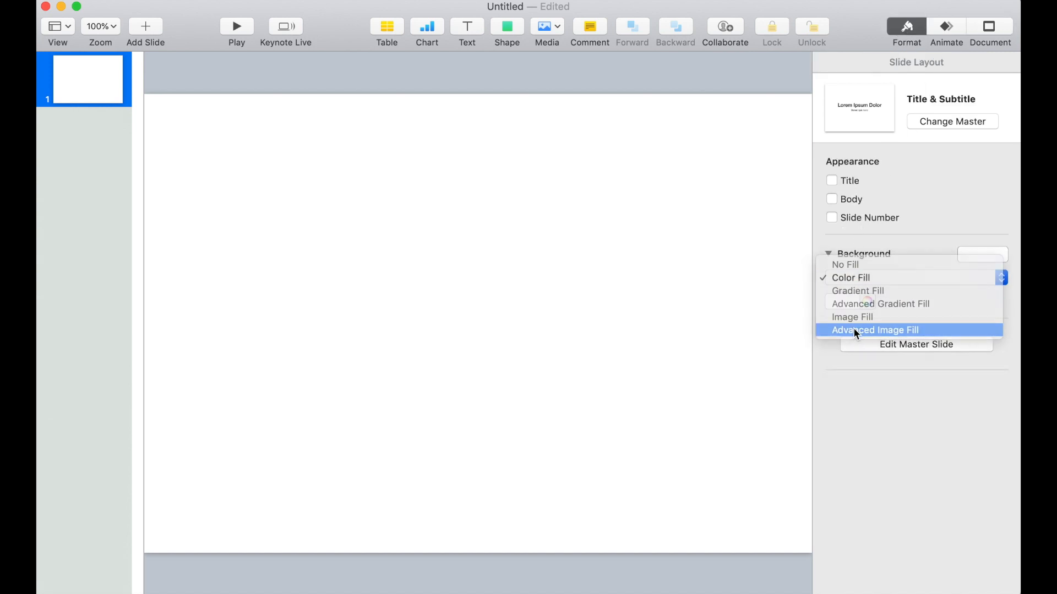
left_click(874, 330)
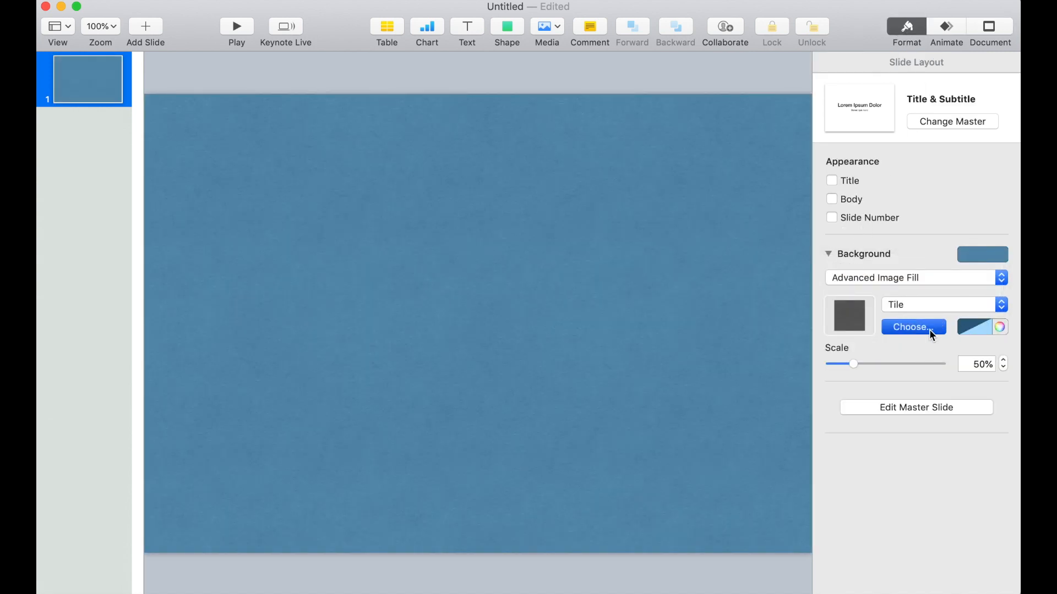
left_click(913, 327)
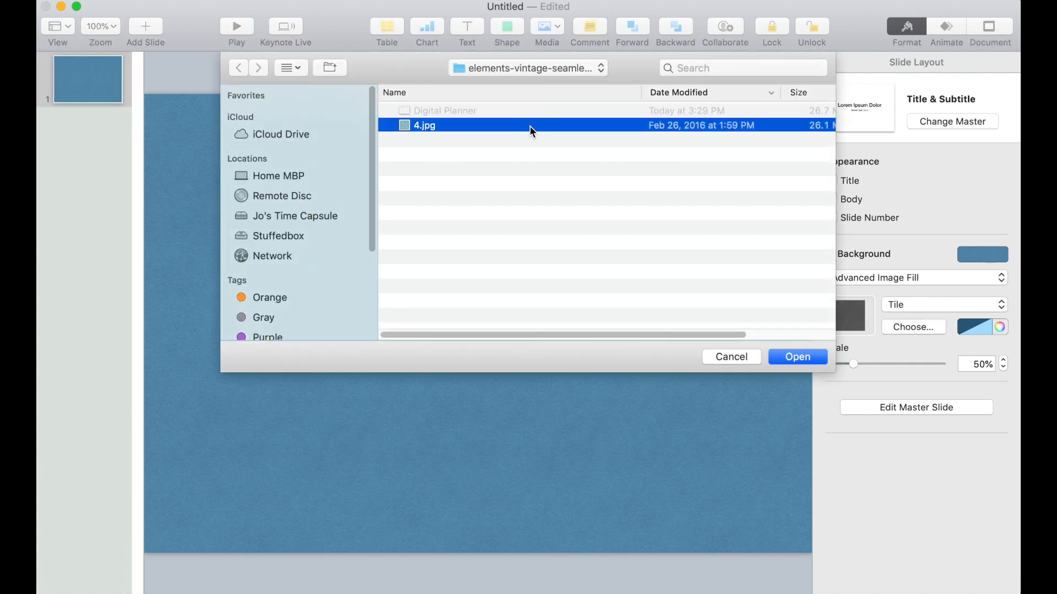
left_click(797, 357)
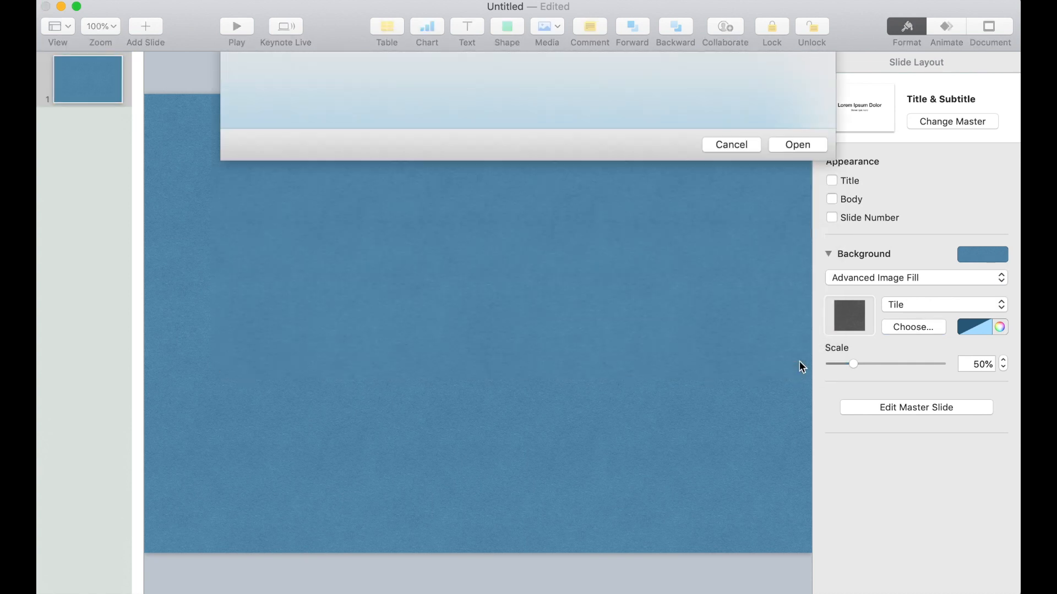
left_click(731, 145)
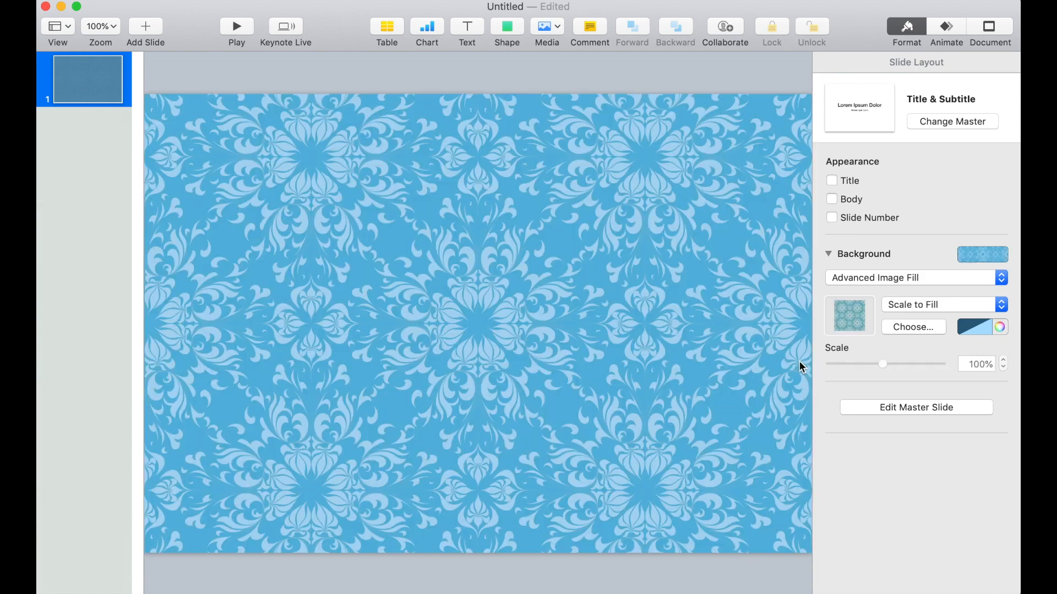
left_click(975, 326)
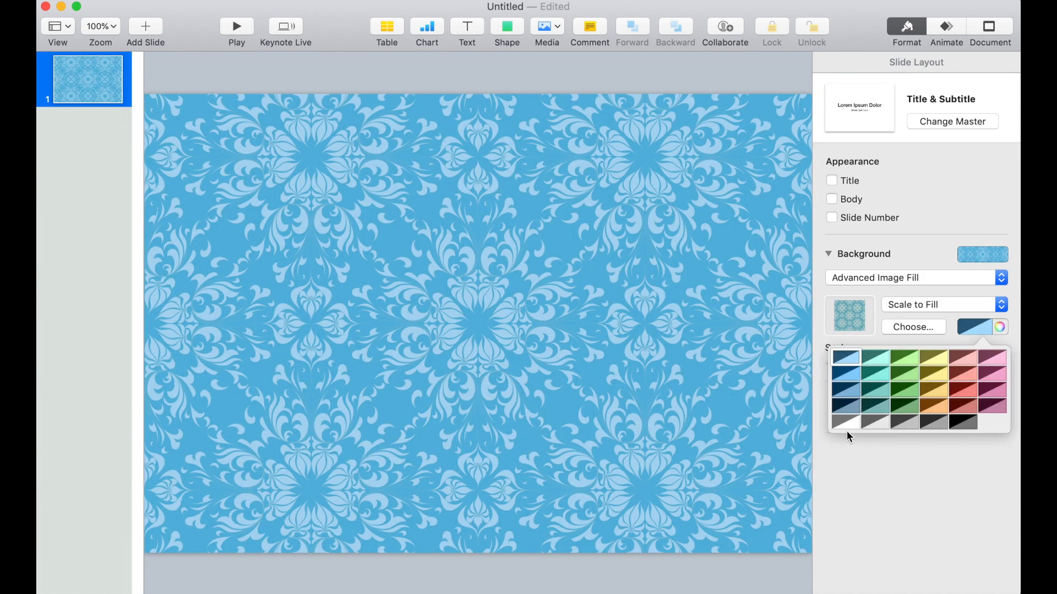
left_click(845, 422)
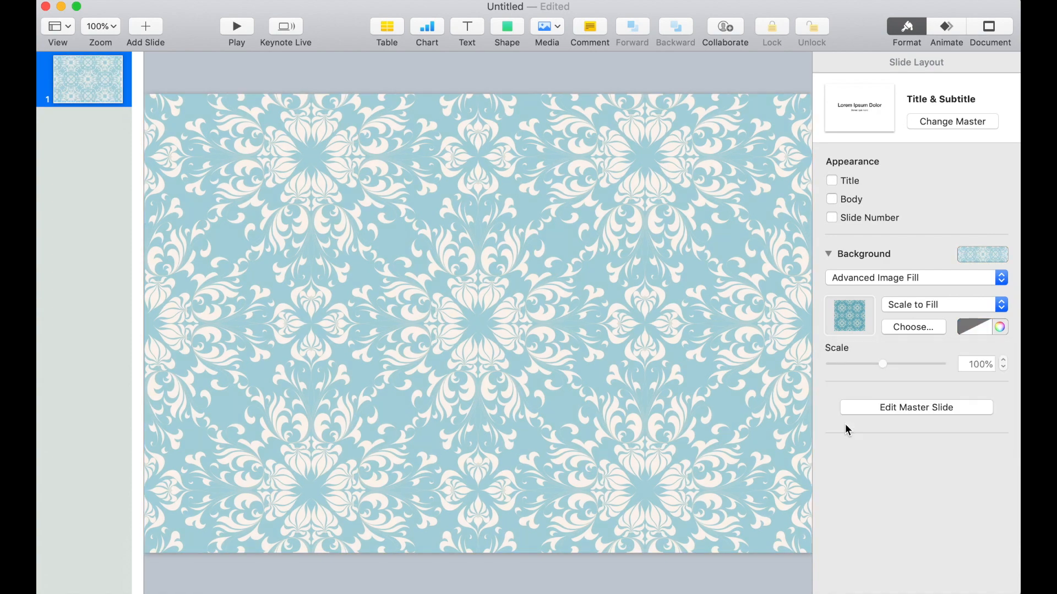
Give the Blank master a tinted 4.jpg image-fill background and finish master editing.
left_click(915, 407)
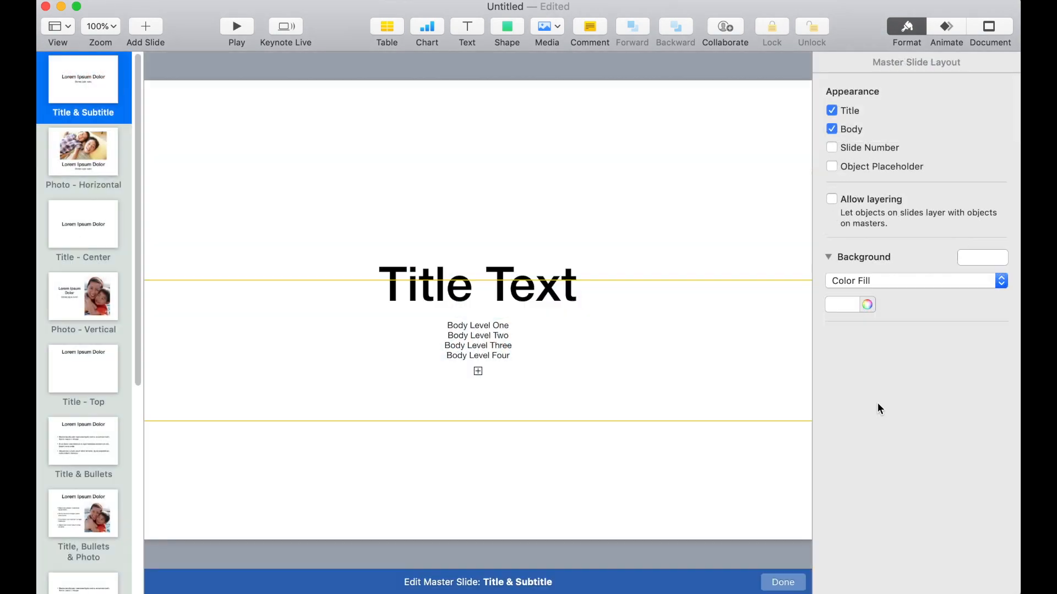
mouse_move(37, 357)
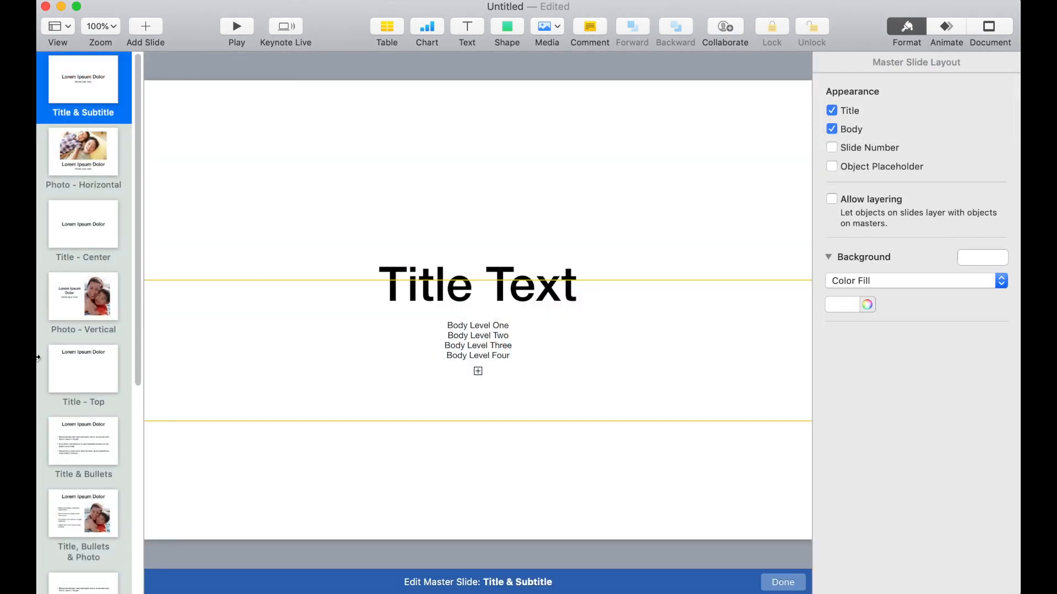
scroll("down", 3)
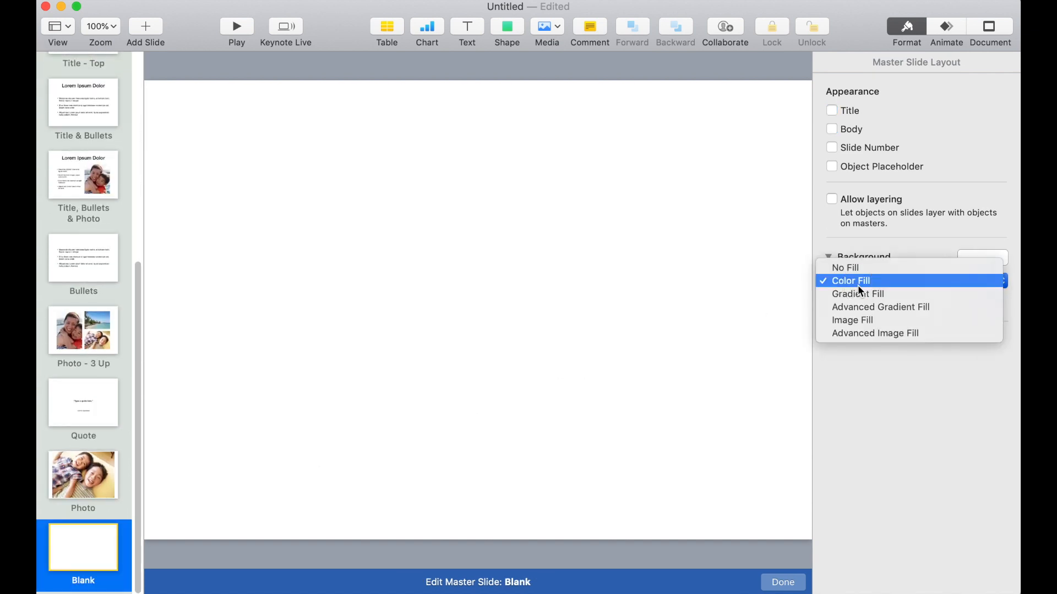
mouse_move(875, 332)
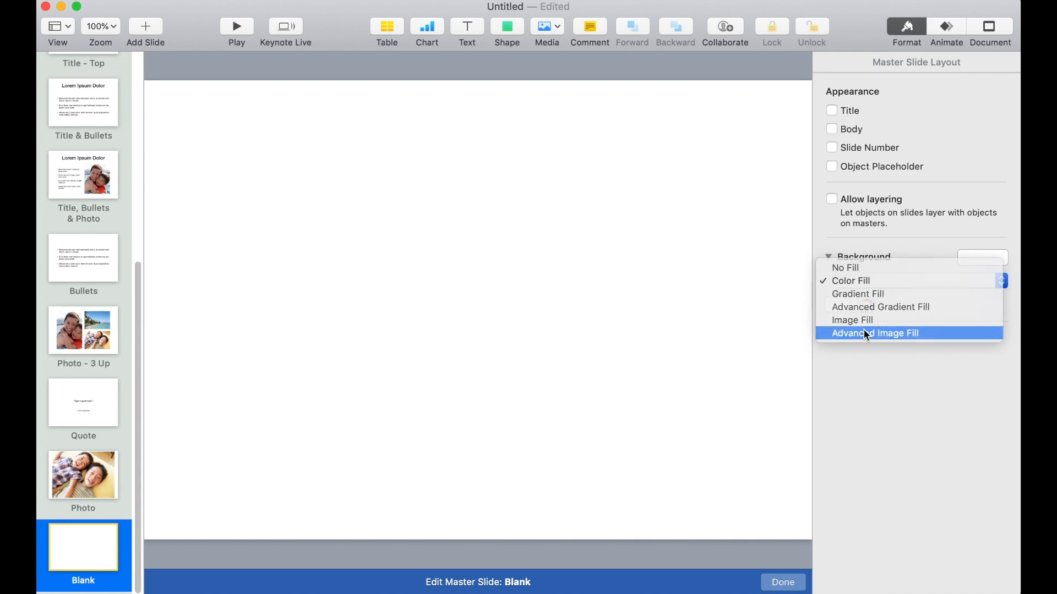
left_click(875, 332)
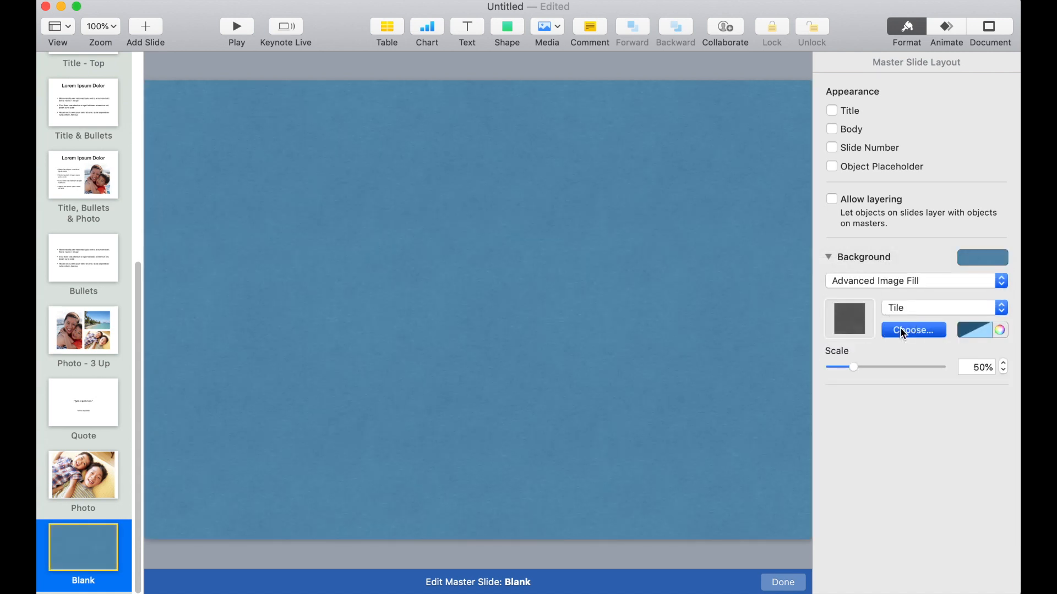
left_click(912, 329)
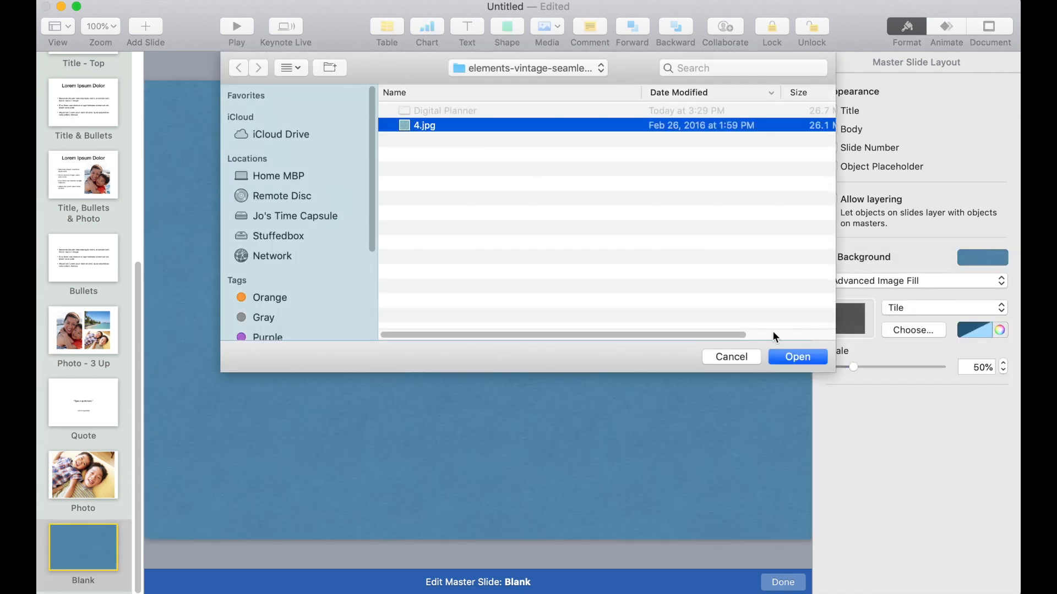
left_click(797, 357)
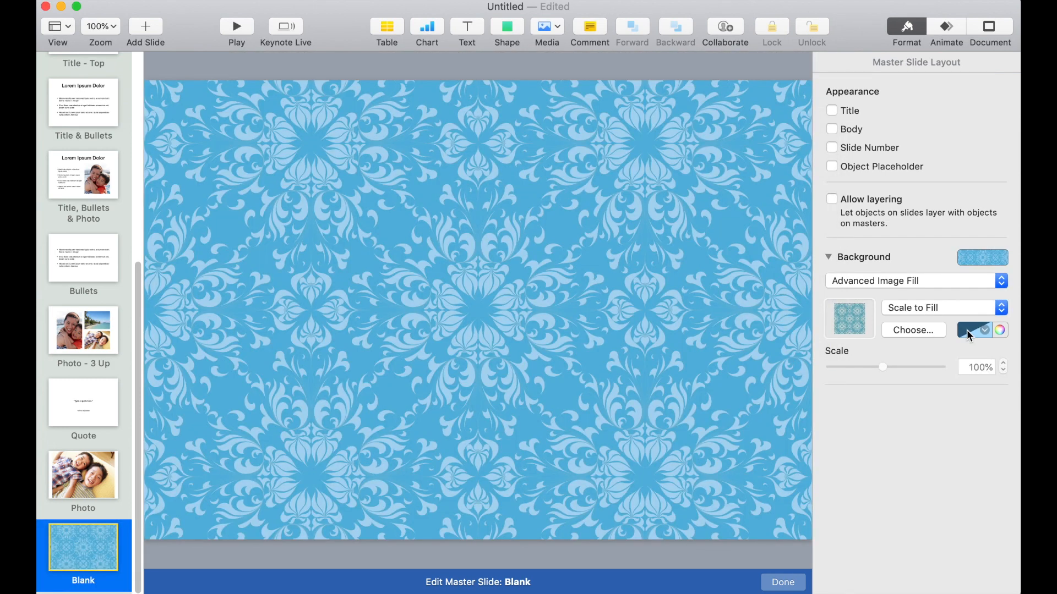
left_click(972, 330)
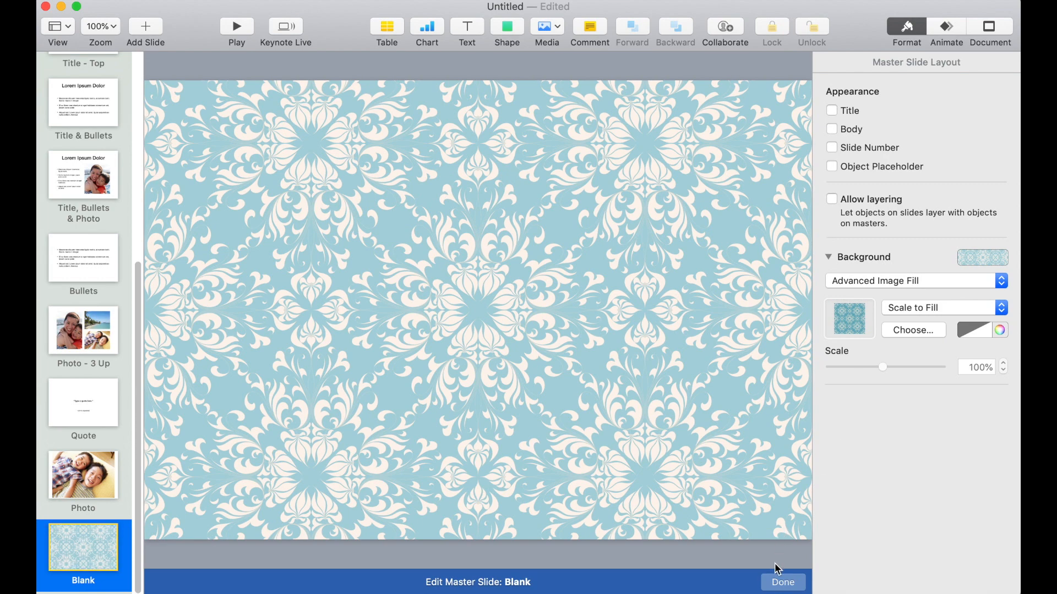
left_click(781, 582)
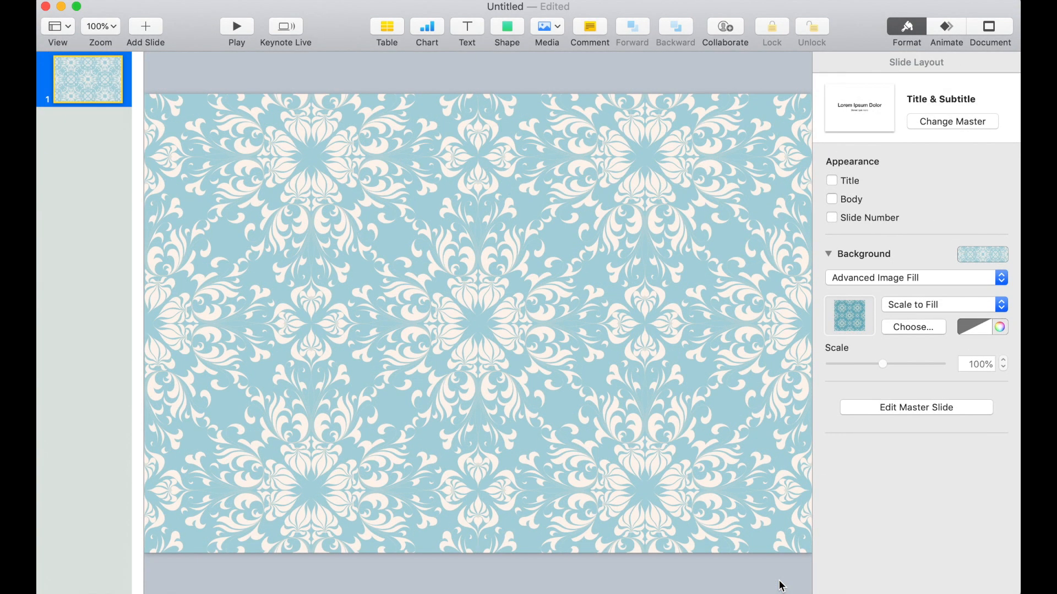
mouse_move(727, 453)
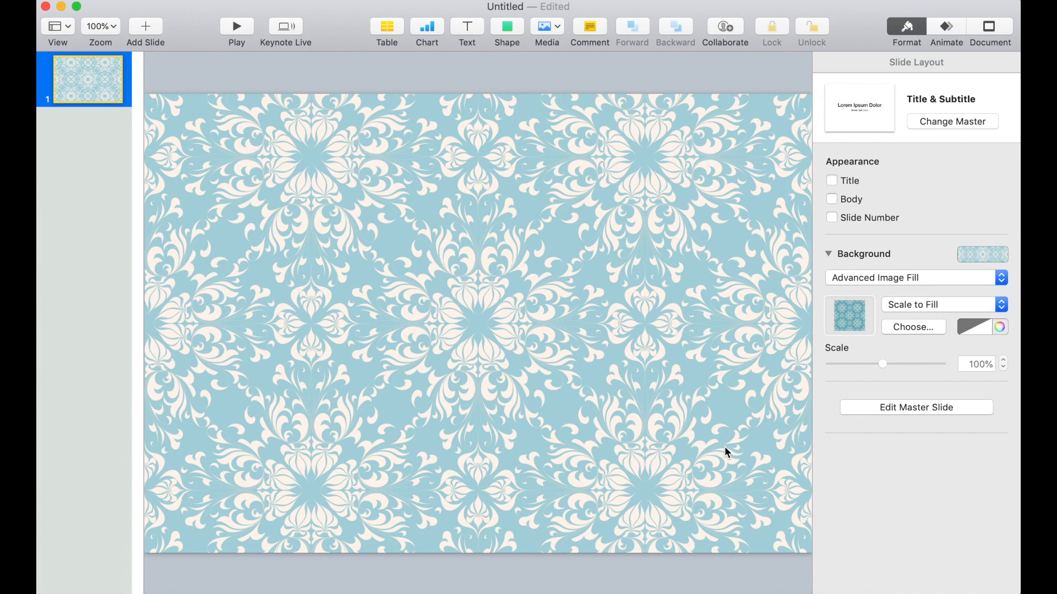
Add a Basic square shape and size it to nearly fill the slide.
left_click(506, 27)
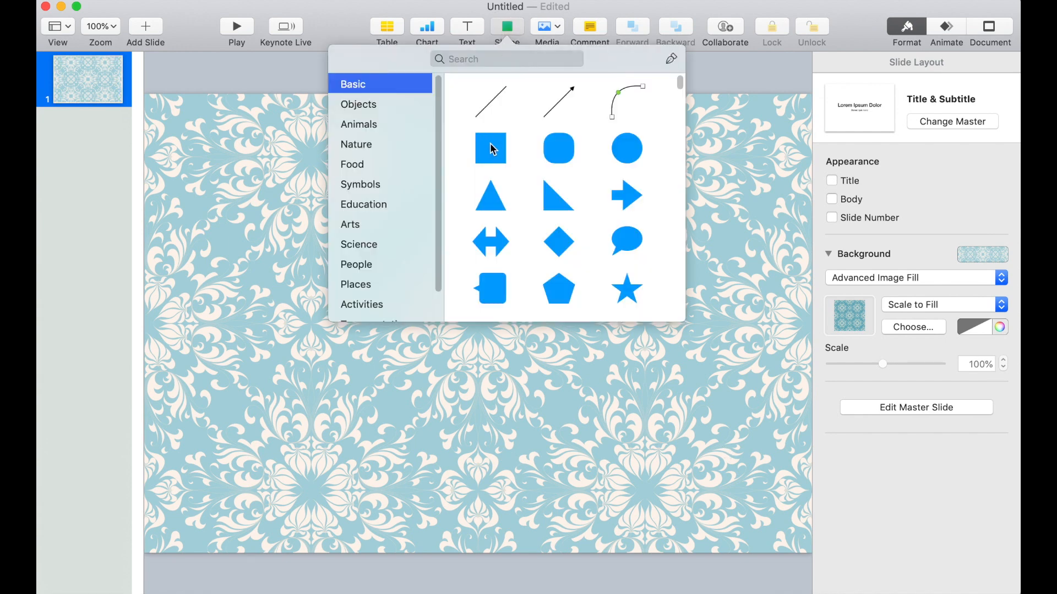
left_click(490, 148)
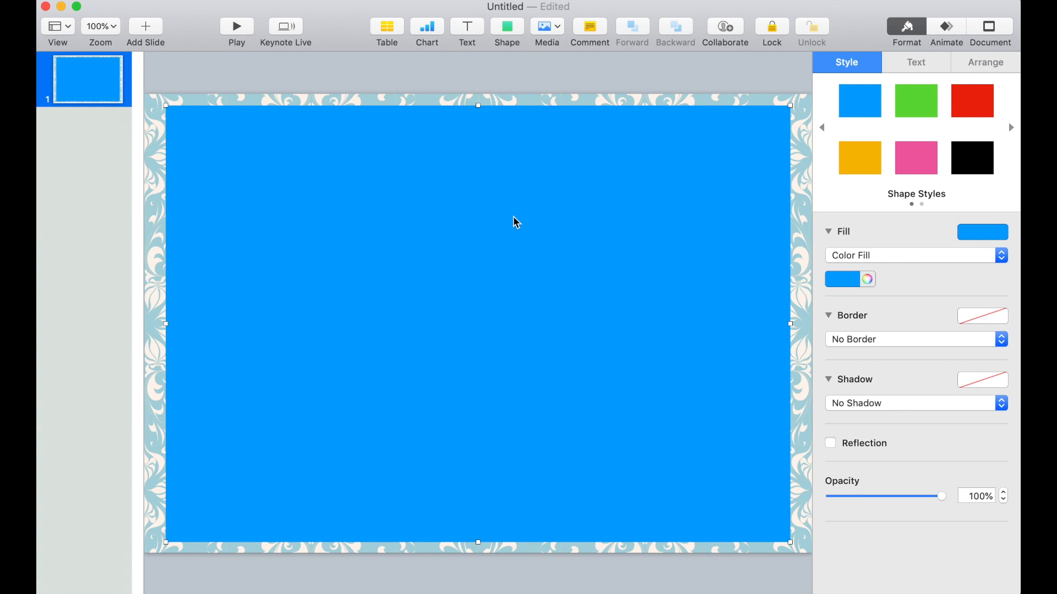
Fill the page rectangle white, then switch it to Crayons light grey Mercury.
left_click(851, 278)
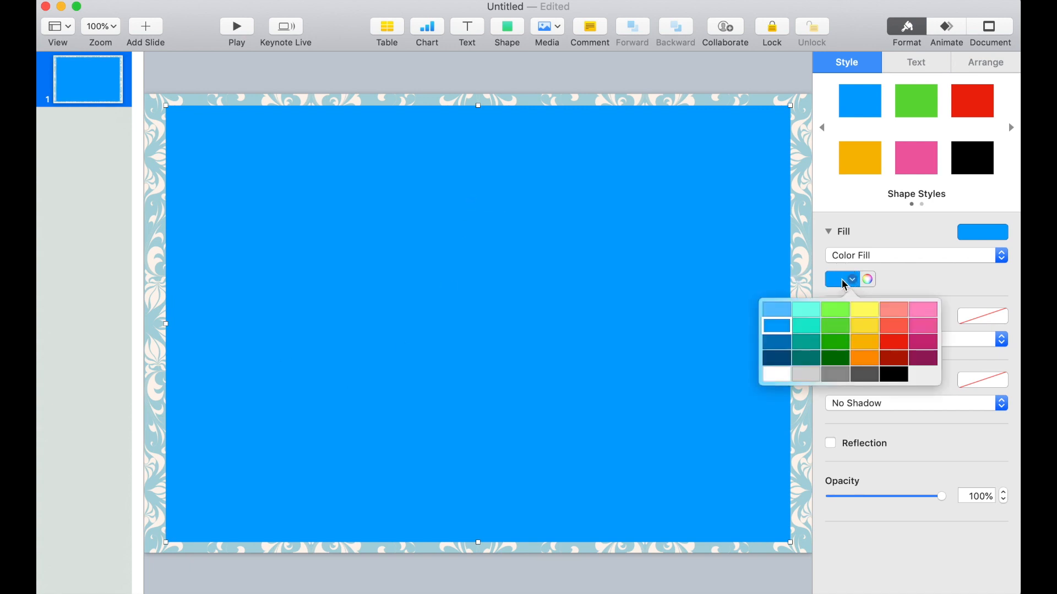
left_click(776, 374)
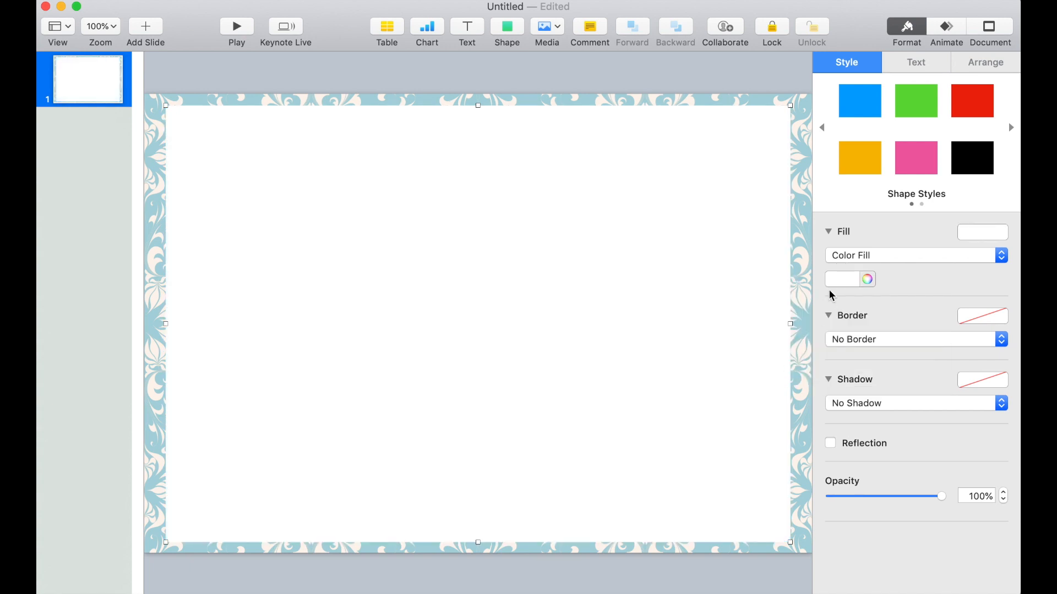
left_click(841, 278)
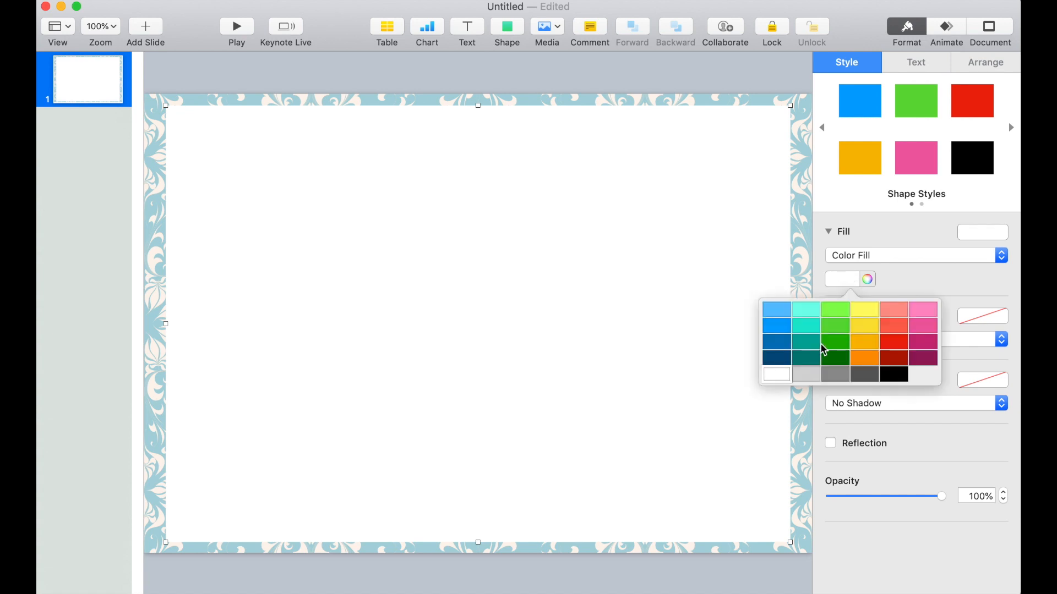
left_click(866, 279)
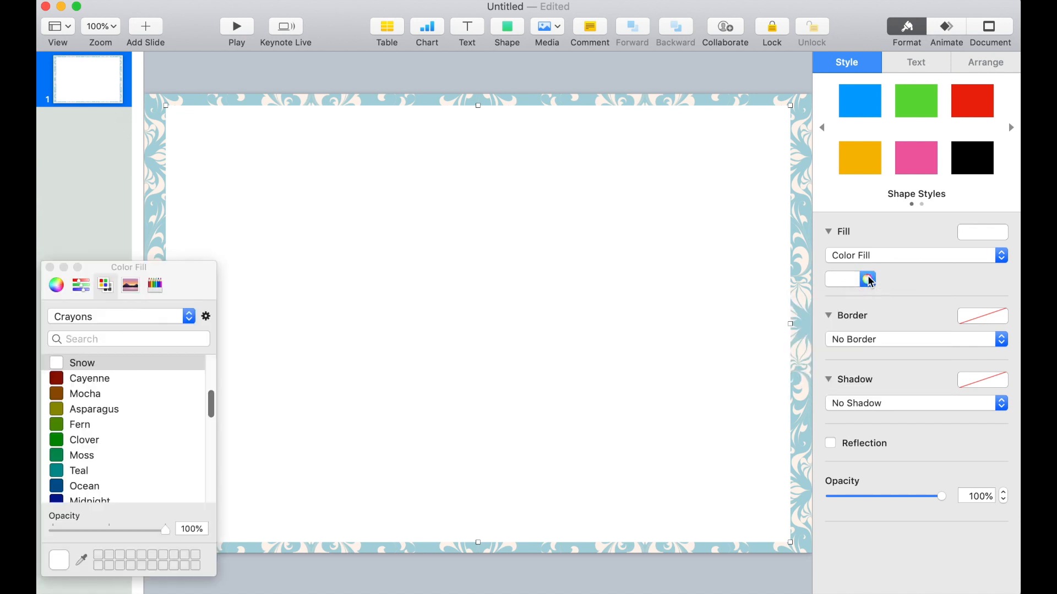
scroll("up", 3)
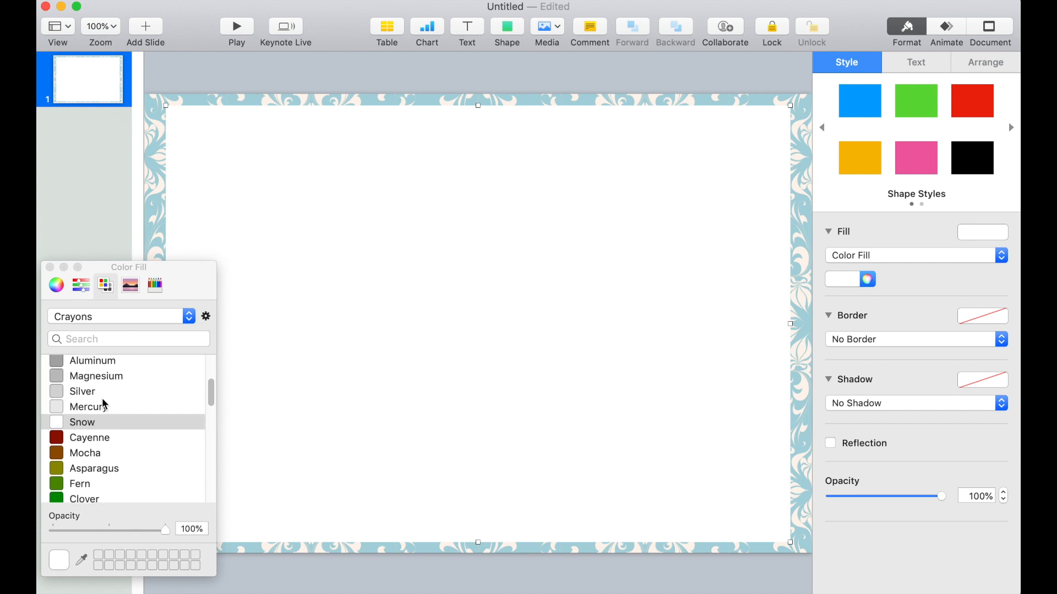
left_click(88, 406)
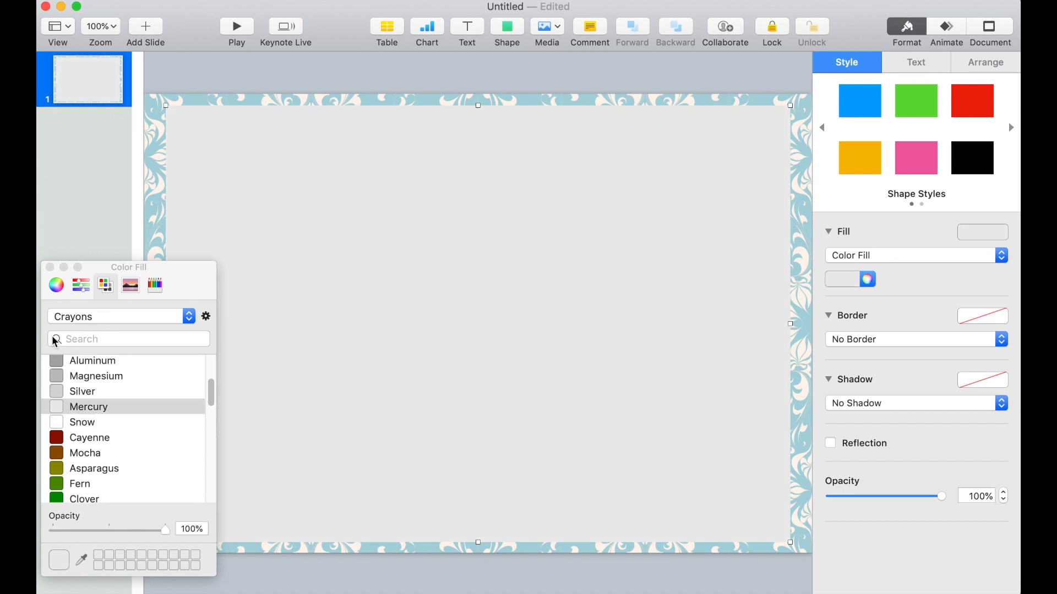
mouse_move(50, 266)
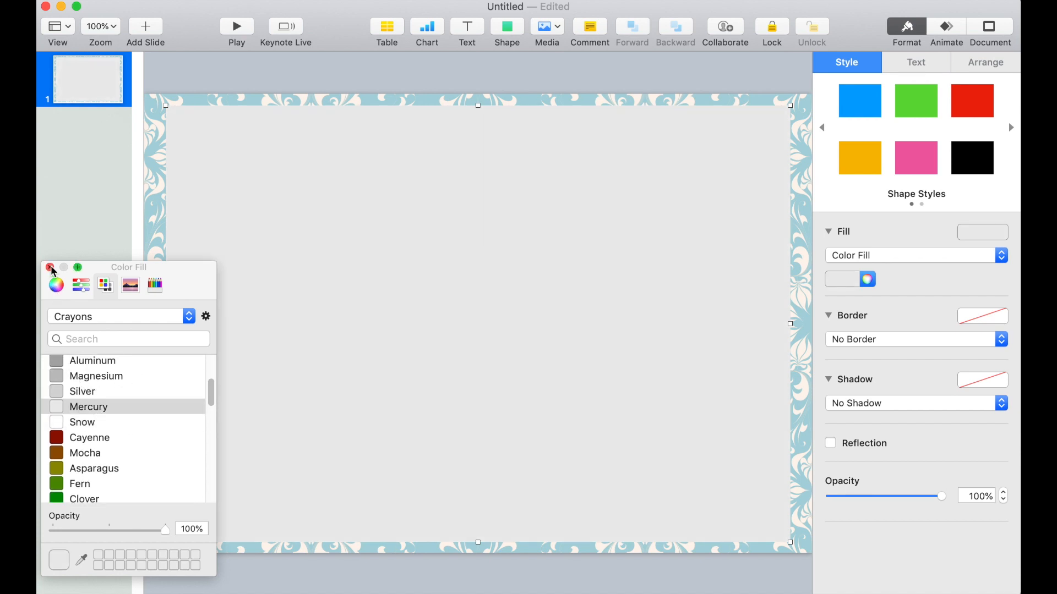
left_click(49, 267)
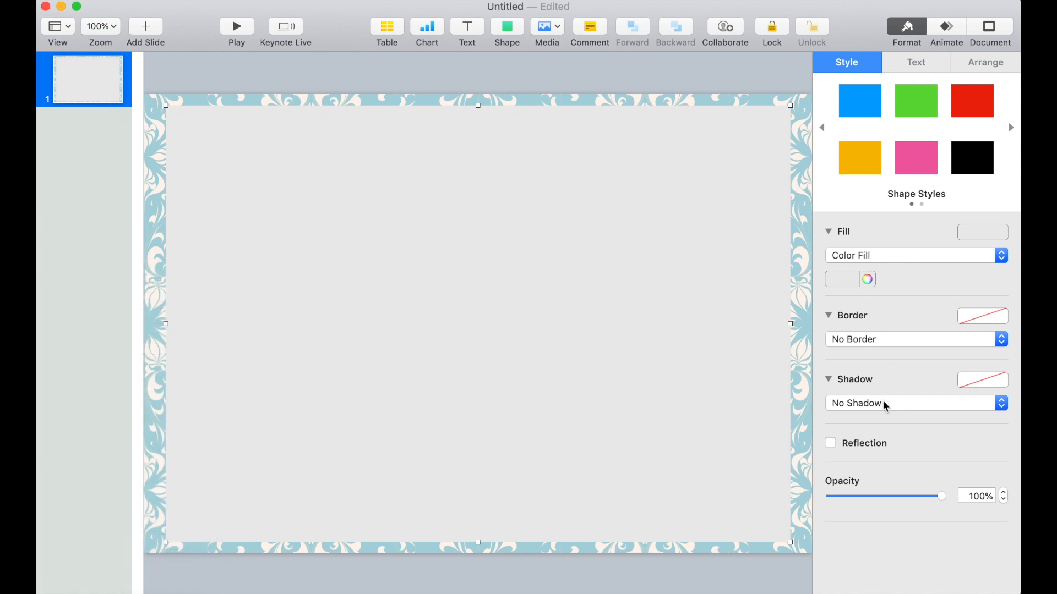
Add a drop shadow to the grey page rectangle sized 800 by 567 at 33, 15.
left_click(914, 403)
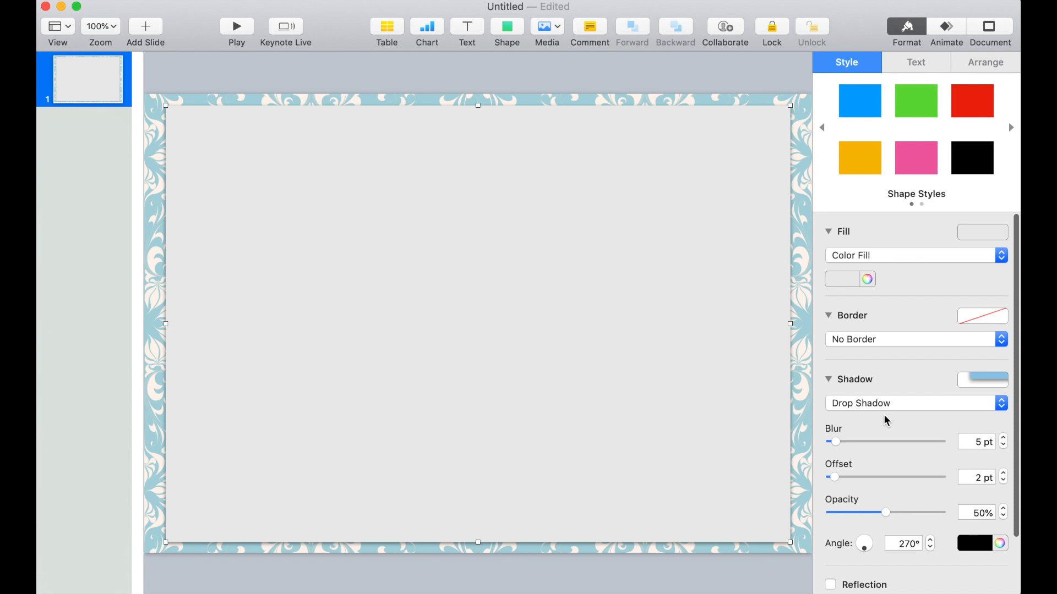
mouse_move(730, 352)
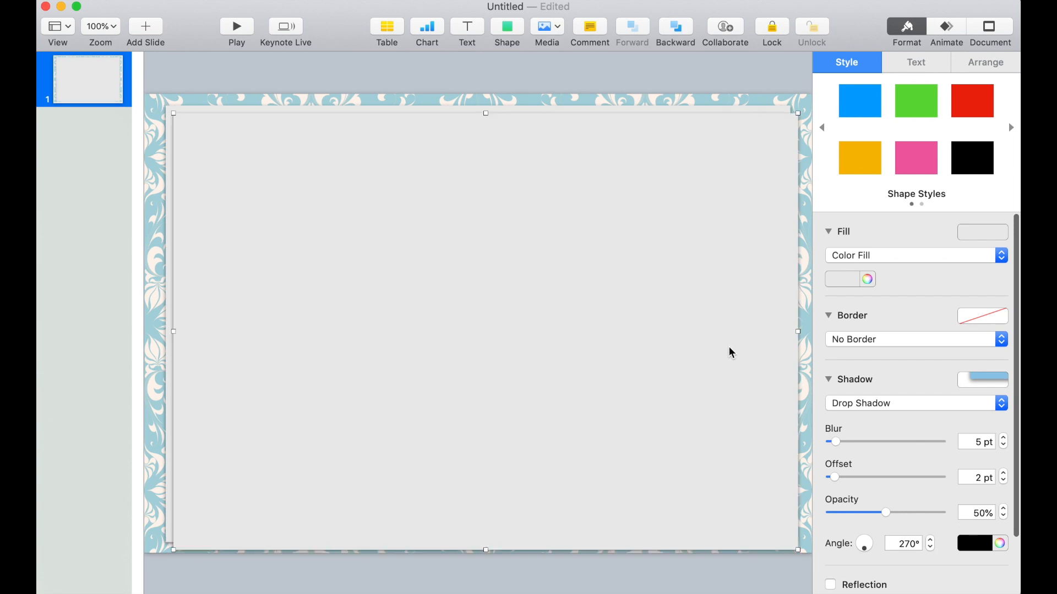
mouse_move(975, 69)
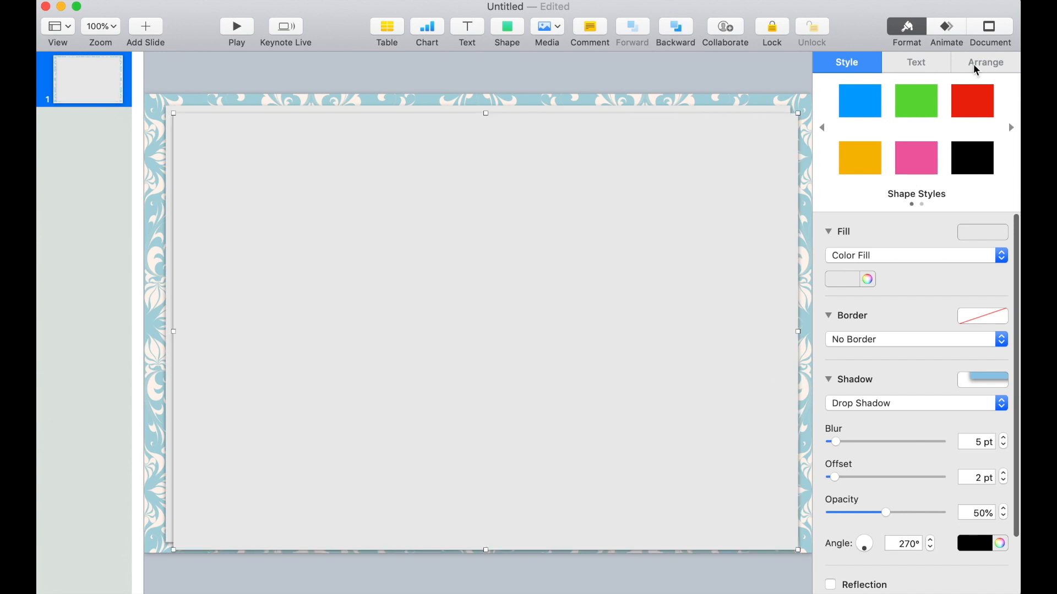
left_click(984, 62)
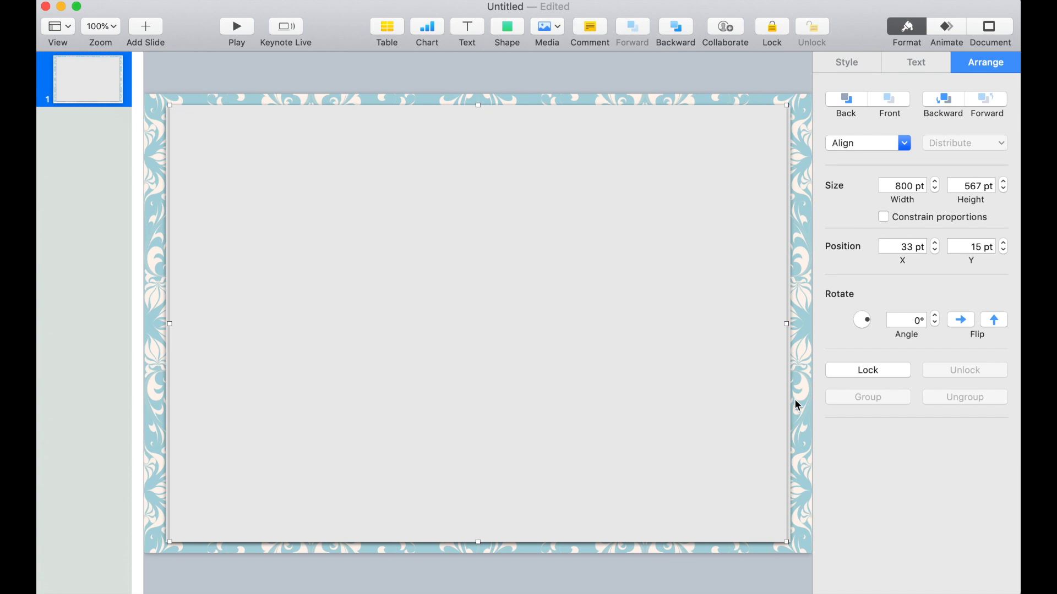
mouse_move(524, 51)
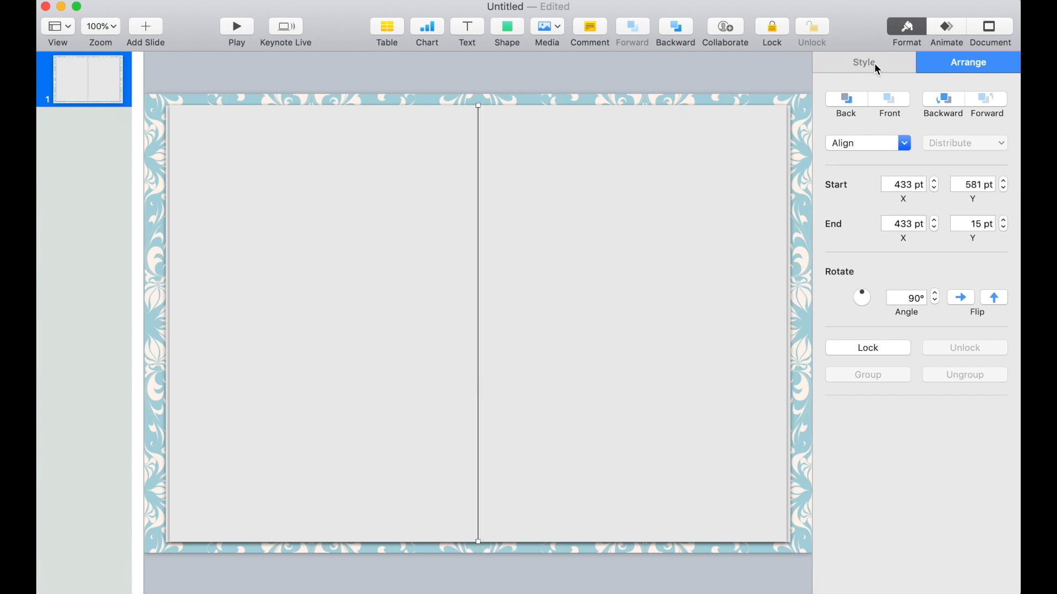
Give the vertical centre line at x 433 a drop shadow.
left_click(863, 62)
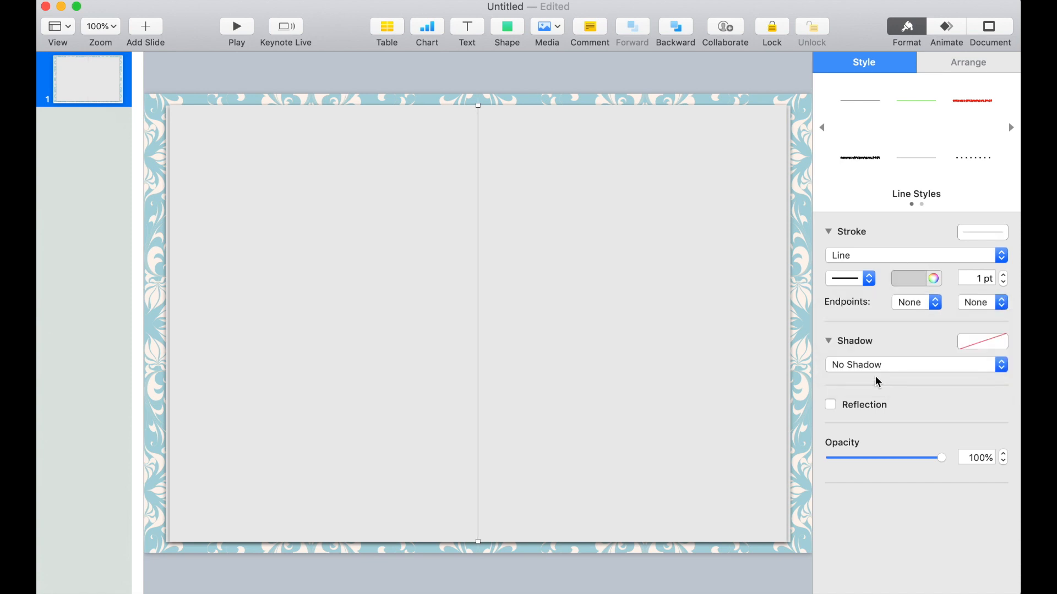
left_click(914, 364)
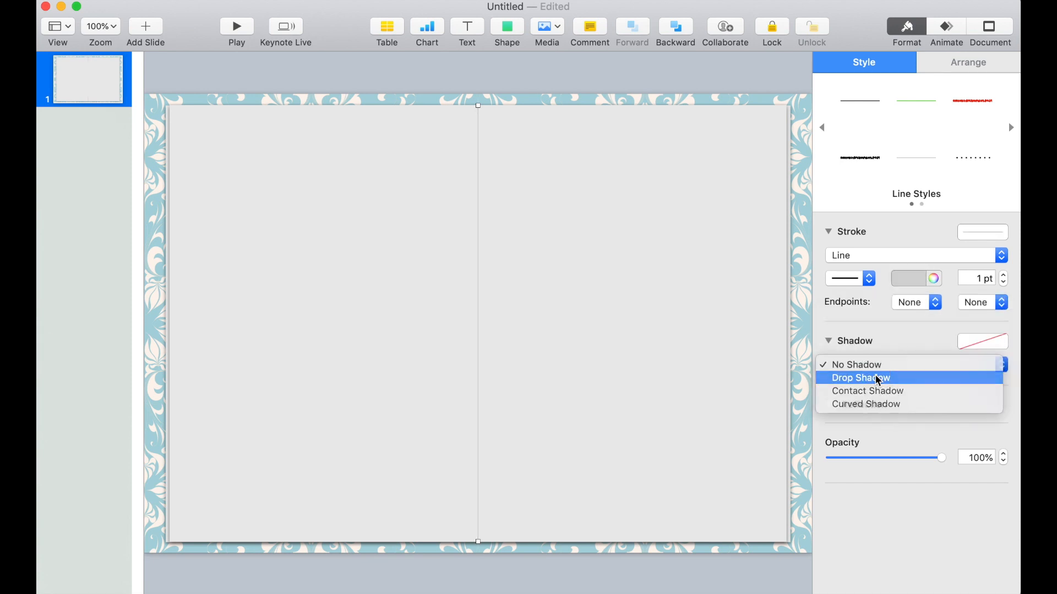
left_click(861, 378)
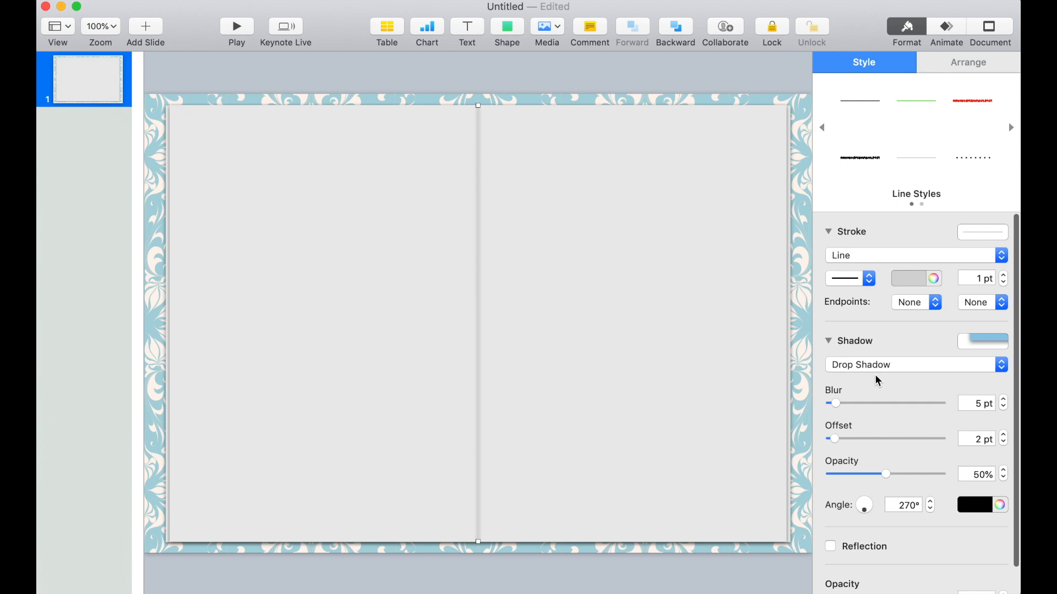
mouse_move(690, 71)
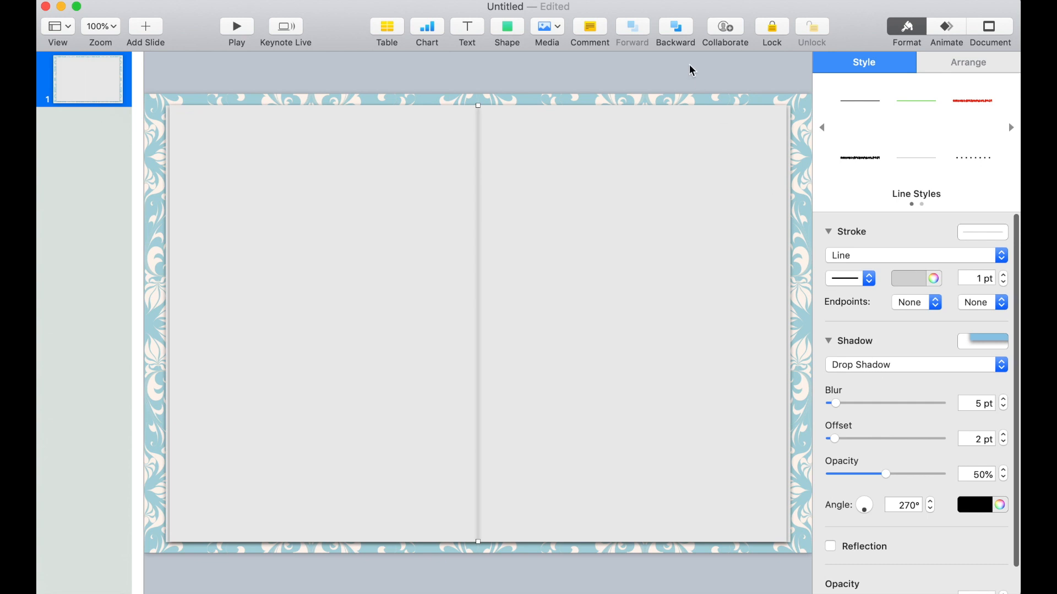
Add a grey rounded-rectangle tab at top right and duplicate it down the edge to twelve.
left_click(506, 26)
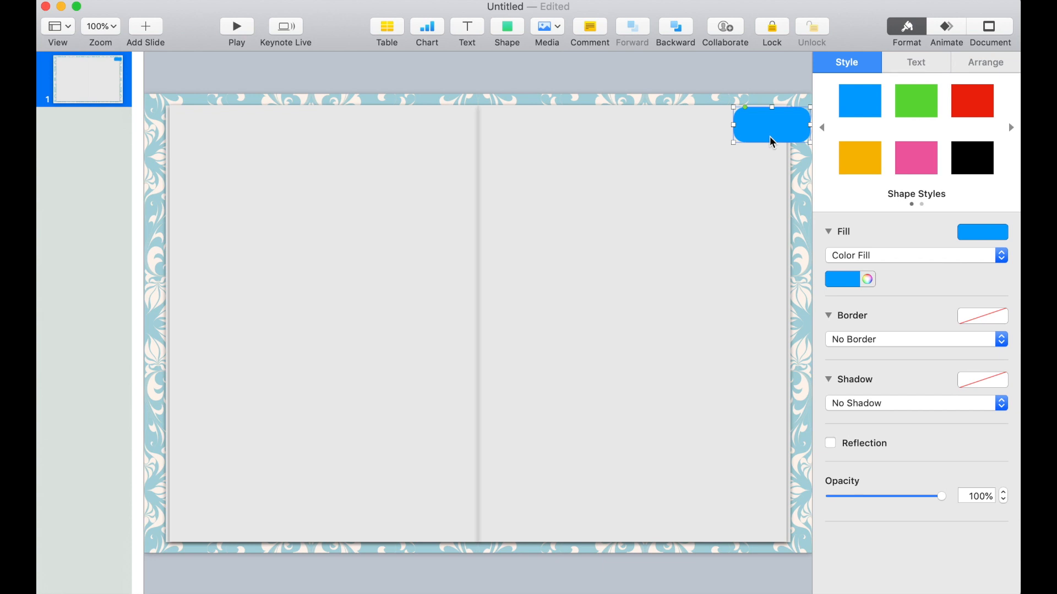
left_click(841, 279)
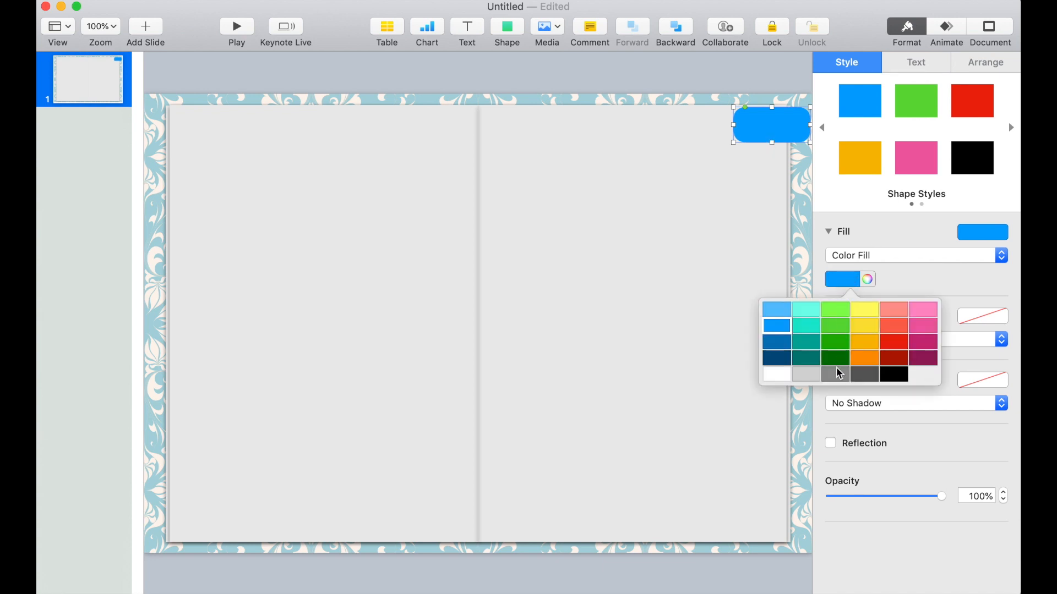
left_click(834, 374)
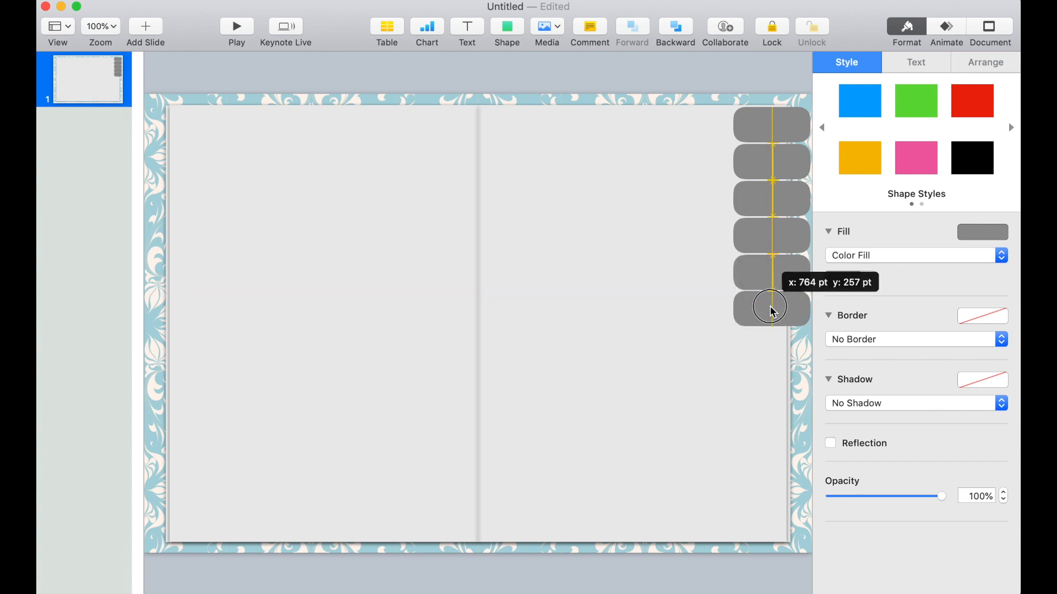
left_click(771, 308)
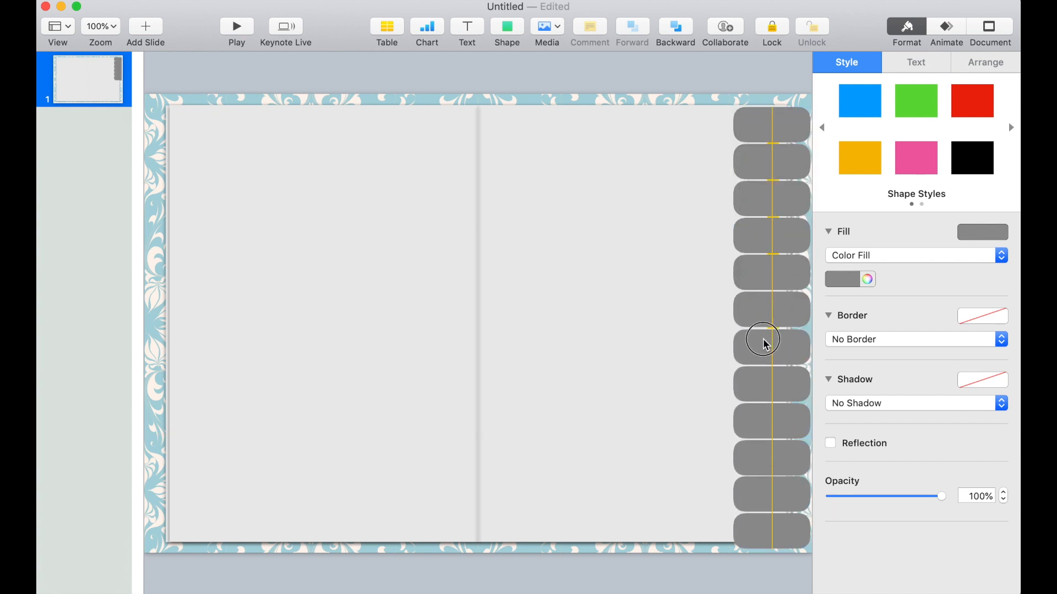
left_click(771, 346)
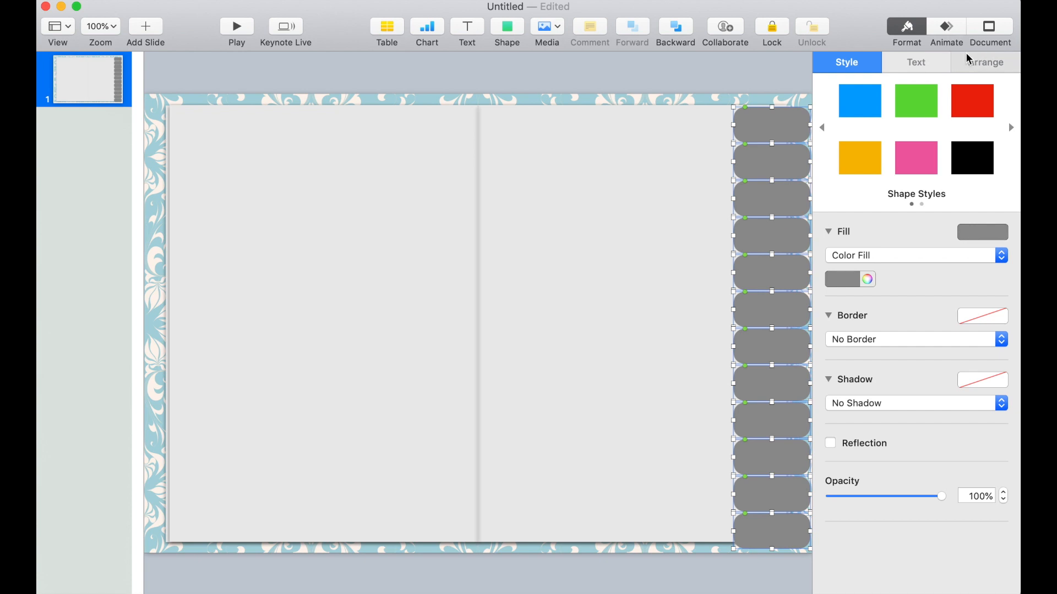
Group the twelve tabs into one object via the Arrange settings.
left_click(984, 62)
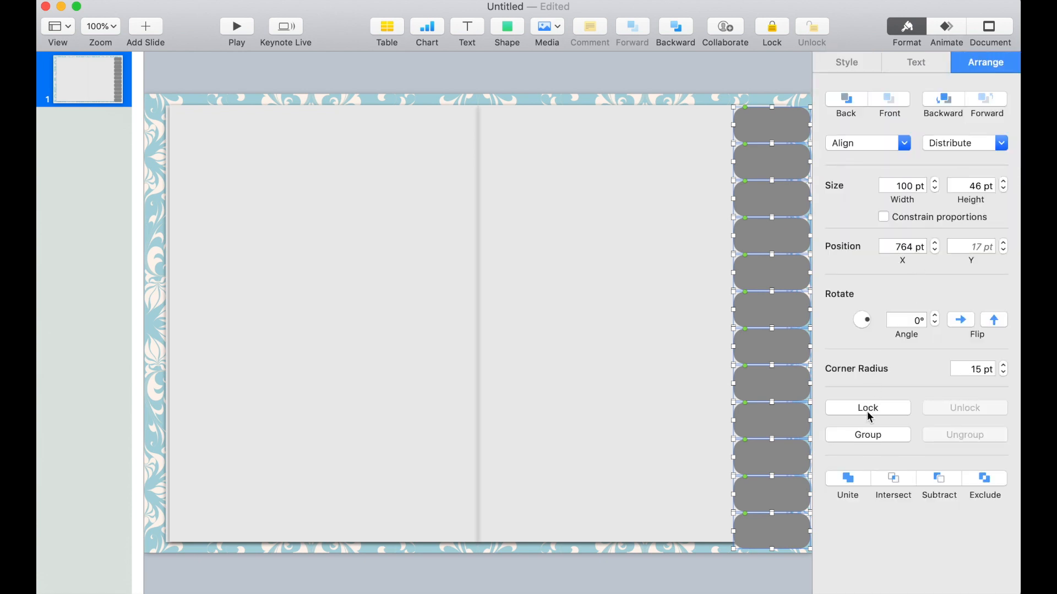
left_click(868, 435)
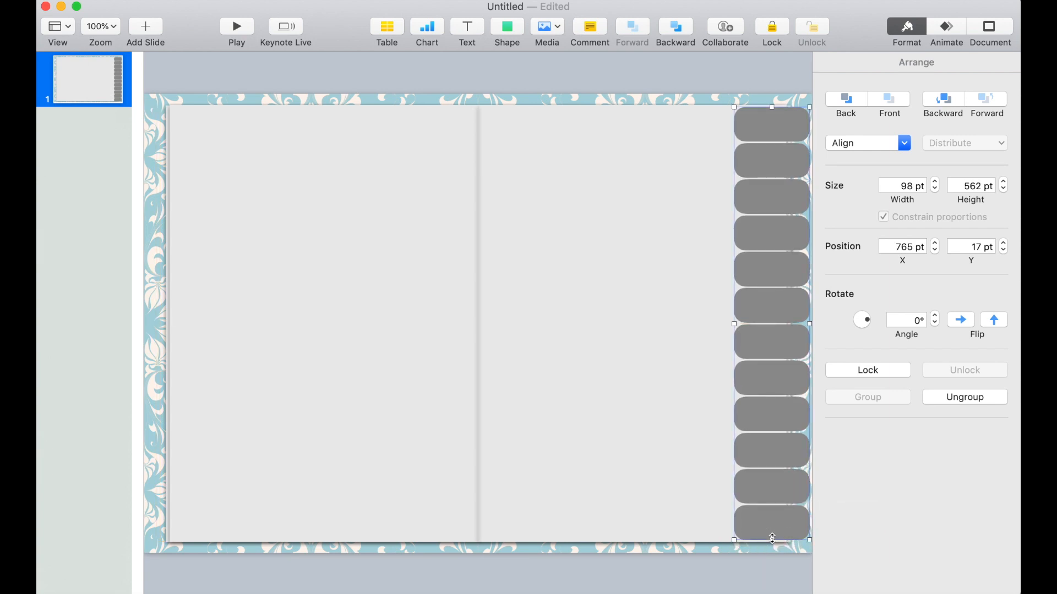
mouse_move(931, 464)
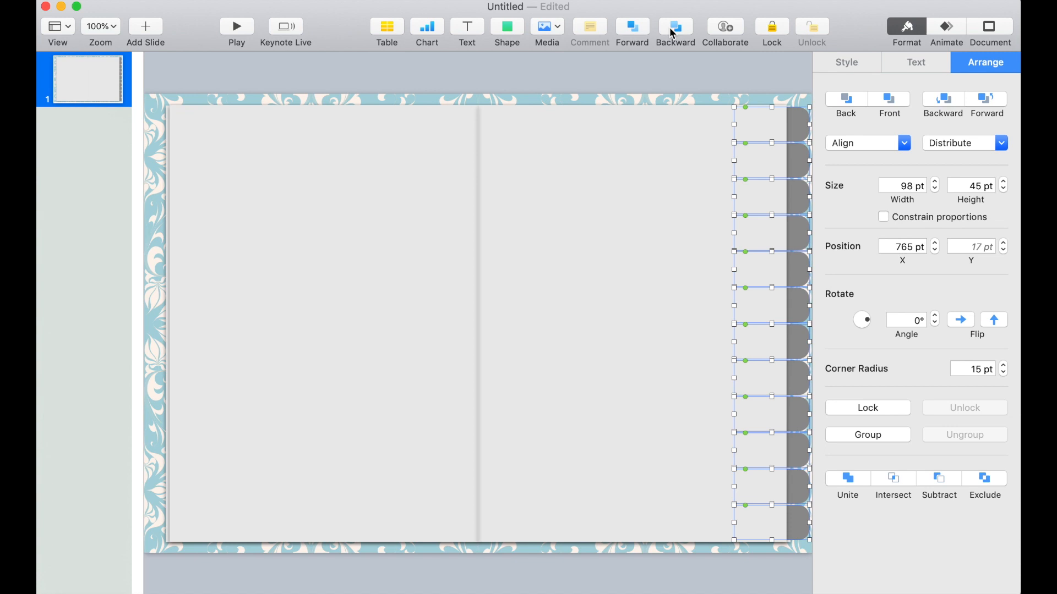
mouse_move(653, 176)
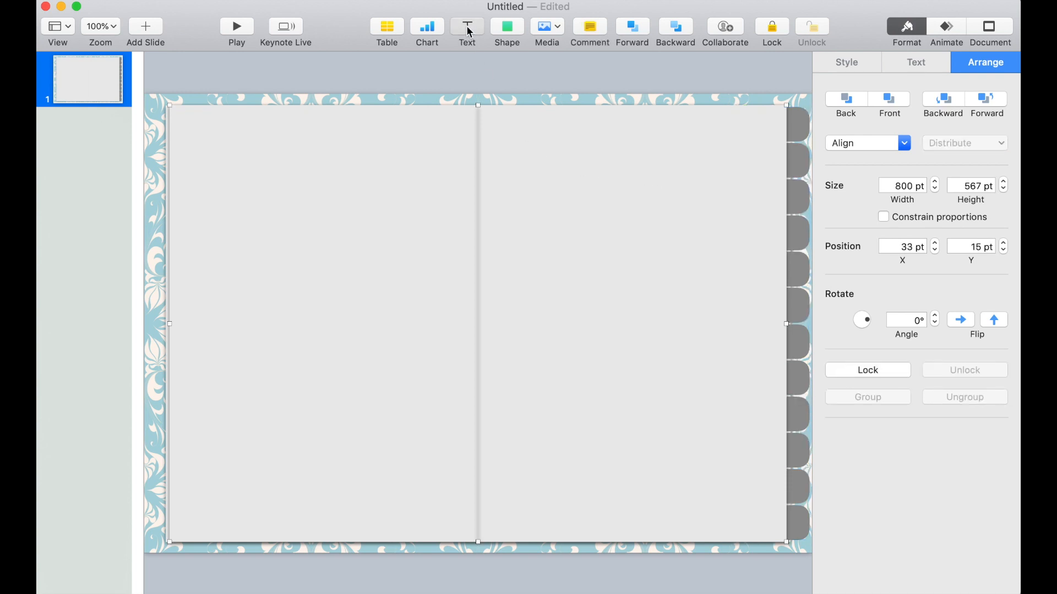
Add a 'Jan' text label at 14 pt in white.
left_click(466, 27)
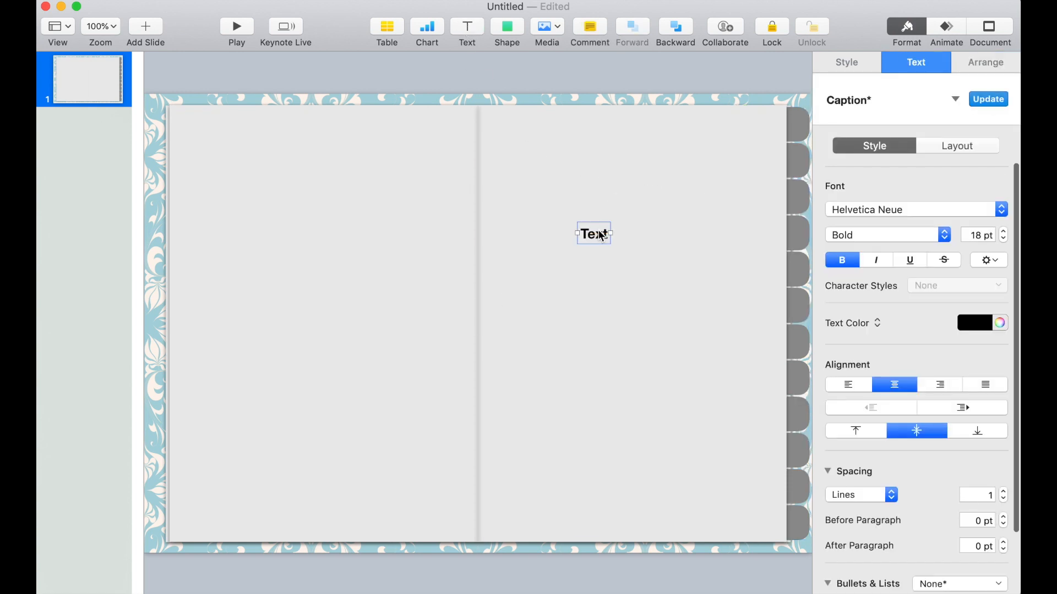
type("Jan")
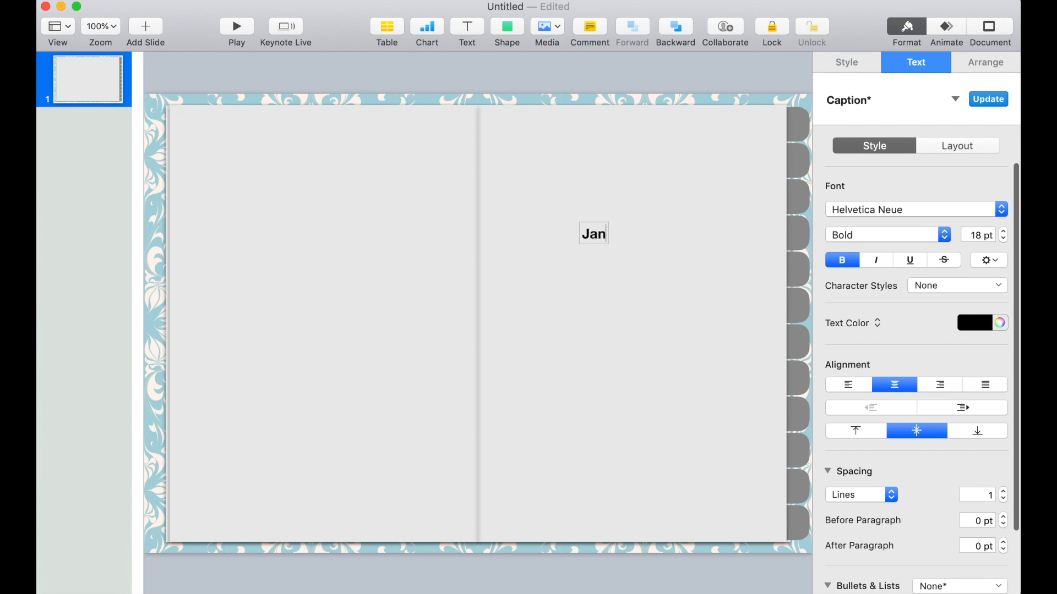
left_click(713, 278)
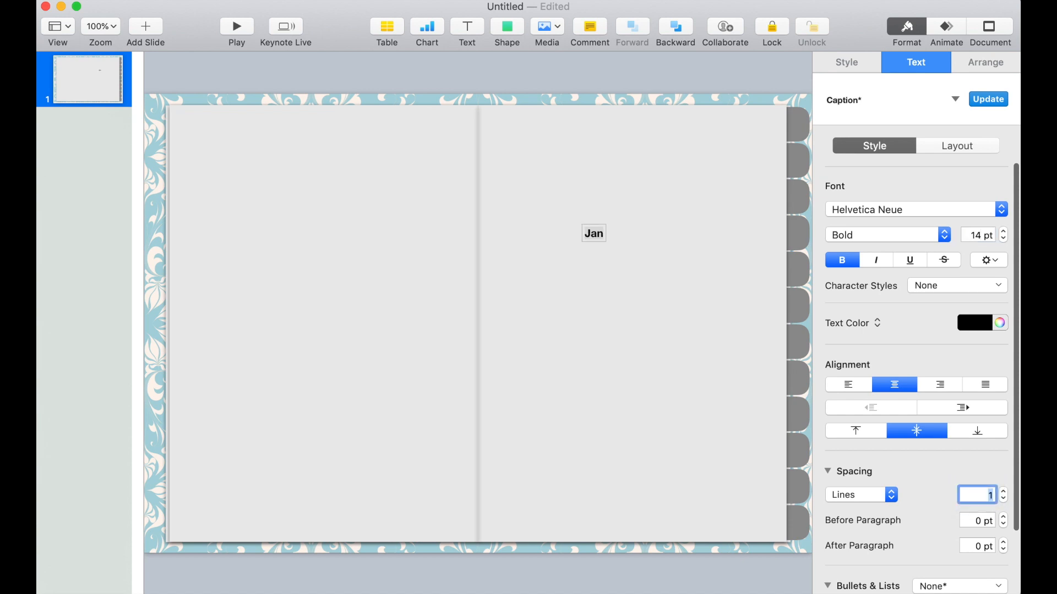
left_click(974, 322)
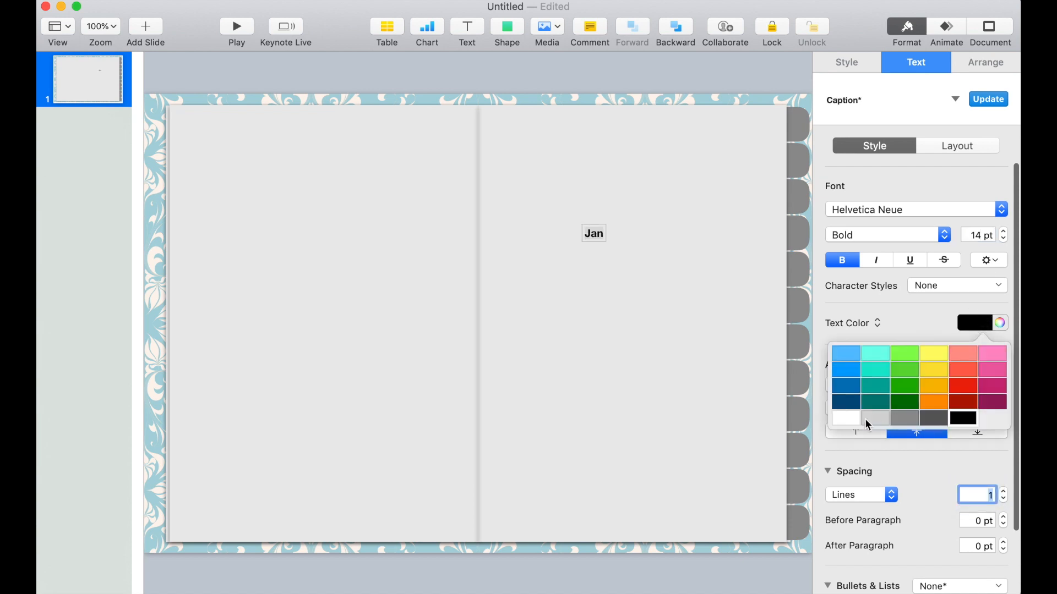
left_click(846, 418)
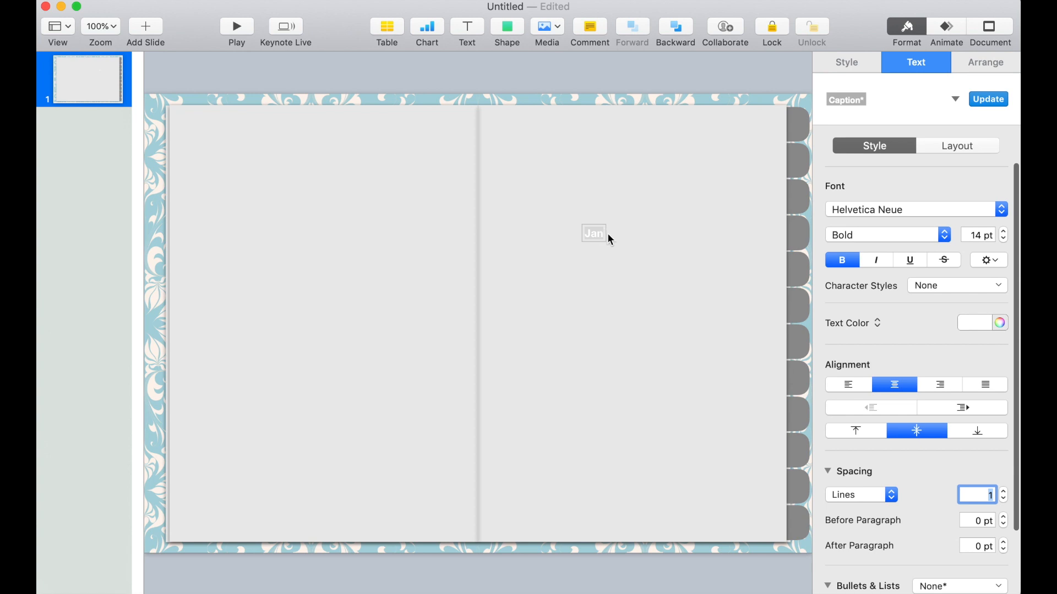
Rotate the Jan label to 270° so it reads sideways on the top tab.
left_click(984, 62)
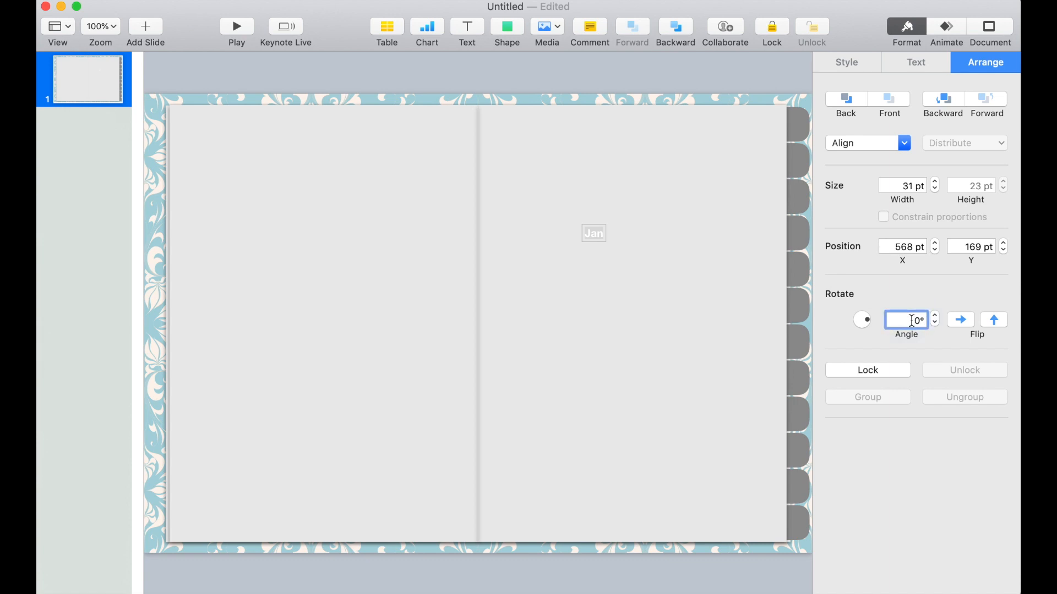
type("270")
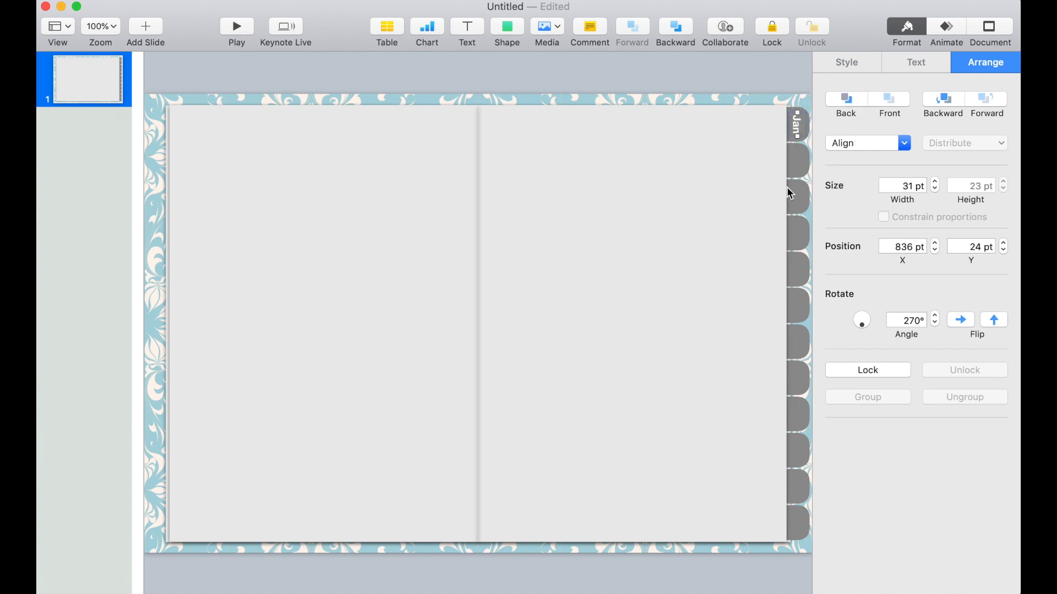
Duplicate the Jan tab down the right edge until twelve tabs are stacked.
left_click(915, 62)
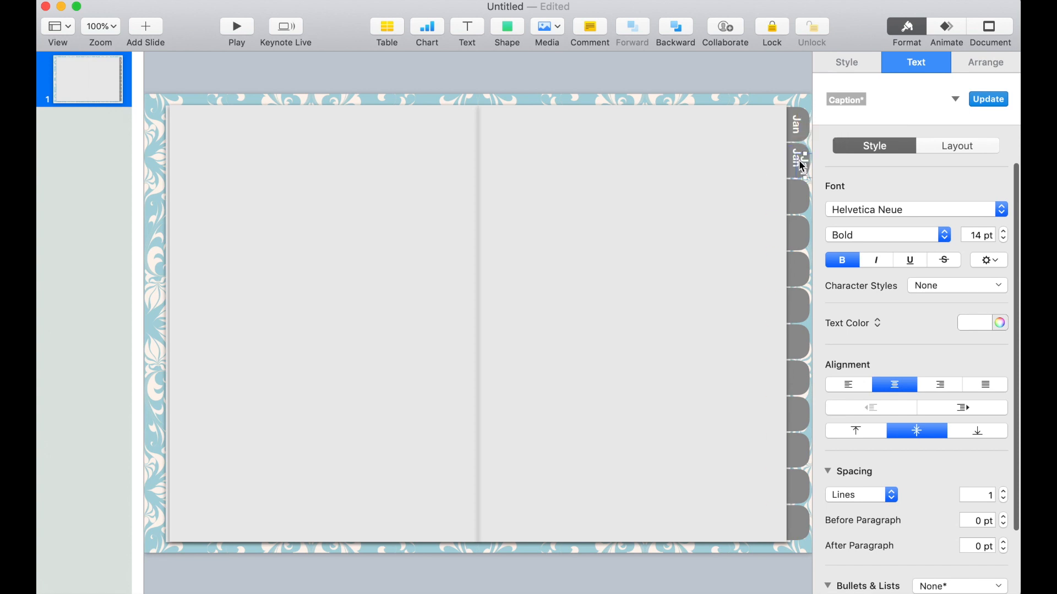
mouse_move(799, 197)
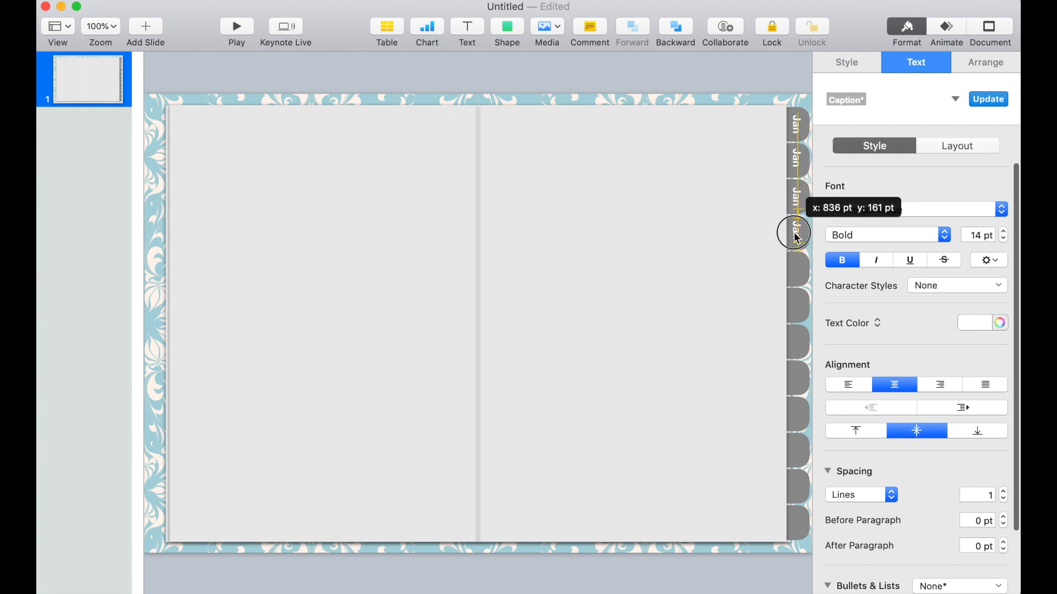
mouse_move(806, 254)
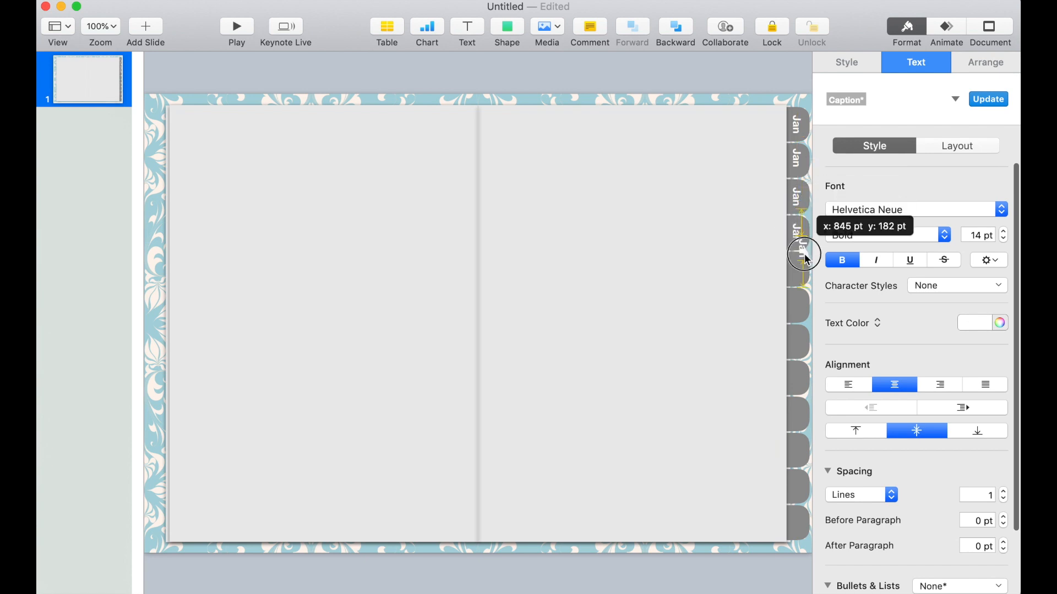
mouse_move(799, 270)
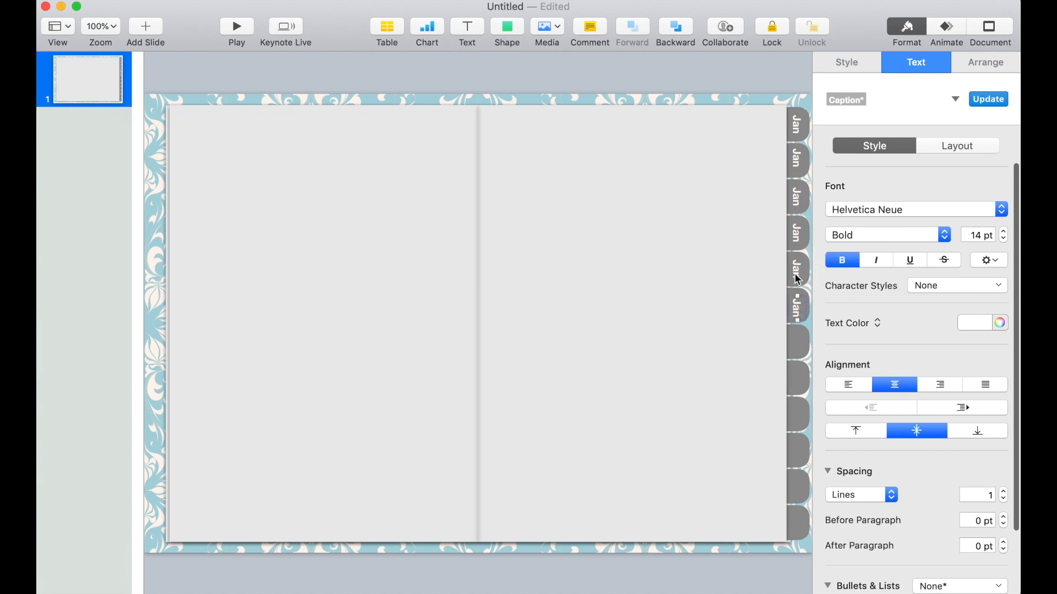
left_click(984, 61)
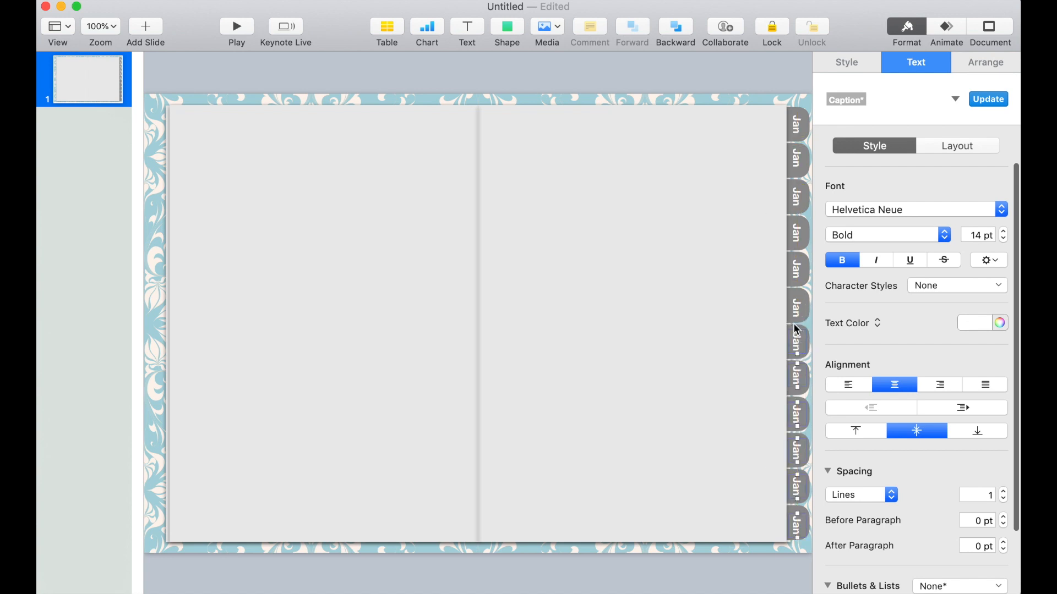
mouse_move(797, 168)
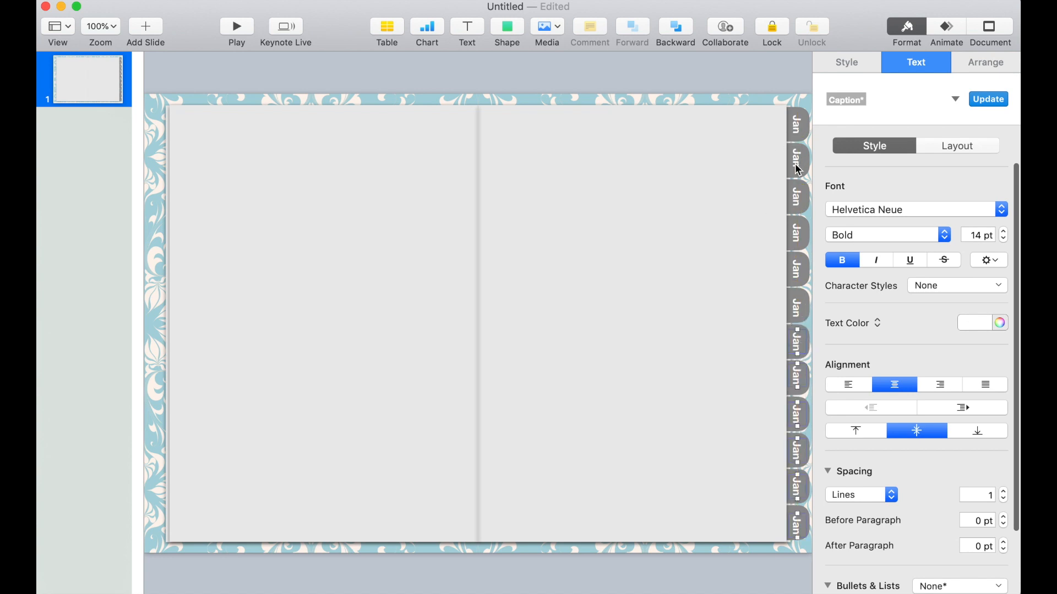
Retype the tab labels so they read Feb, Mar, Apr… through Dec in order.
left_click(983, 62)
type("Feb")
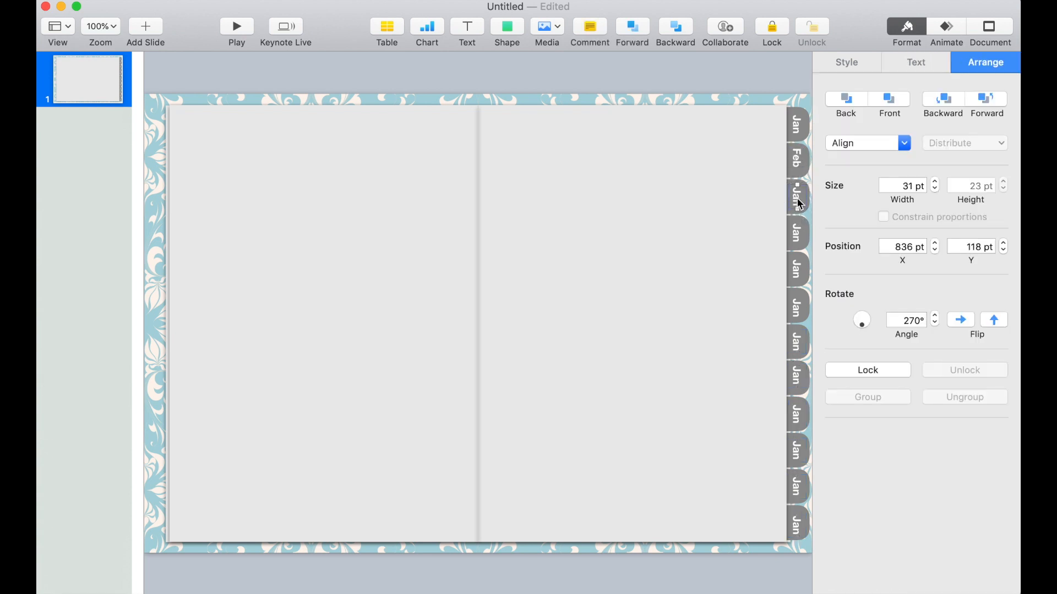
left_click(915, 61)
type("Mar")
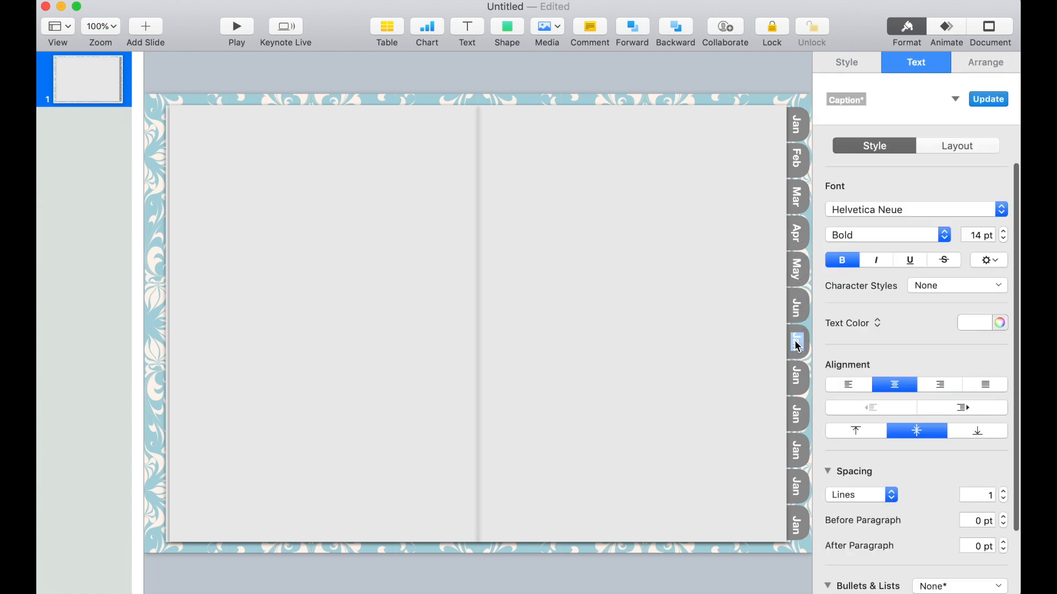
left_click(984, 61)
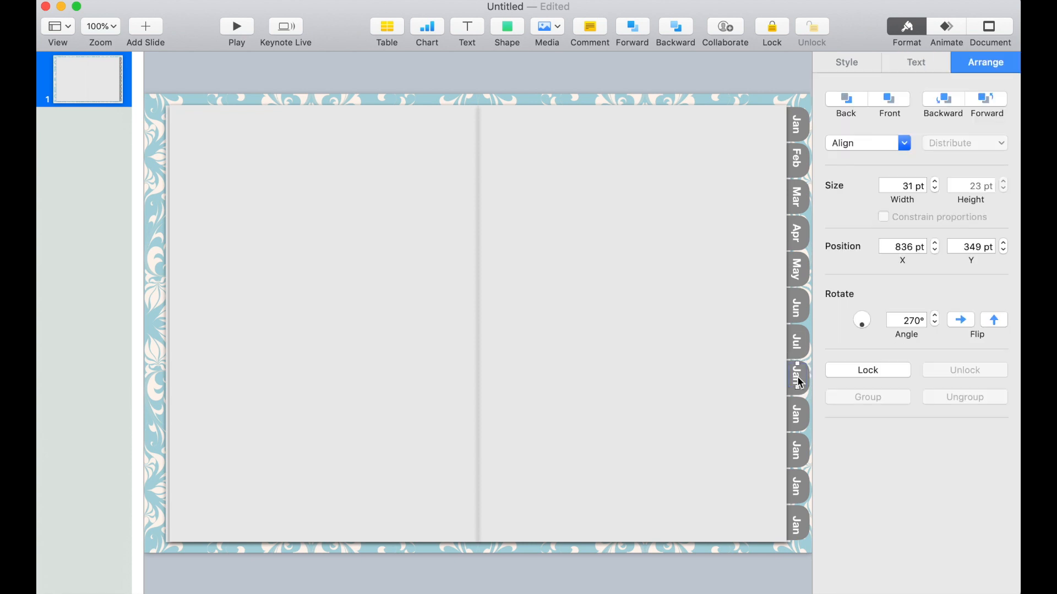
left_click(915, 61)
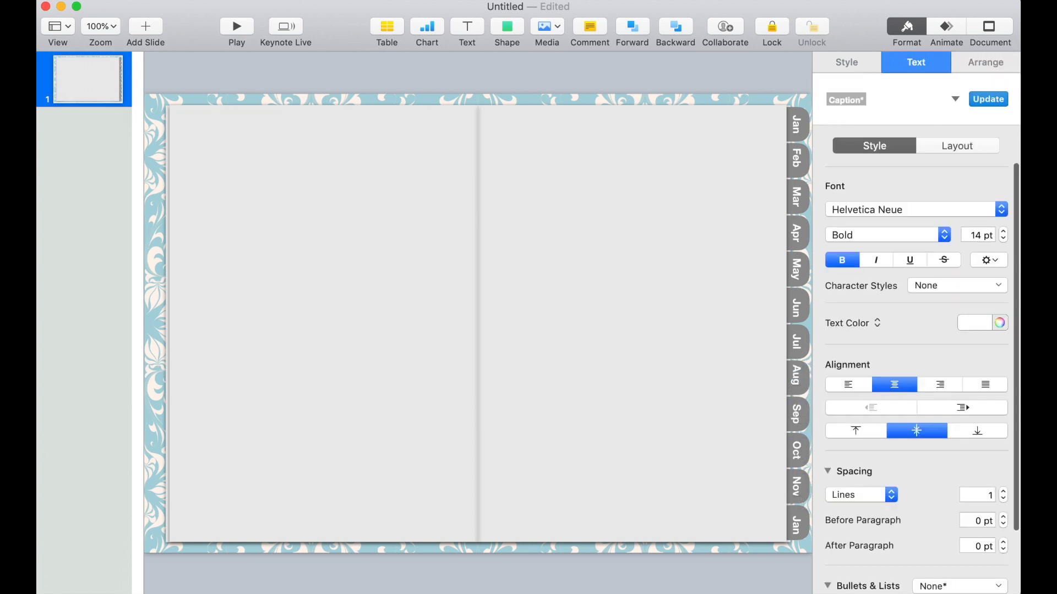
left_click(984, 62)
type("Dec")
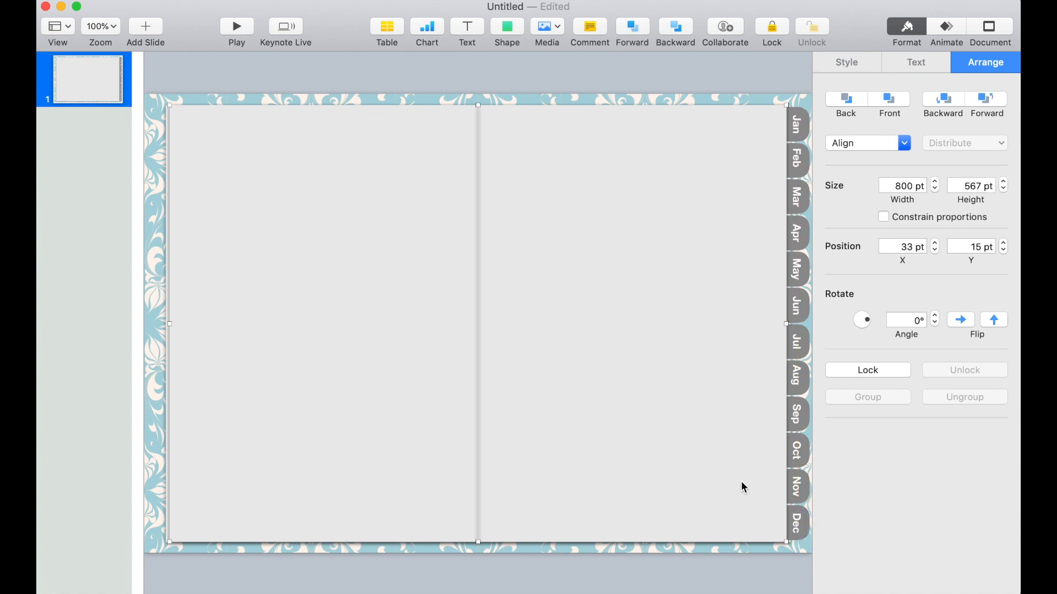
mouse_move(797, 135)
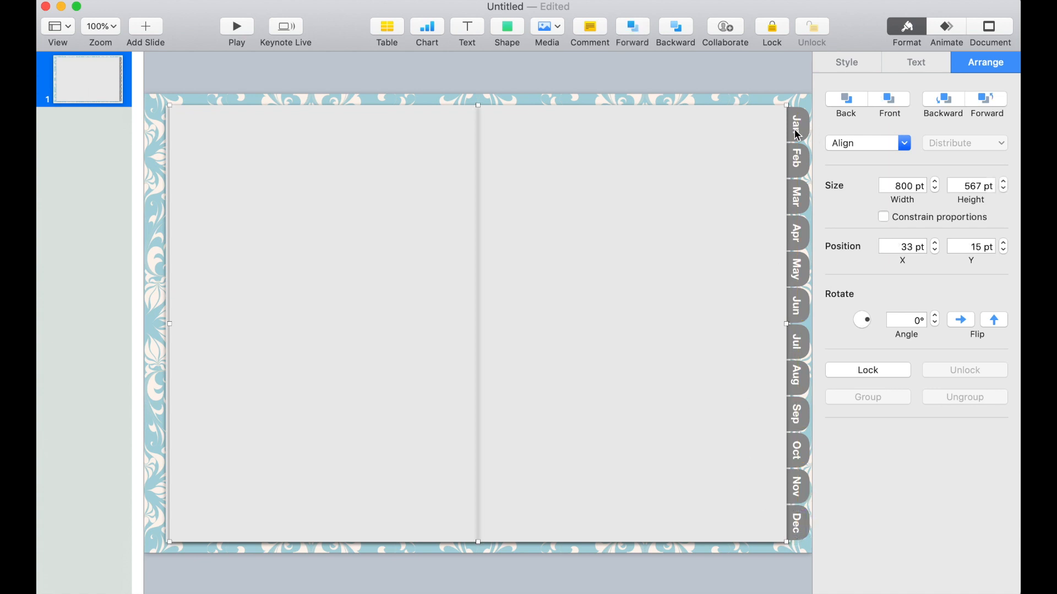
Zoom to 150% and send the Jan tab shape backward behind the page.
left_click(100, 26)
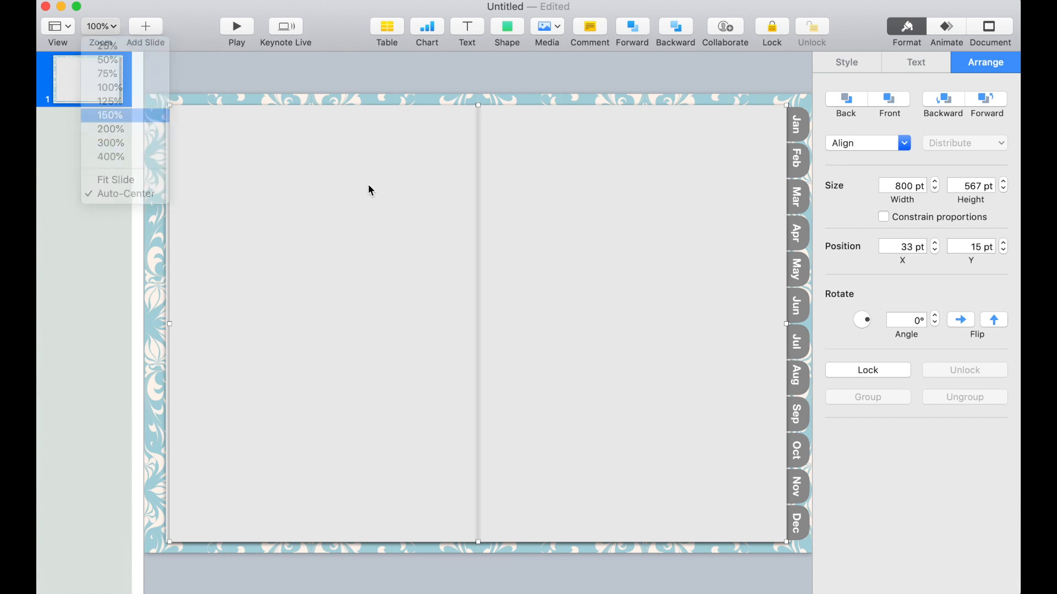
left_click(109, 114)
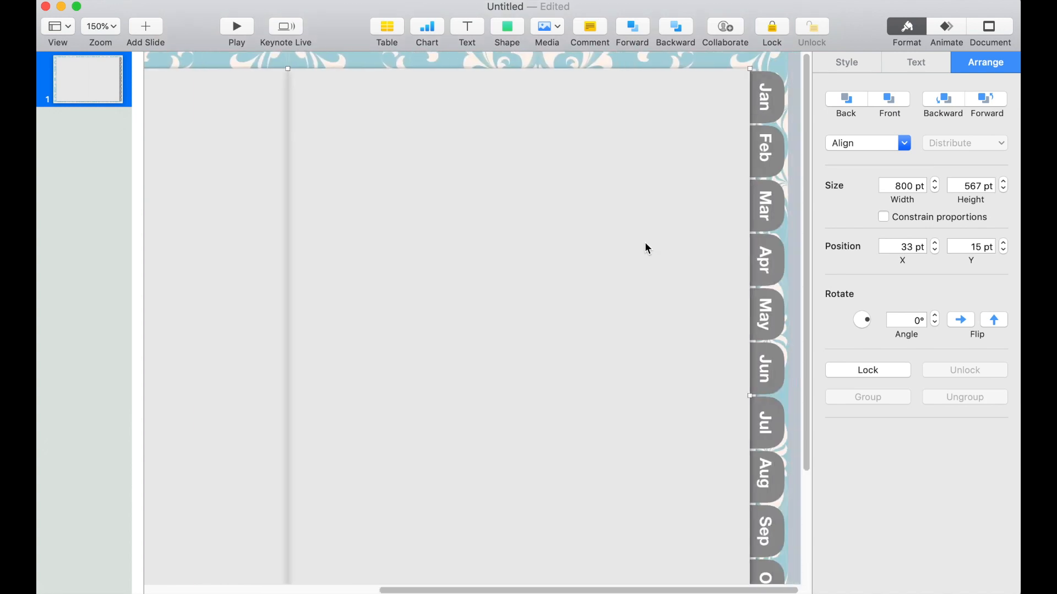
left_click(915, 62)
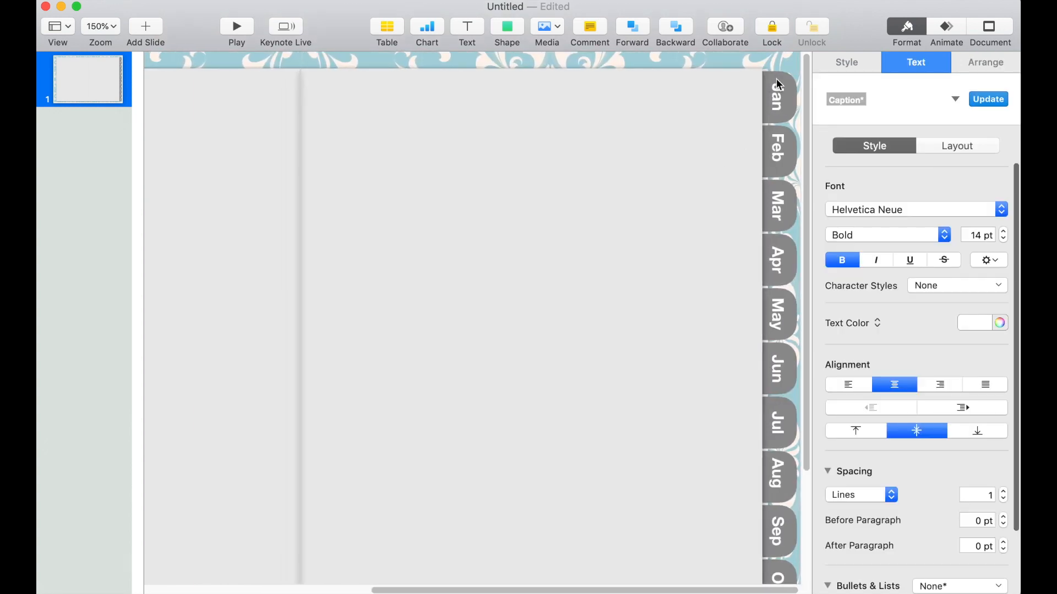
mouse_move(788, 64)
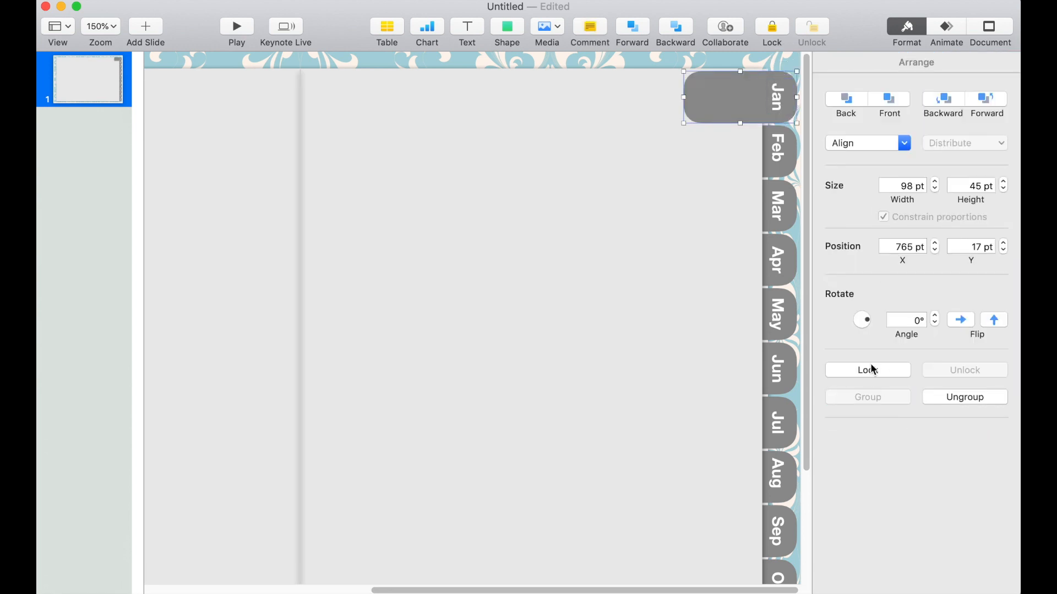
left_click(674, 26)
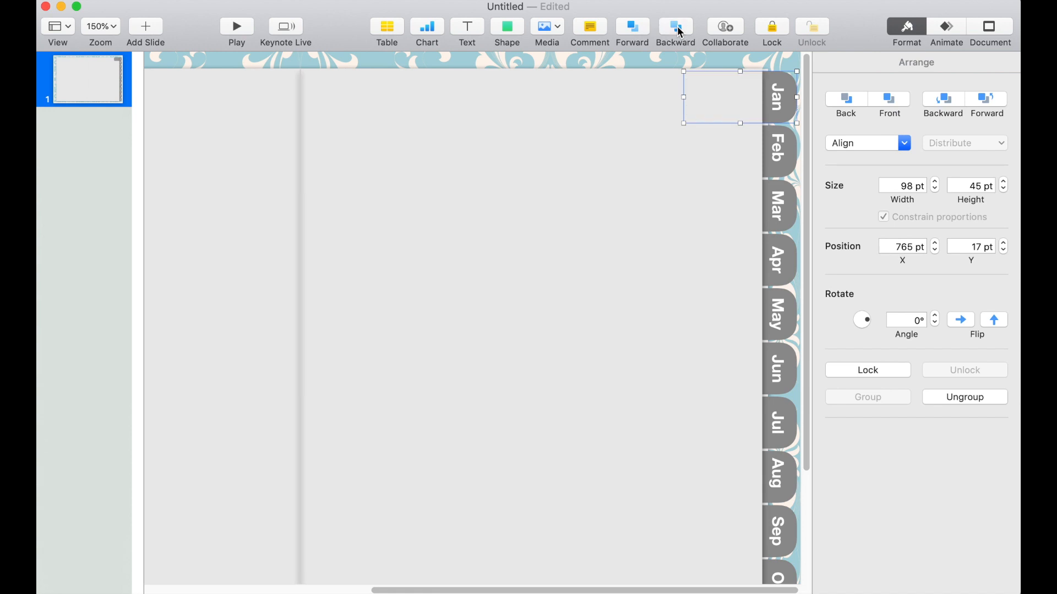
left_click(779, 171)
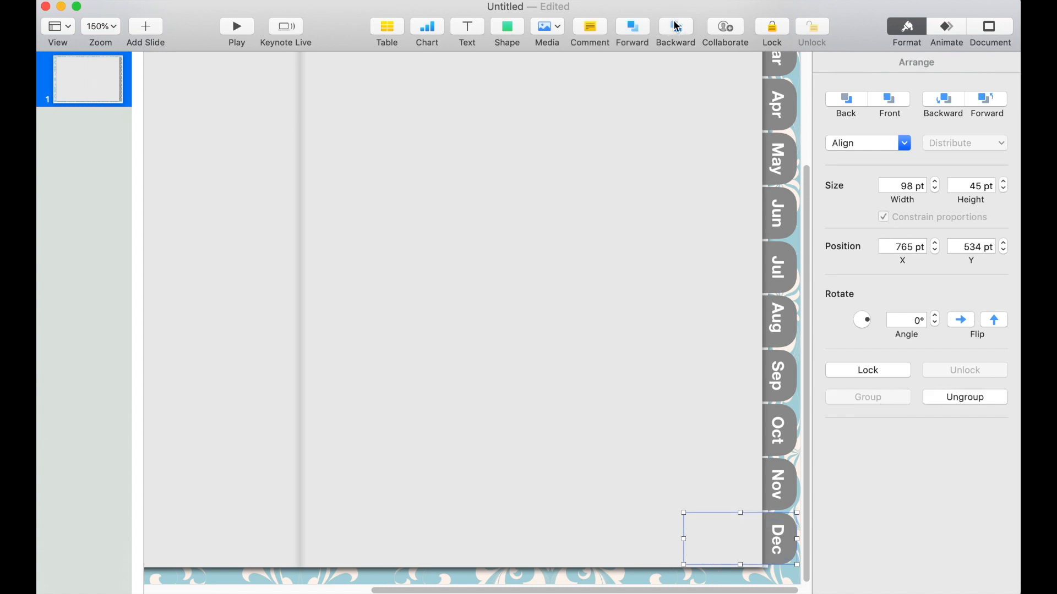
Send the remaining tab shapes through Dec behind the page and zoom back to 100%.
left_click(100, 27)
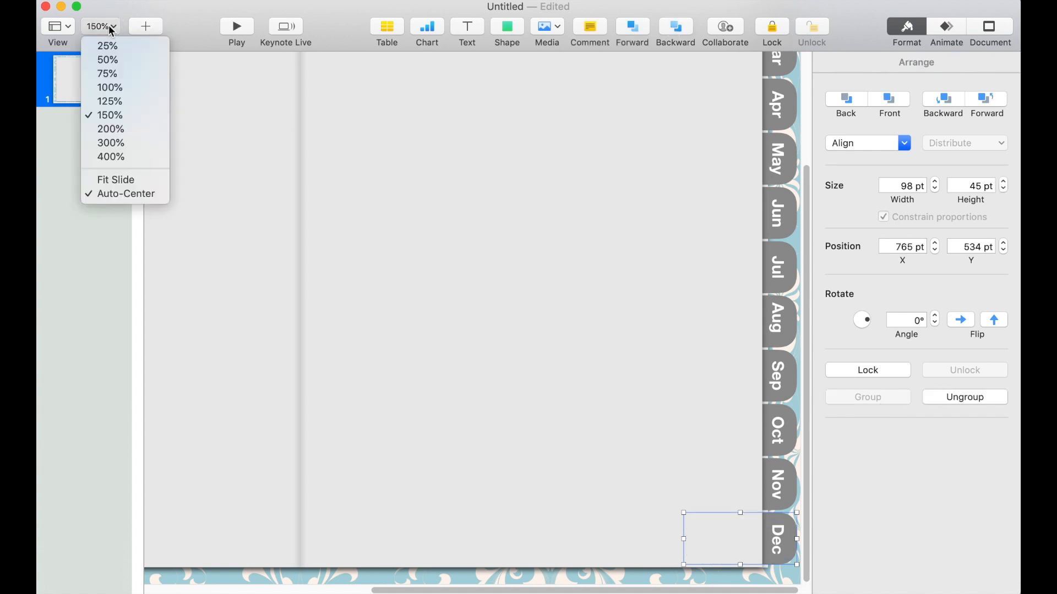
left_click(110, 88)
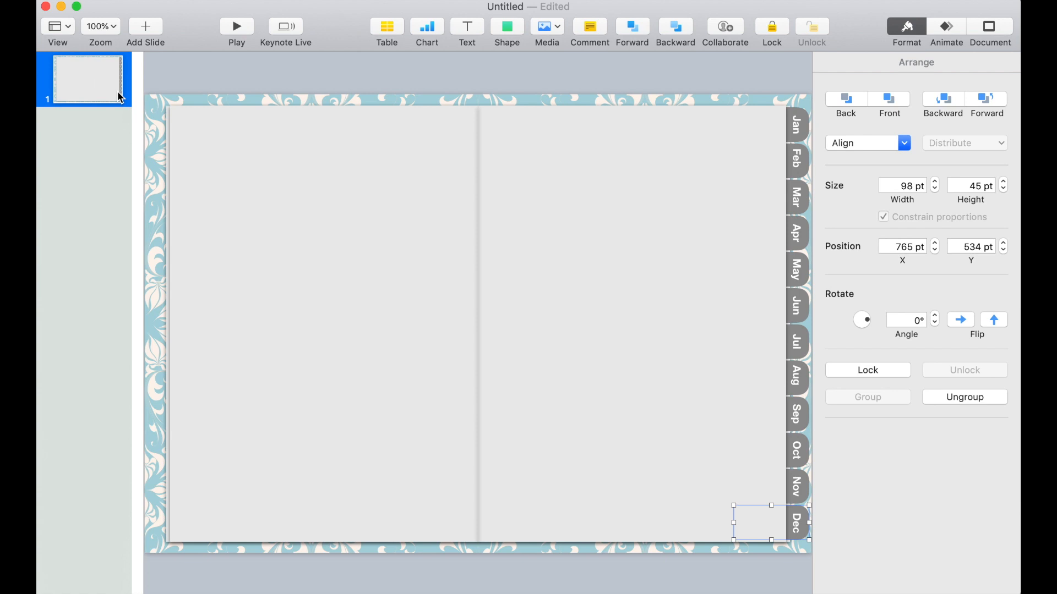
mouse_move(473, 24)
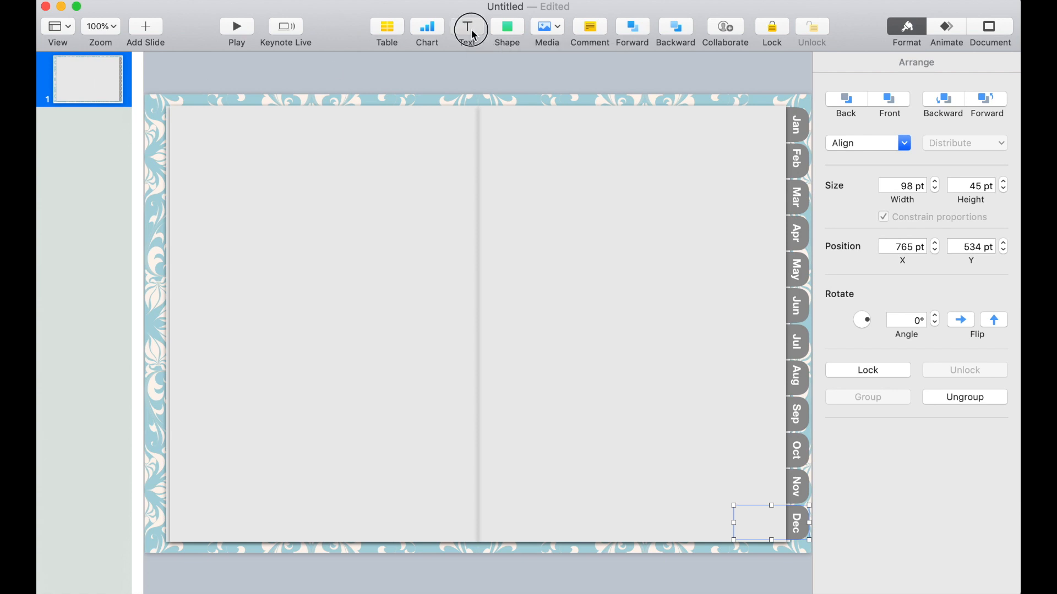
Add a 'January' title at 58 pt in Goudy Old Style on the upper-left page.
left_click(467, 26)
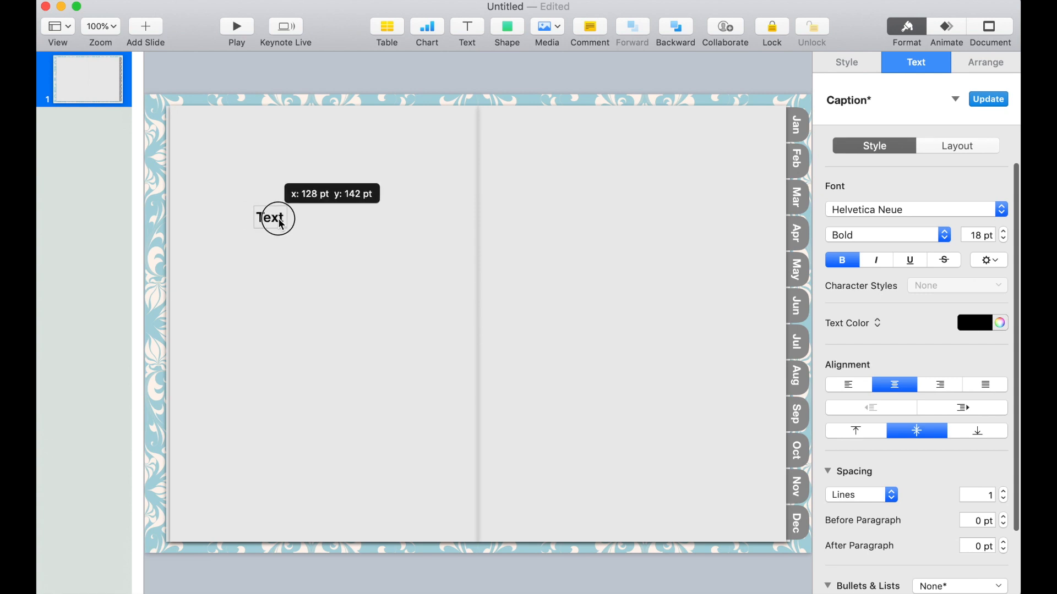
left_click_drag(273, 217, 308, 205)
type("Jan")
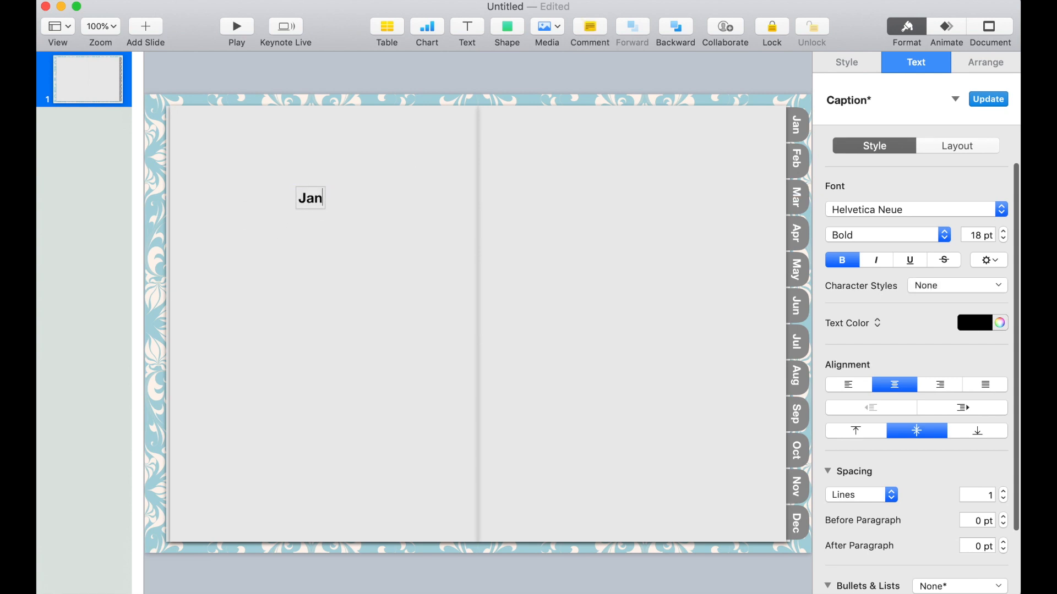
type("uary")
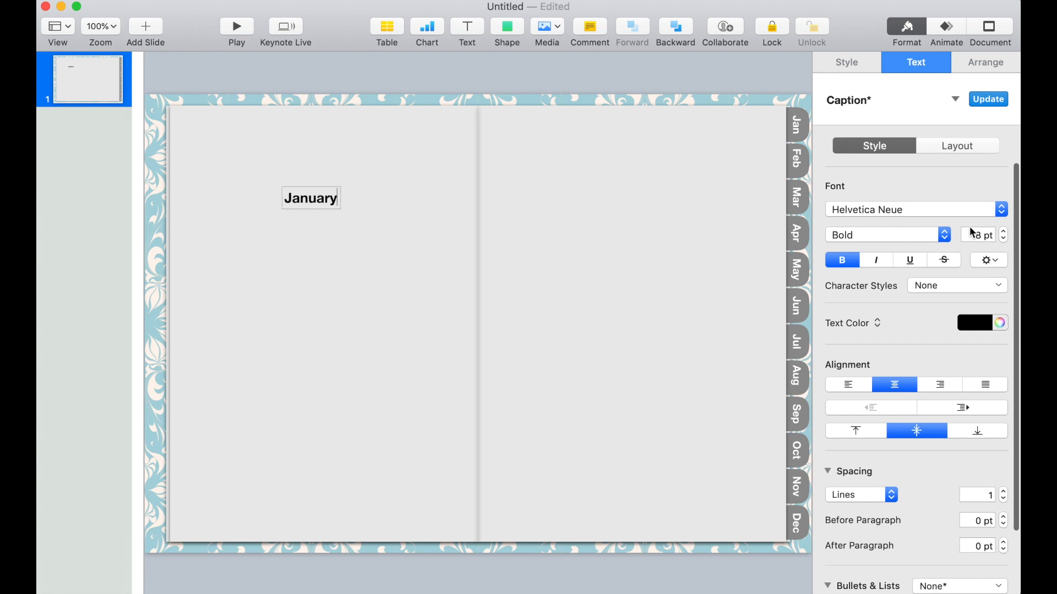
left_click(976, 234)
type("58")
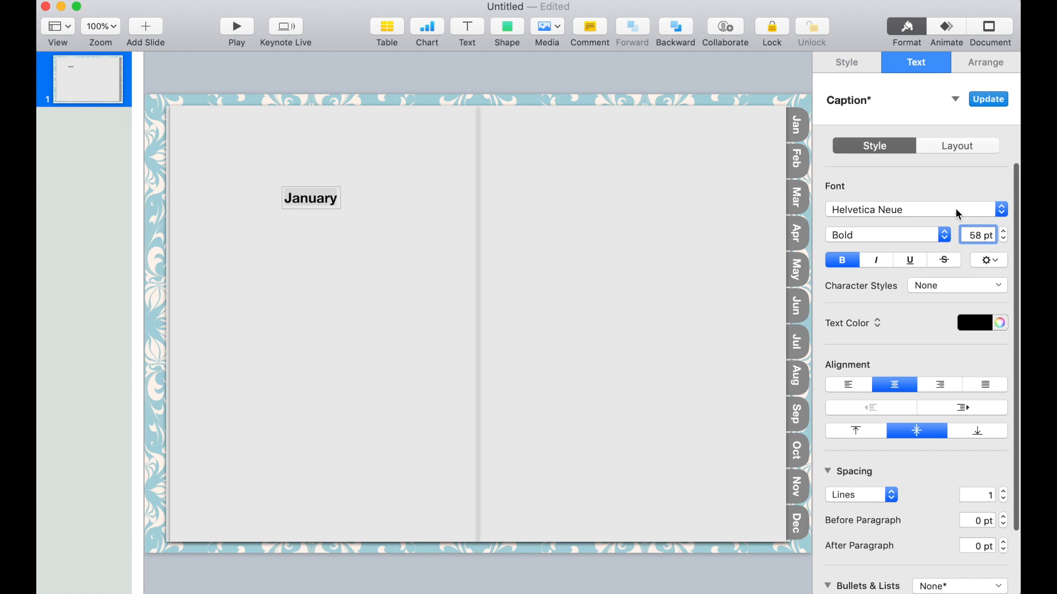
left_click(913, 210)
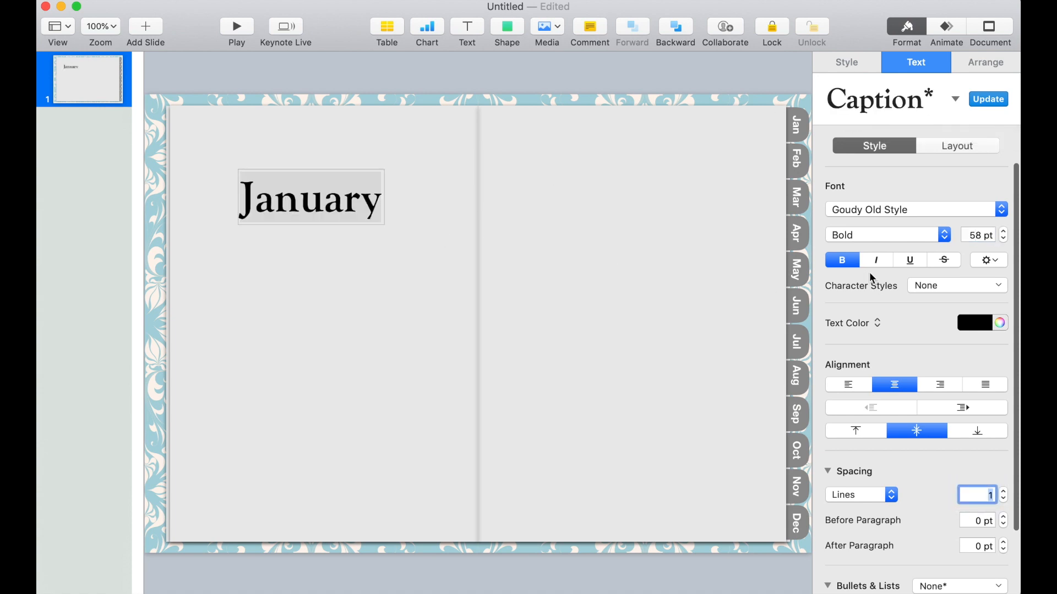
mouse_move(349, 167)
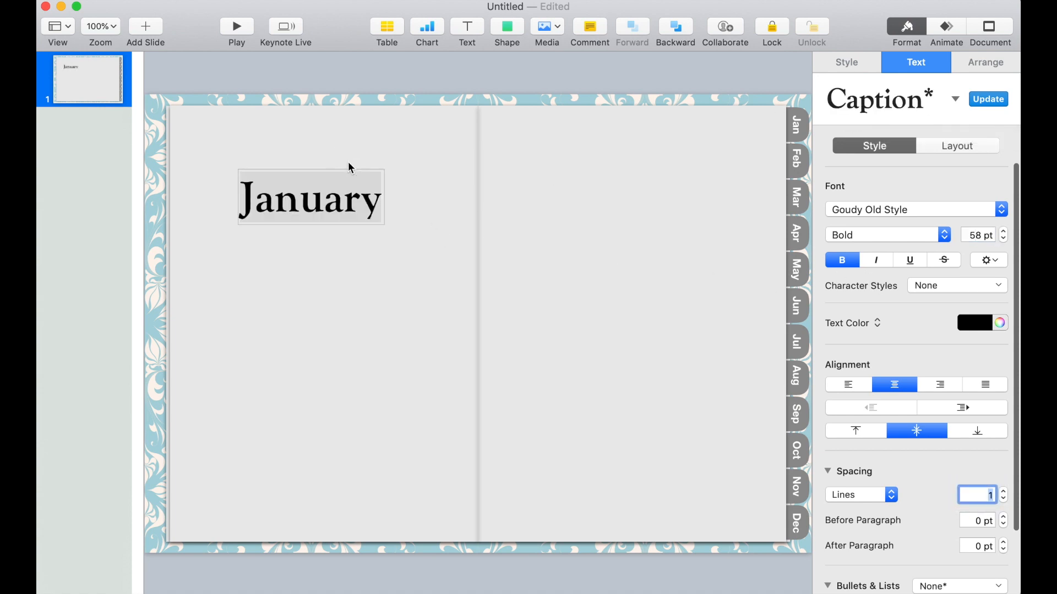
Insert a rectangle on the right page and duplicate it to fill the top and bottom halves.
left_click(984, 61)
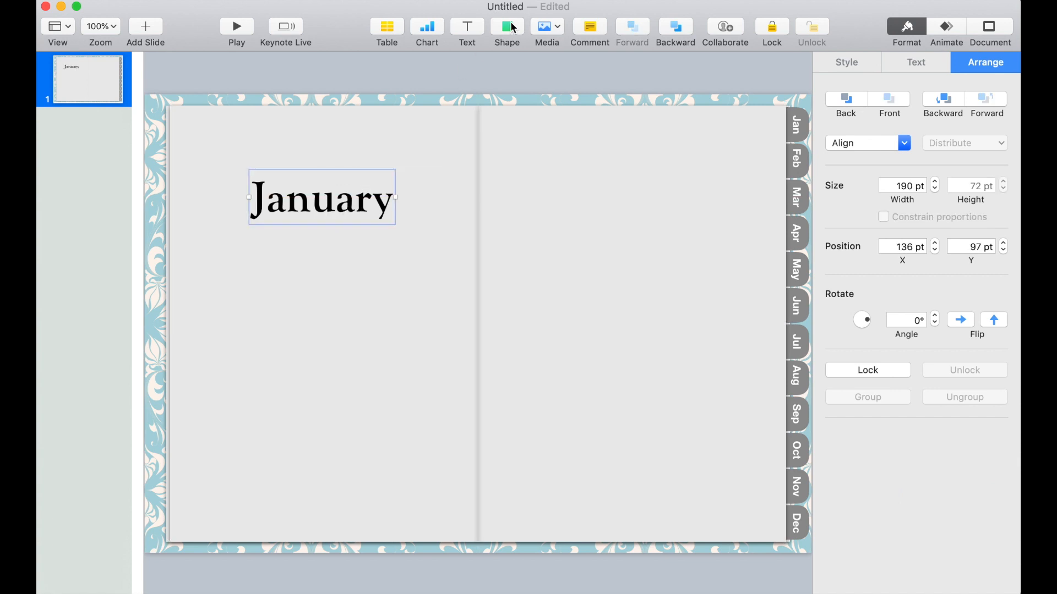
left_click(506, 26)
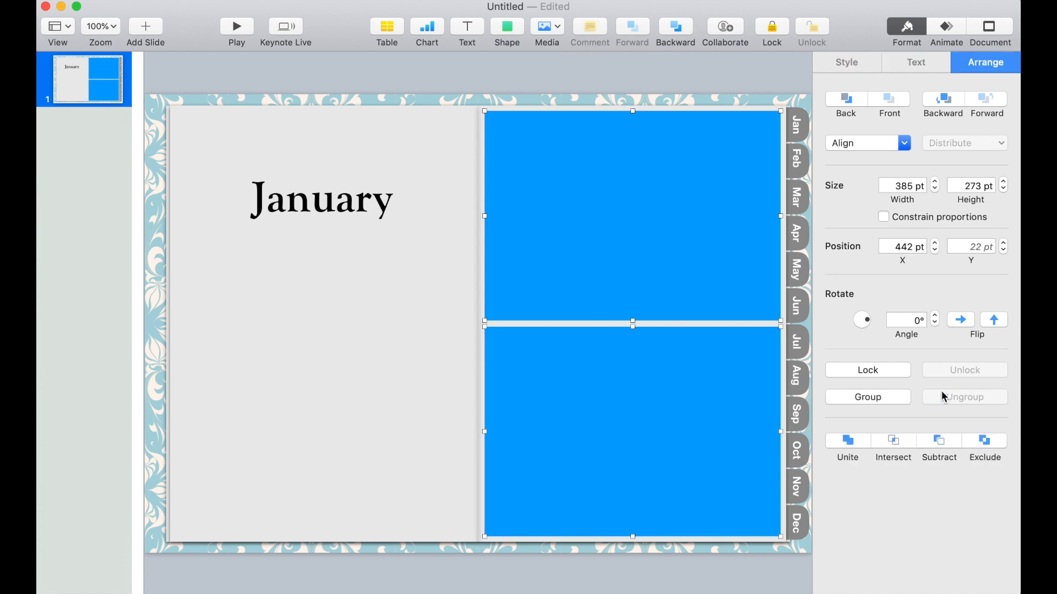
mouse_move(965, 398)
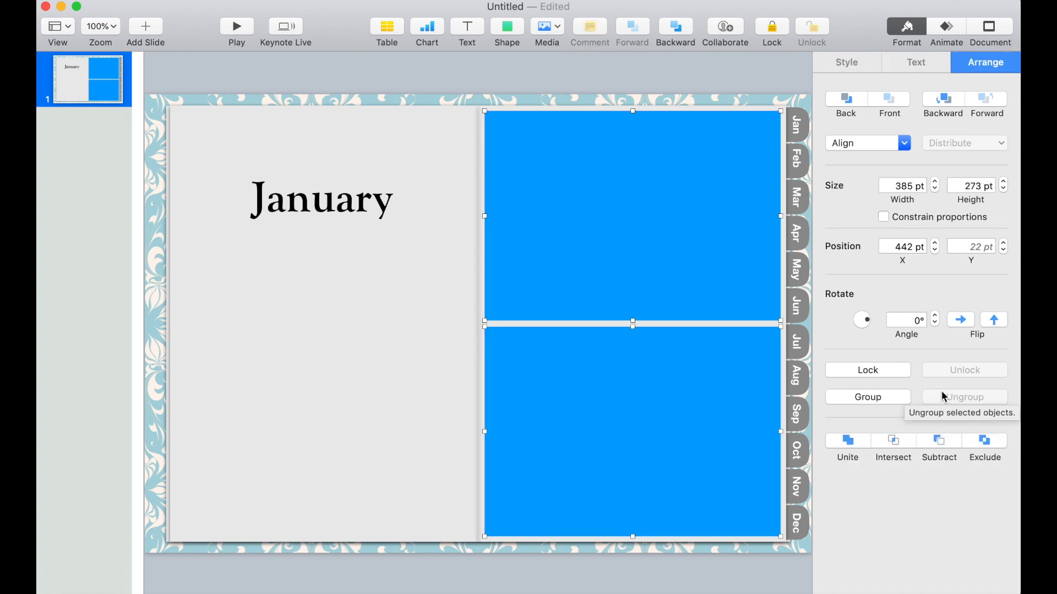
Remove the rectangles' fill and give them a dotted line border.
left_click(846, 62)
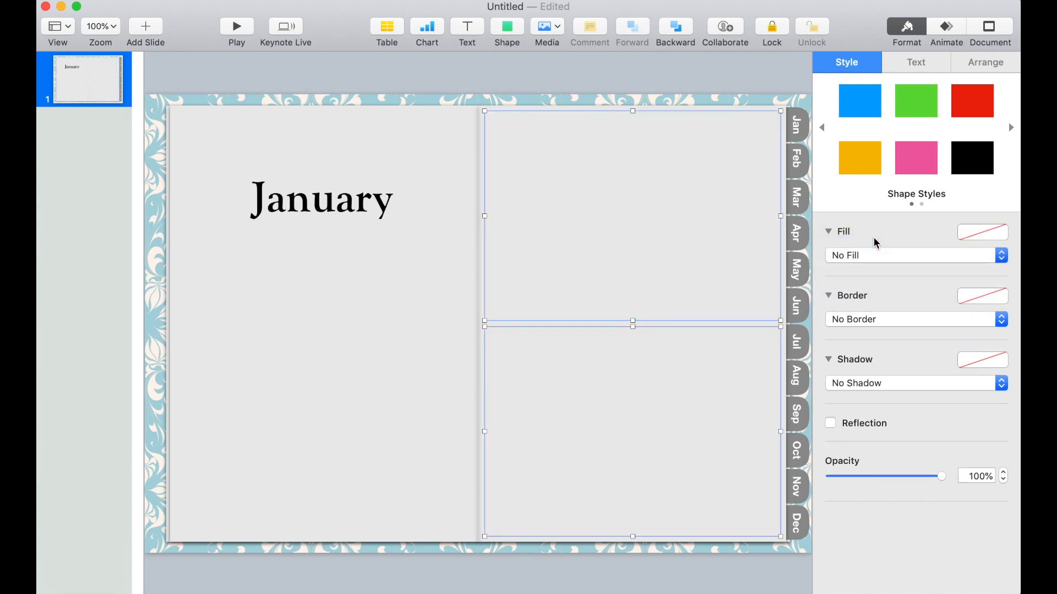
left_click(914, 319)
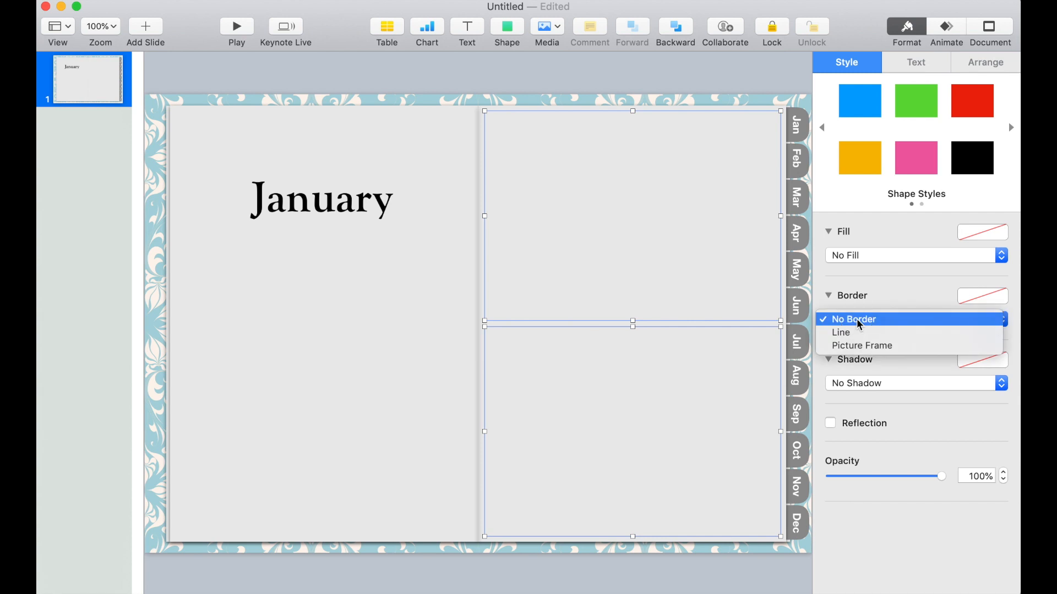
left_click(840, 333)
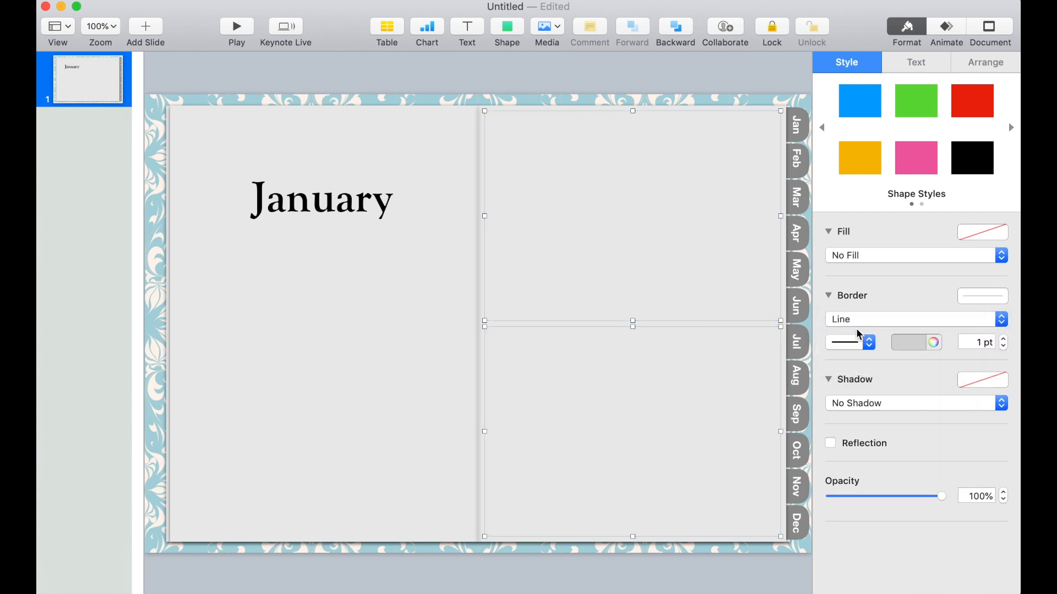
left_click(845, 341)
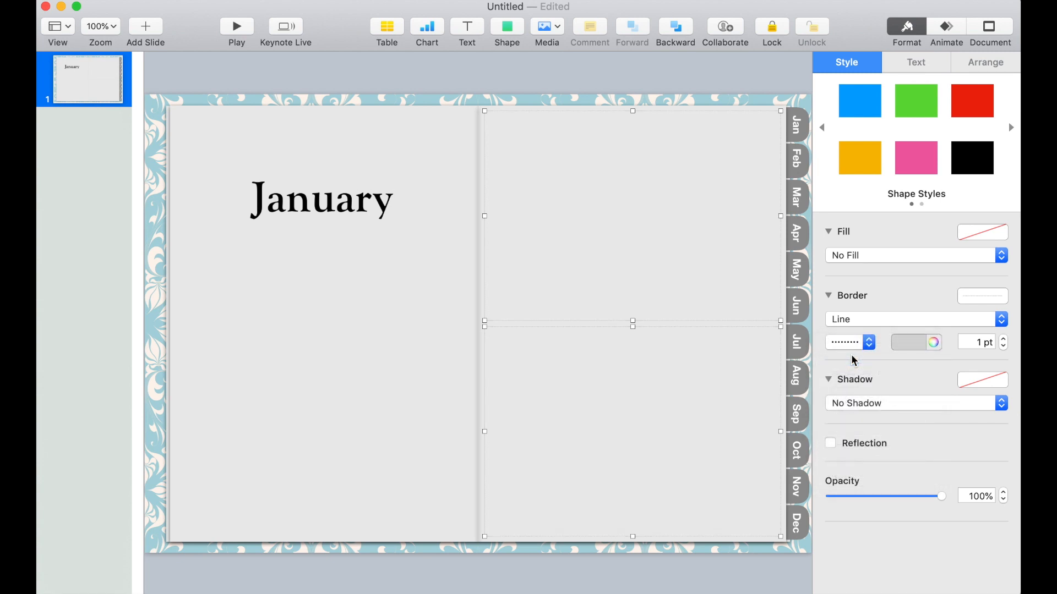
Colour the dotted border with the light blue sampled from the background pattern.
left_click(911, 342)
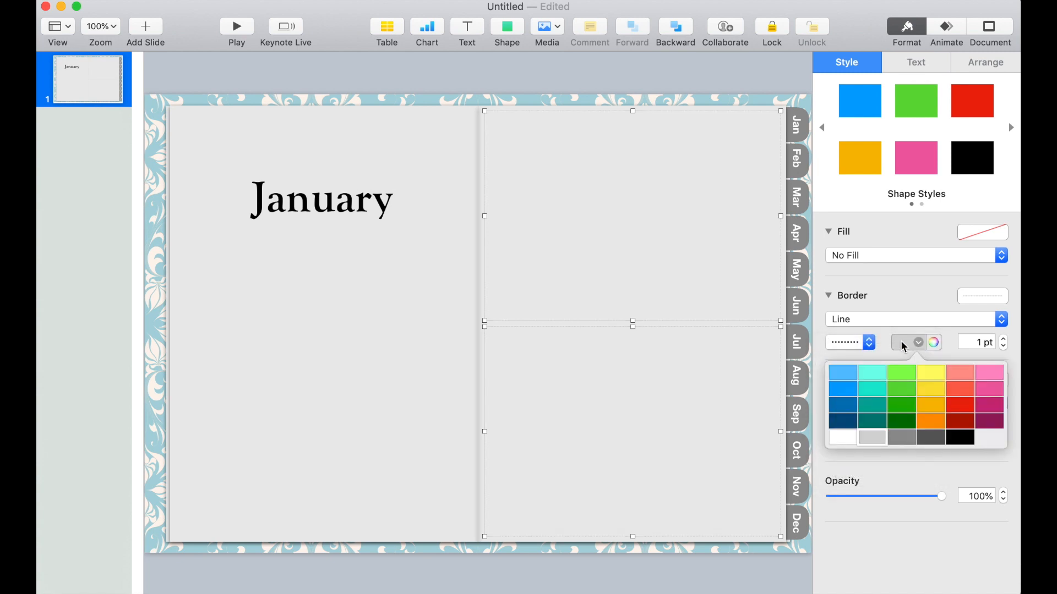
left_click(933, 341)
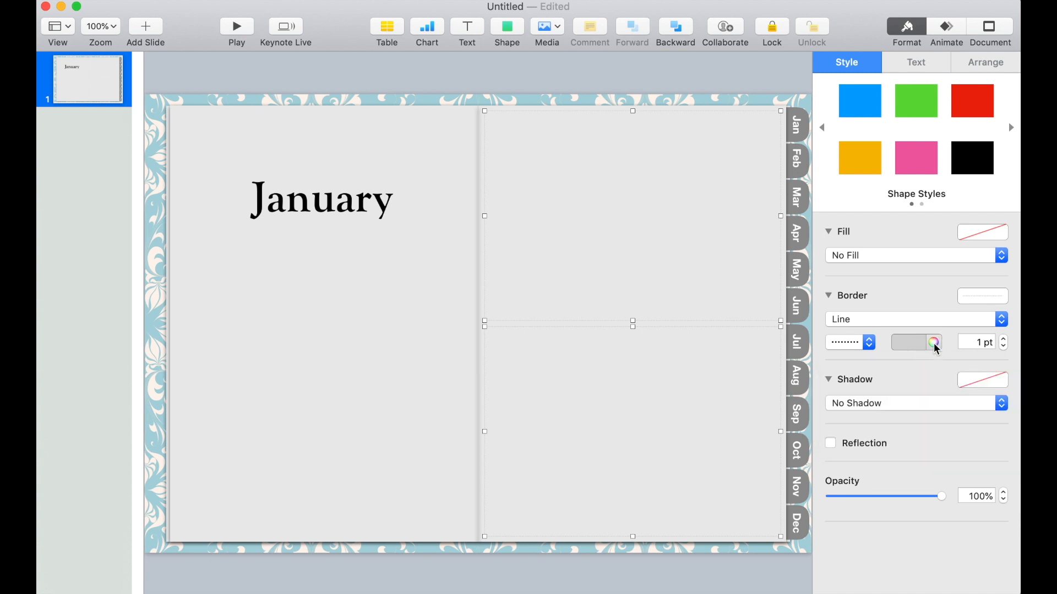
left_click(935, 341)
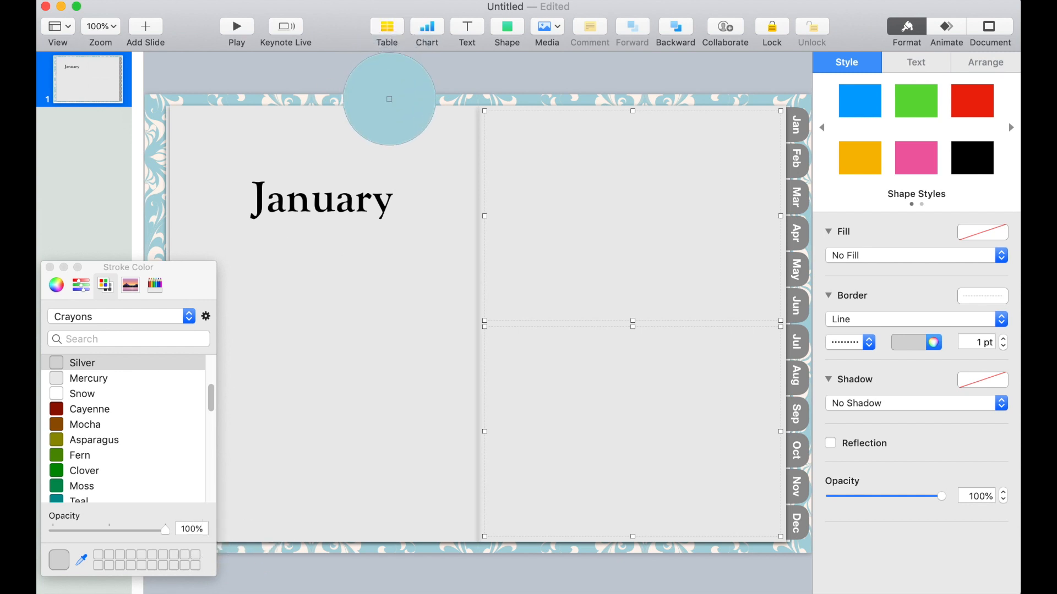
left_click(50, 266)
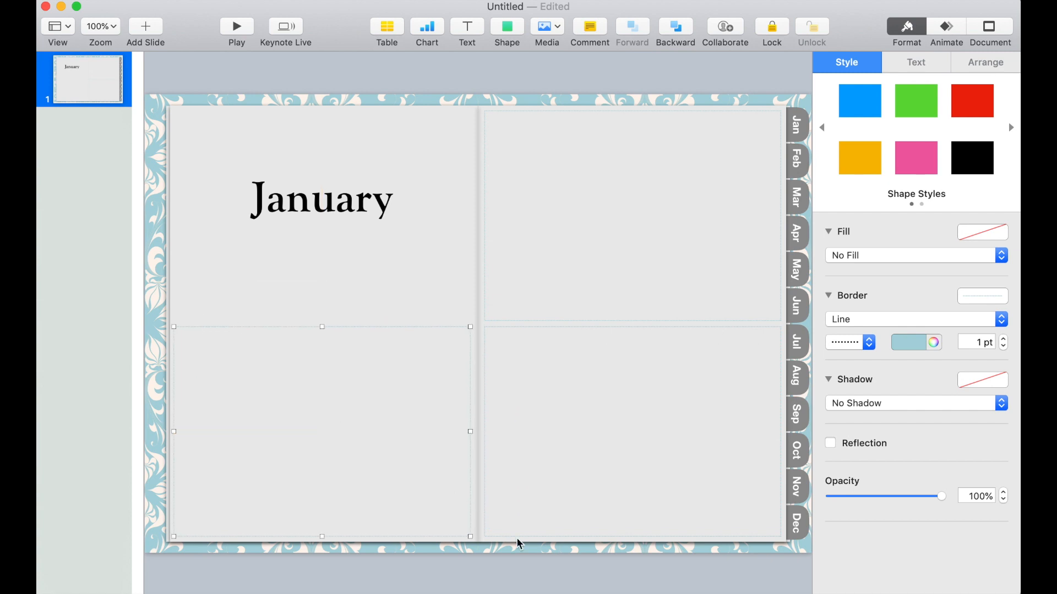
Add a 'Goals' label in Goudy Old Style inside the lower-left box.
left_click(467, 25)
type("G")
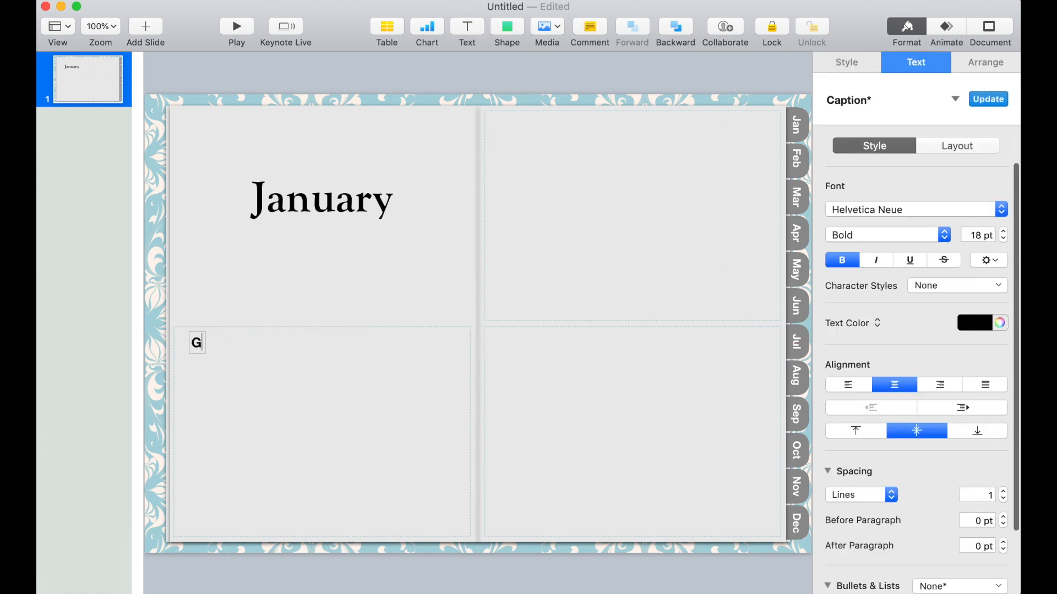
type("oals")
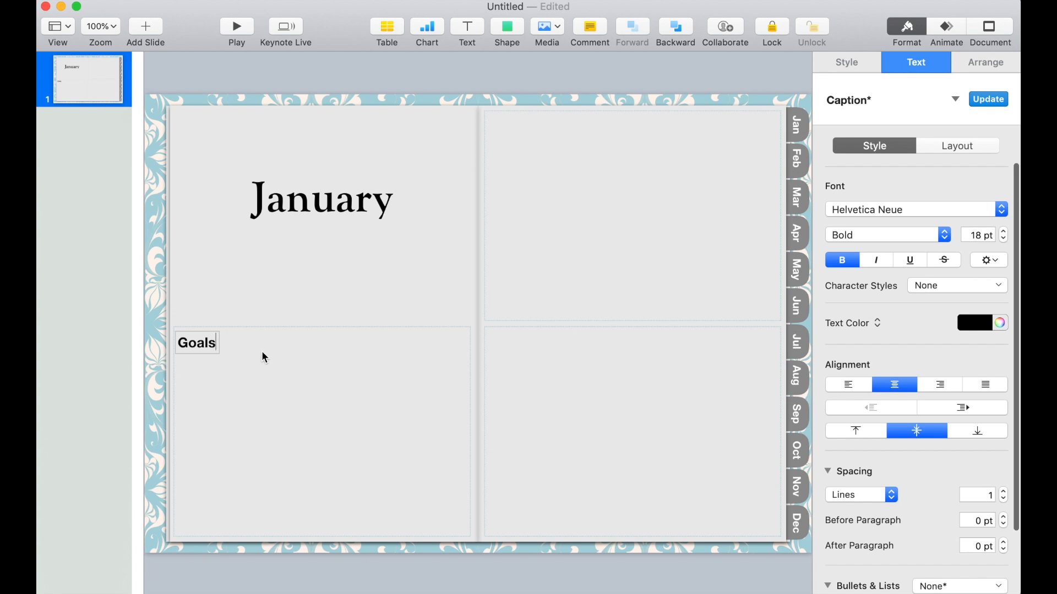
left_click(910, 209)
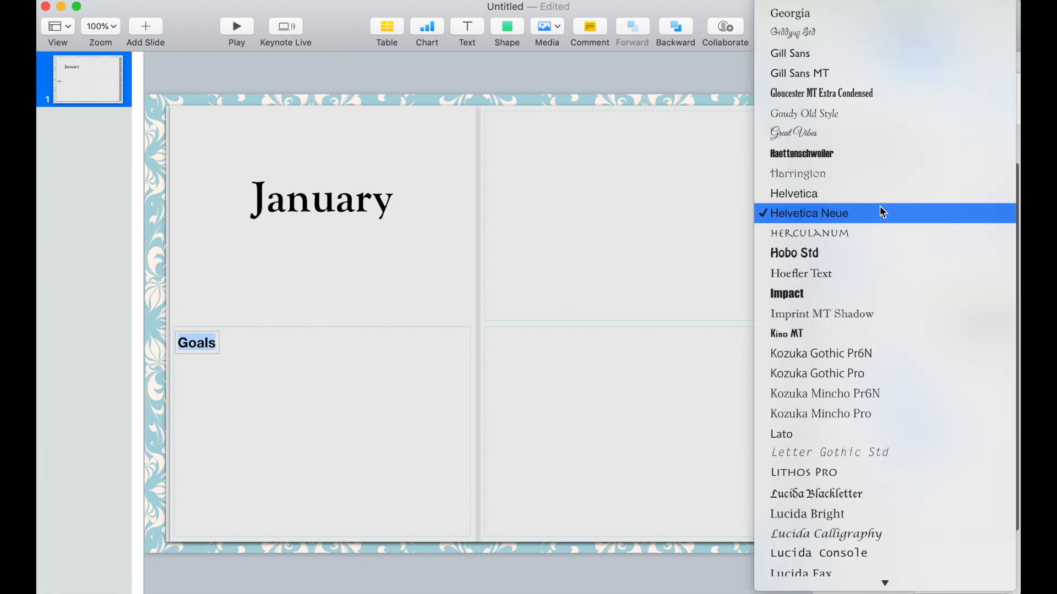
left_click(804, 113)
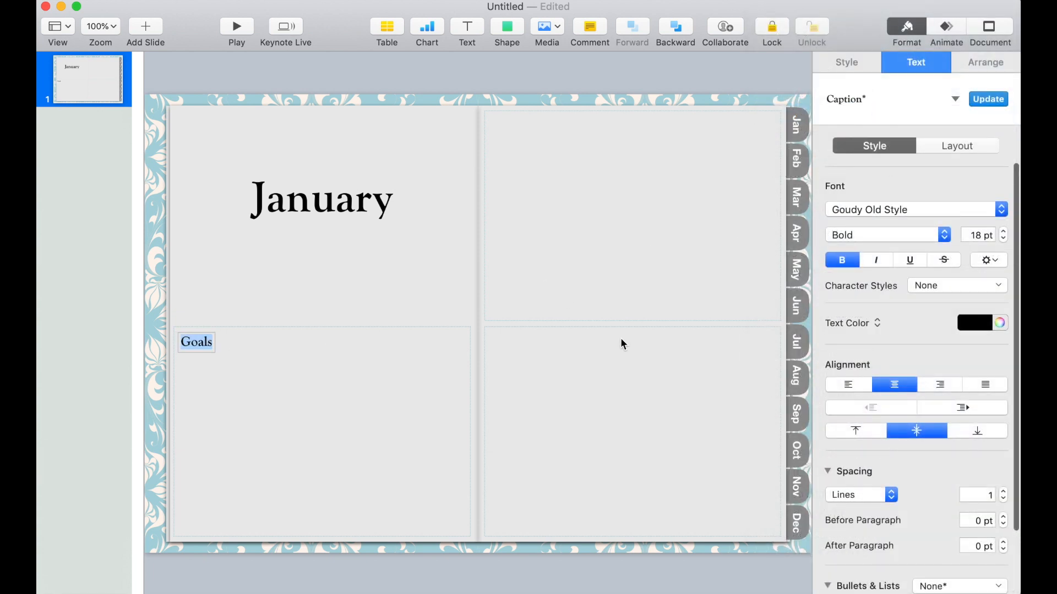
Duplicate the label as 'Notes' and 'To Do' over the right-page boxes.
left_click(846, 62)
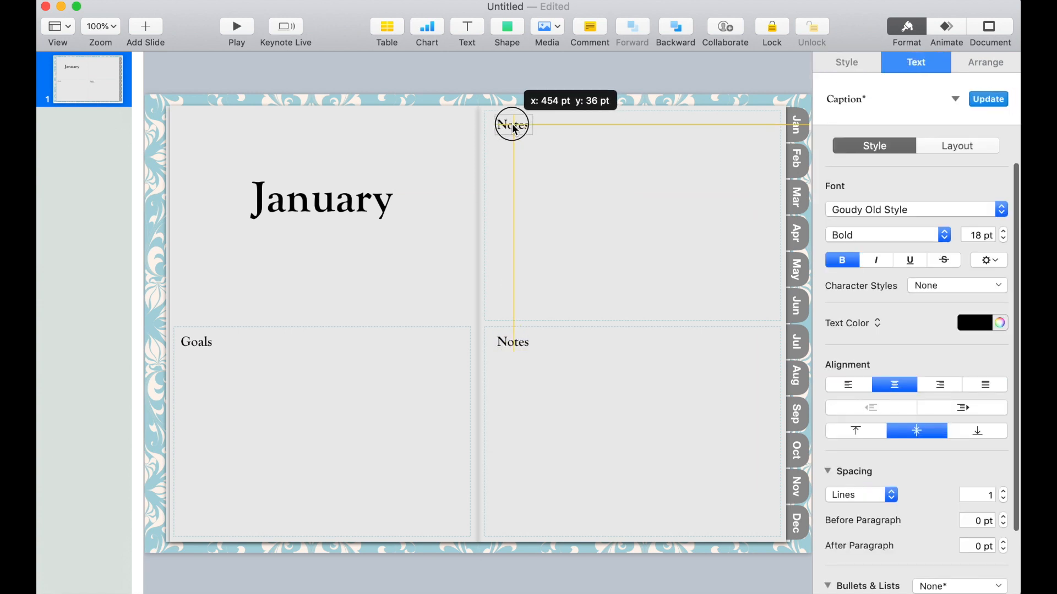
type("To Do")
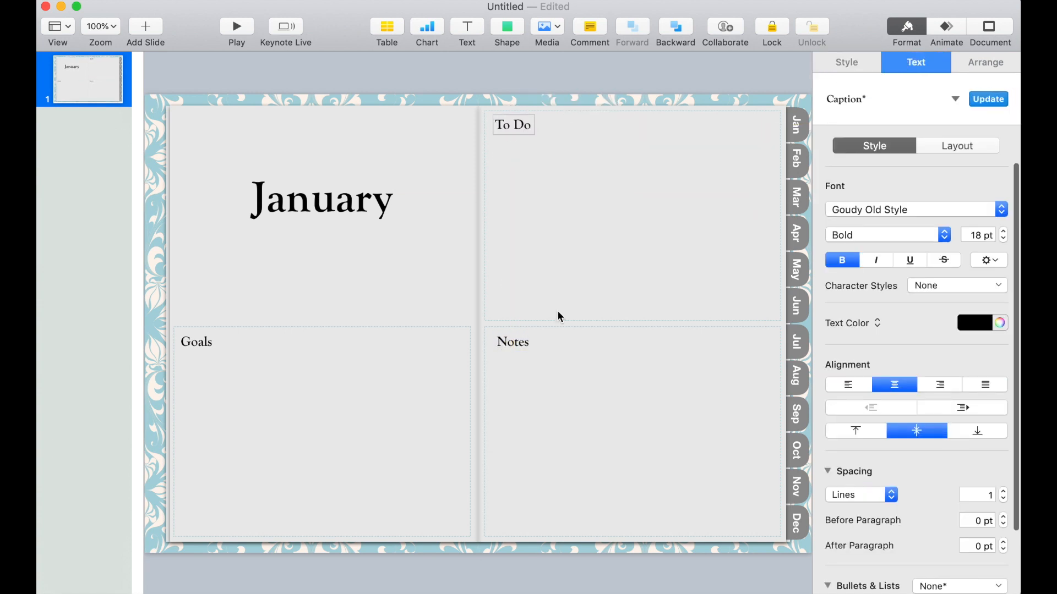
left_click(847, 61)
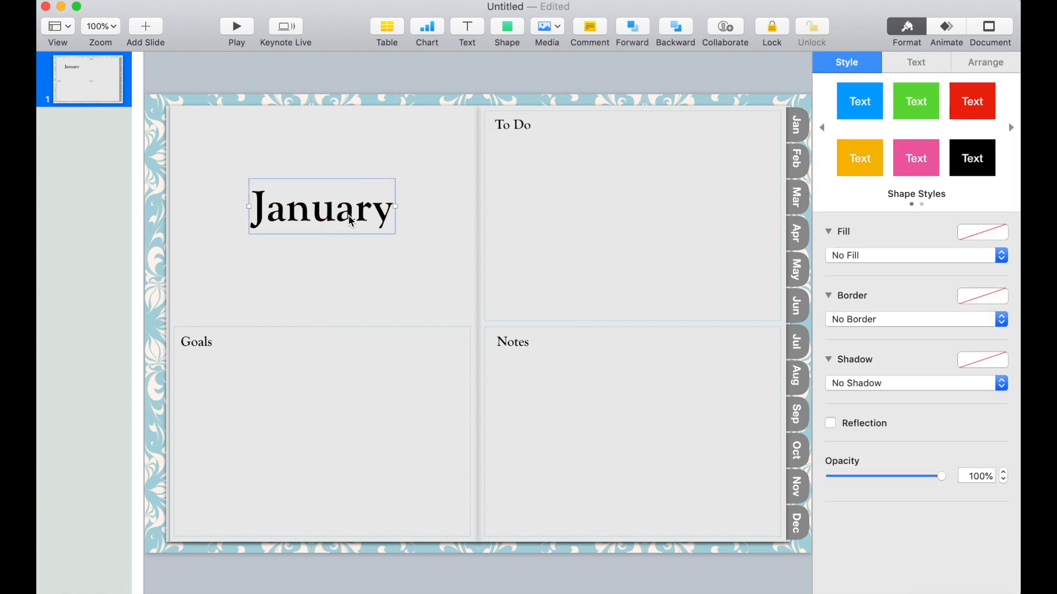
mouse_move(357, 283)
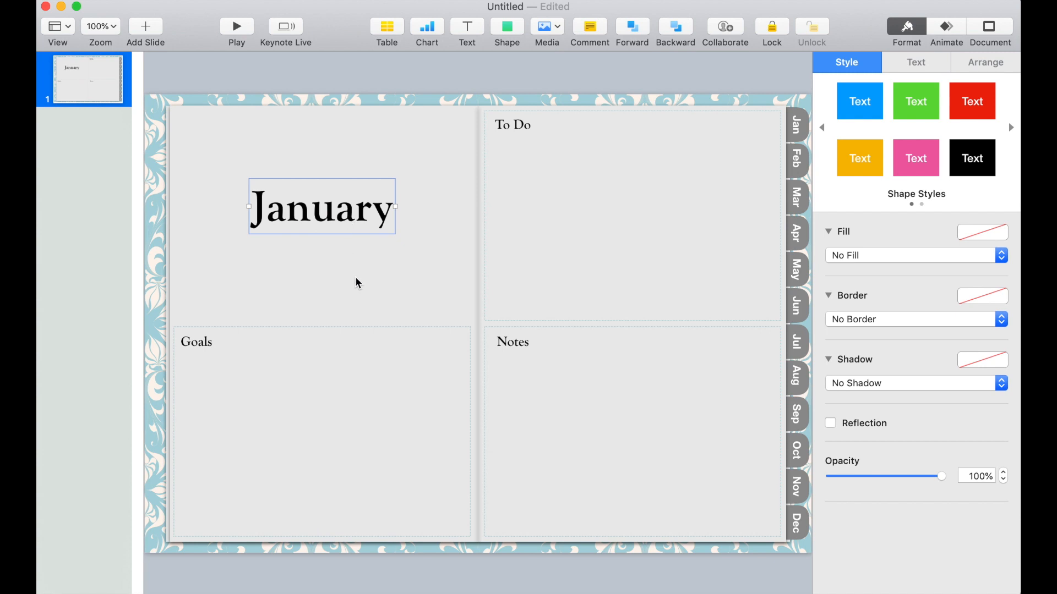
Add two blank patterned slides after January and copy them.
left_click(144, 26)
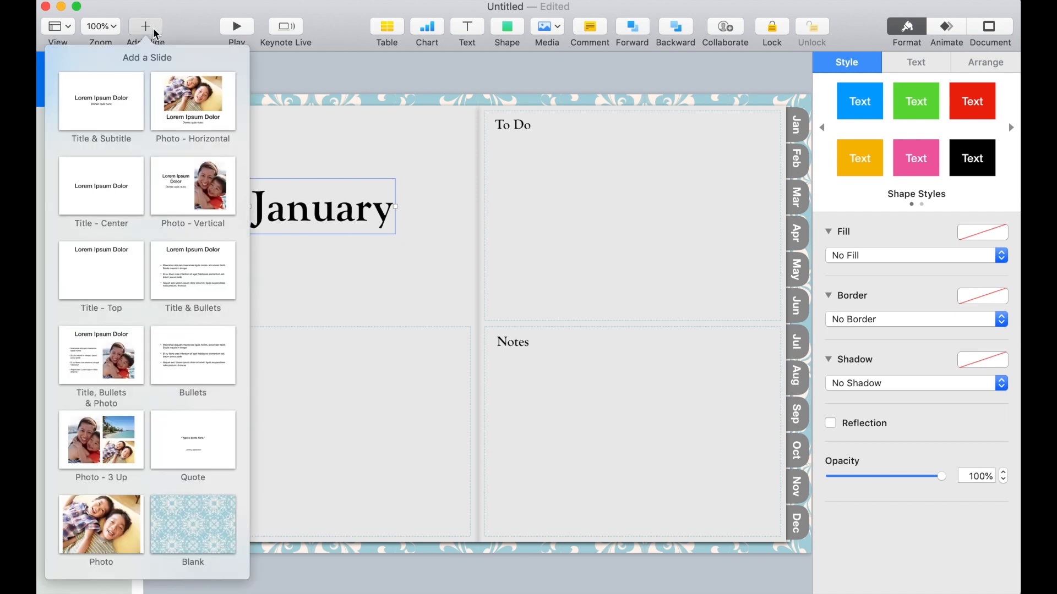
left_click(193, 525)
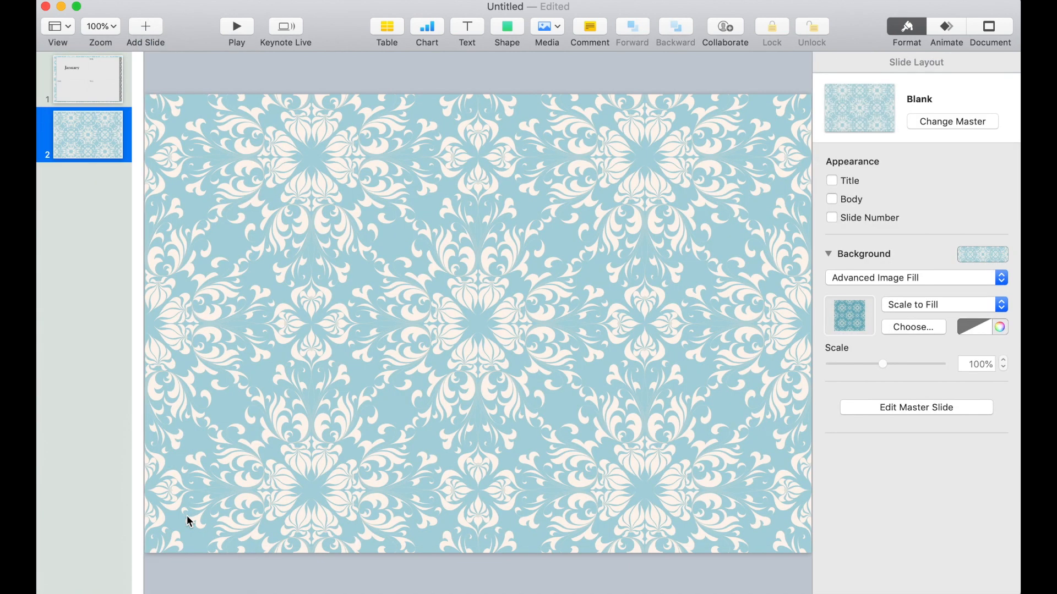
mouse_move(144, 56)
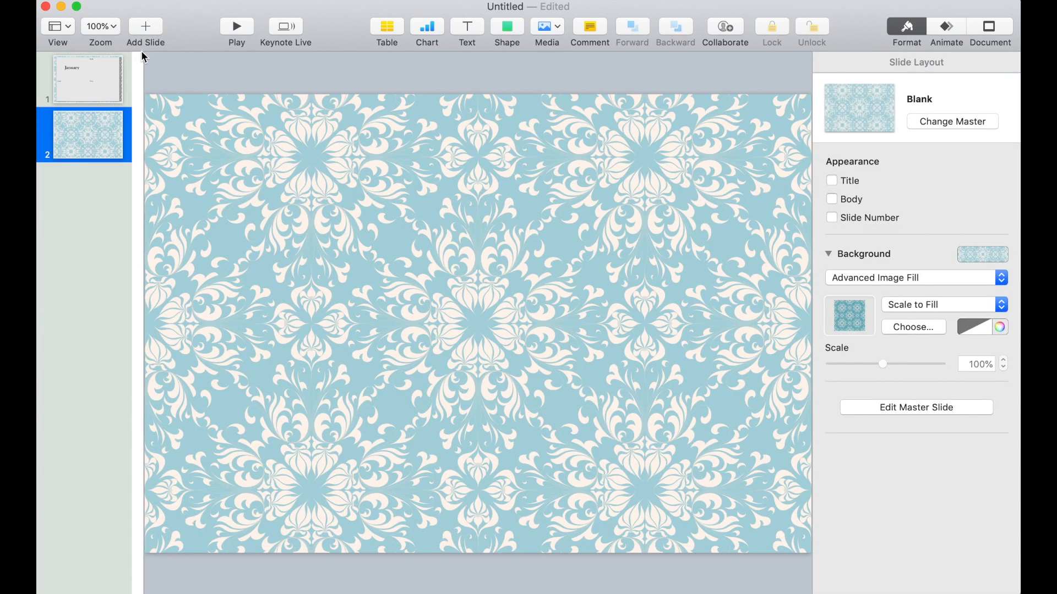
left_click(145, 26)
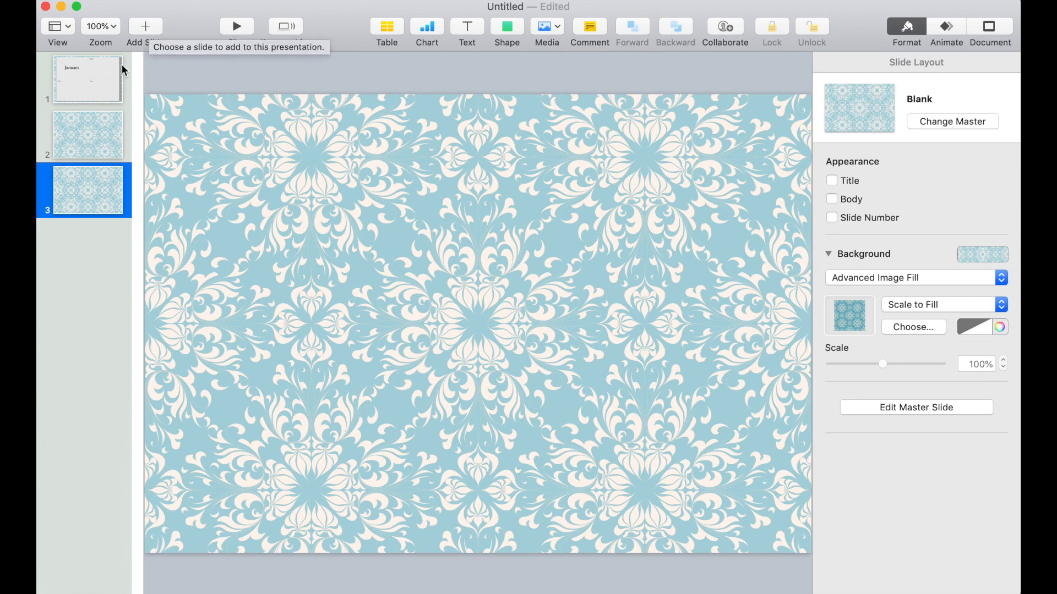
right_click(86, 135)
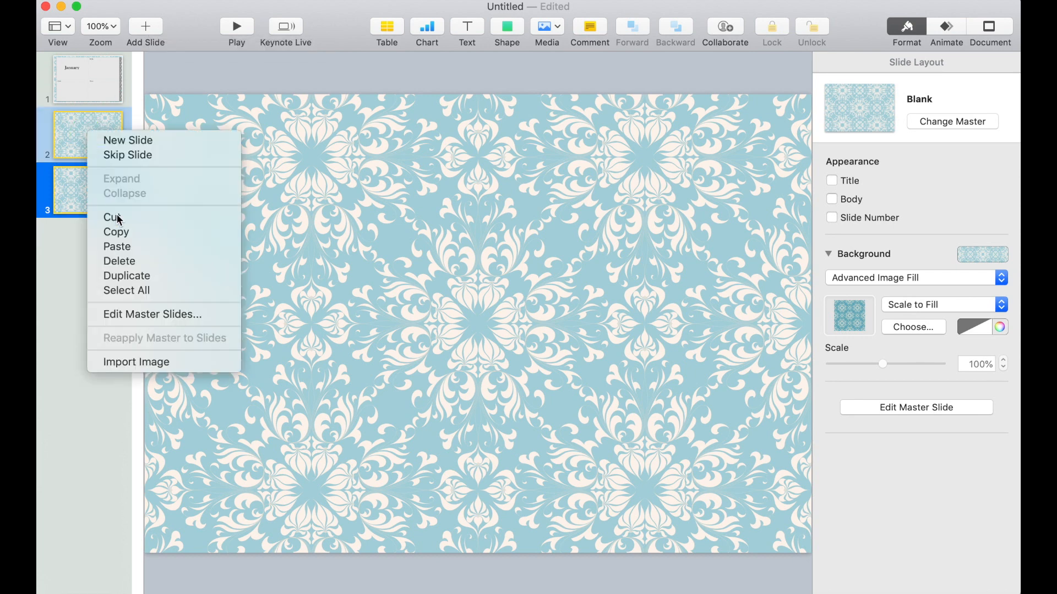
left_click(126, 276)
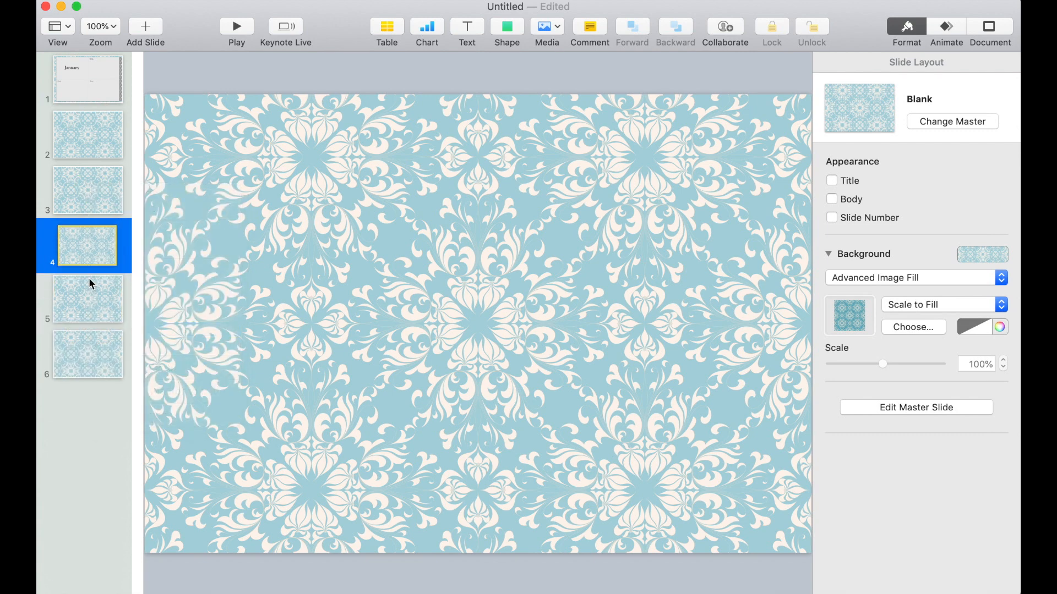
mouse_move(95, 314)
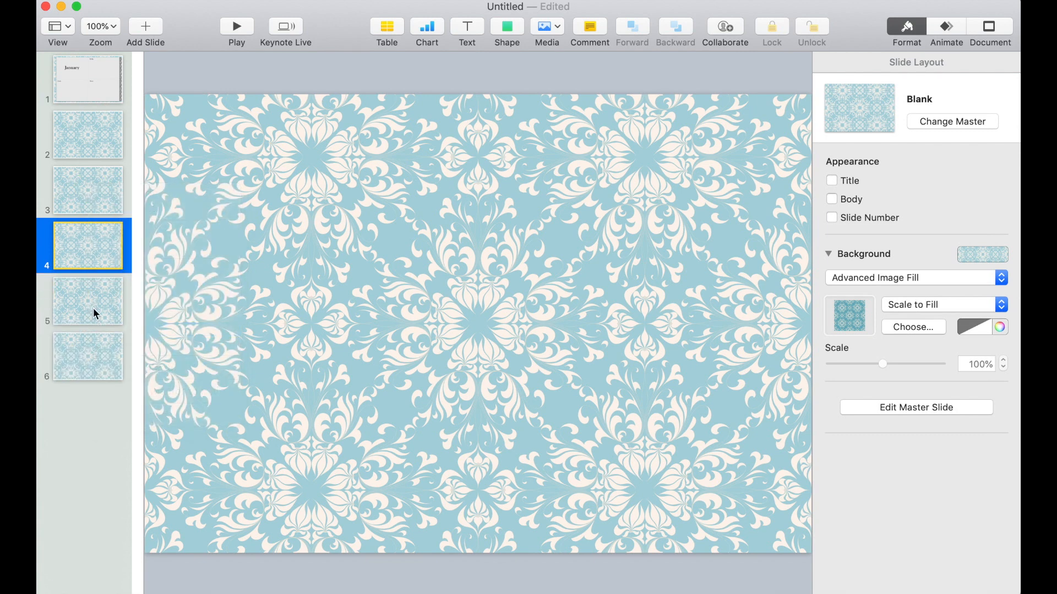
Paste and duplicate the blank slides until the deck holds more than ten.
left_click(88, 134)
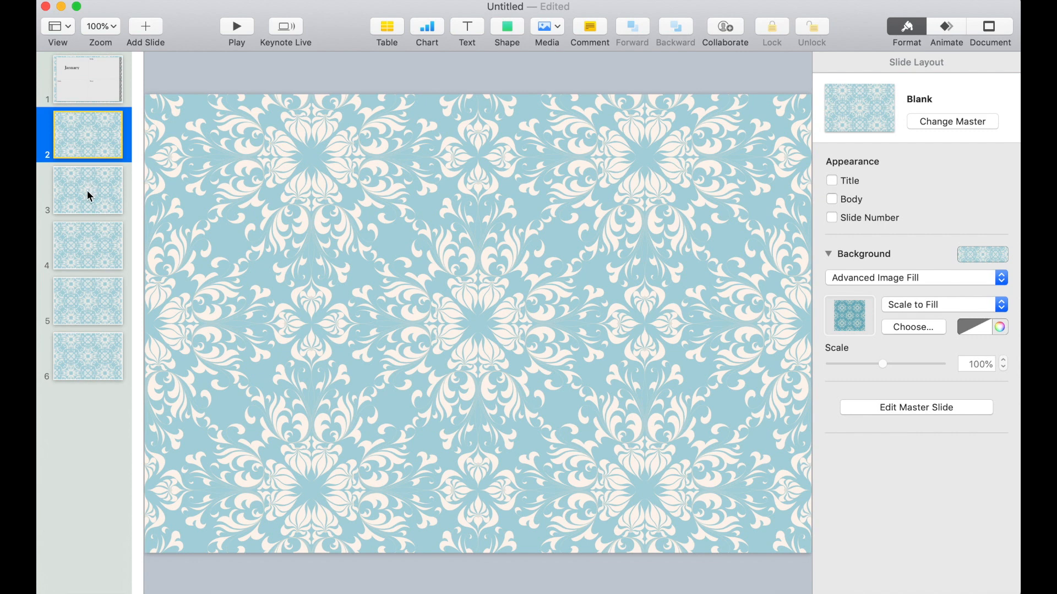
right_click(89, 355)
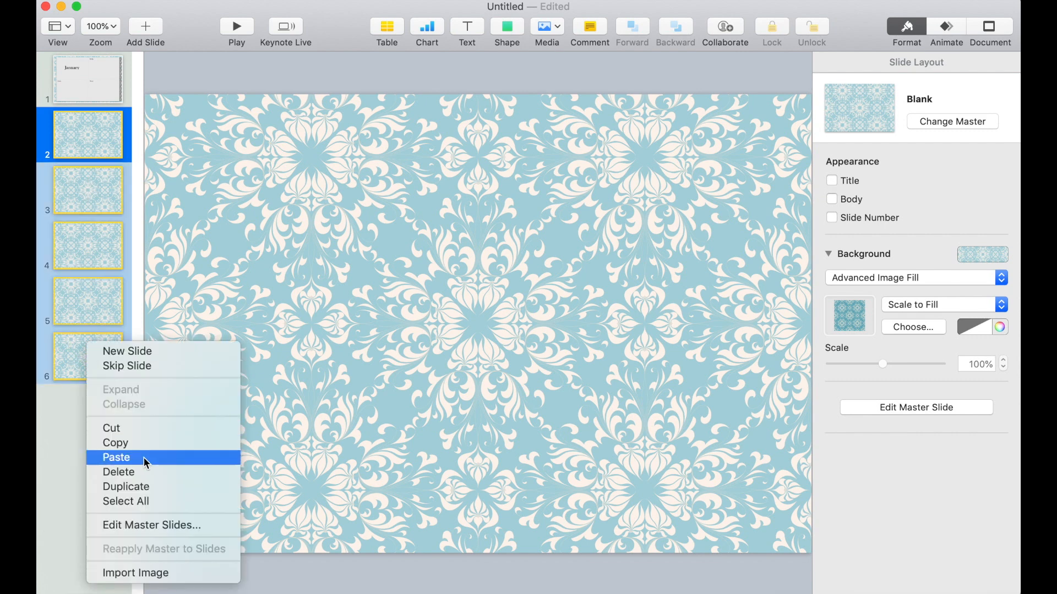
left_click(116, 458)
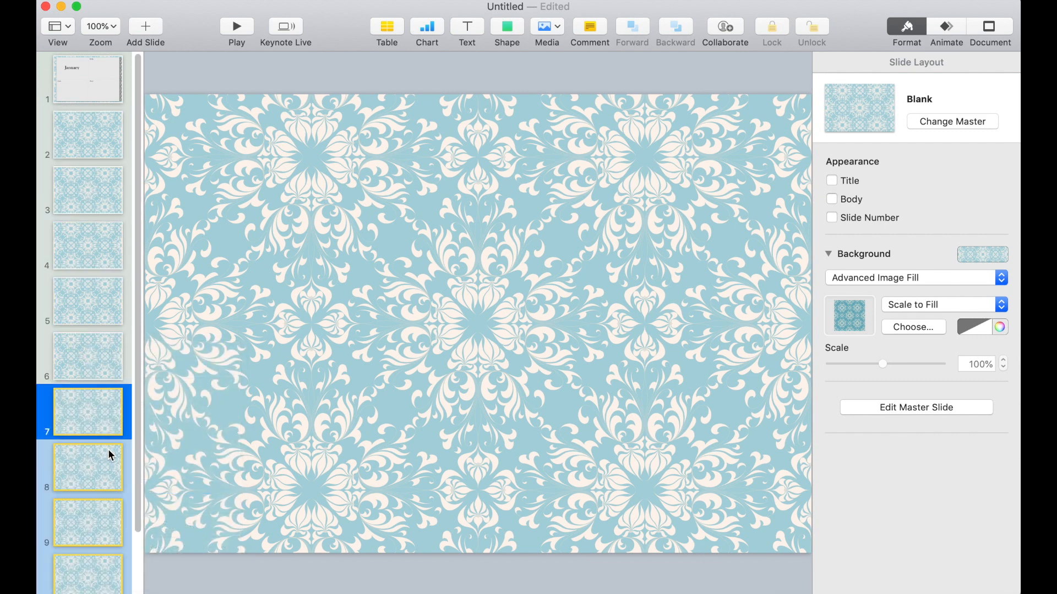
scroll("down", 3)
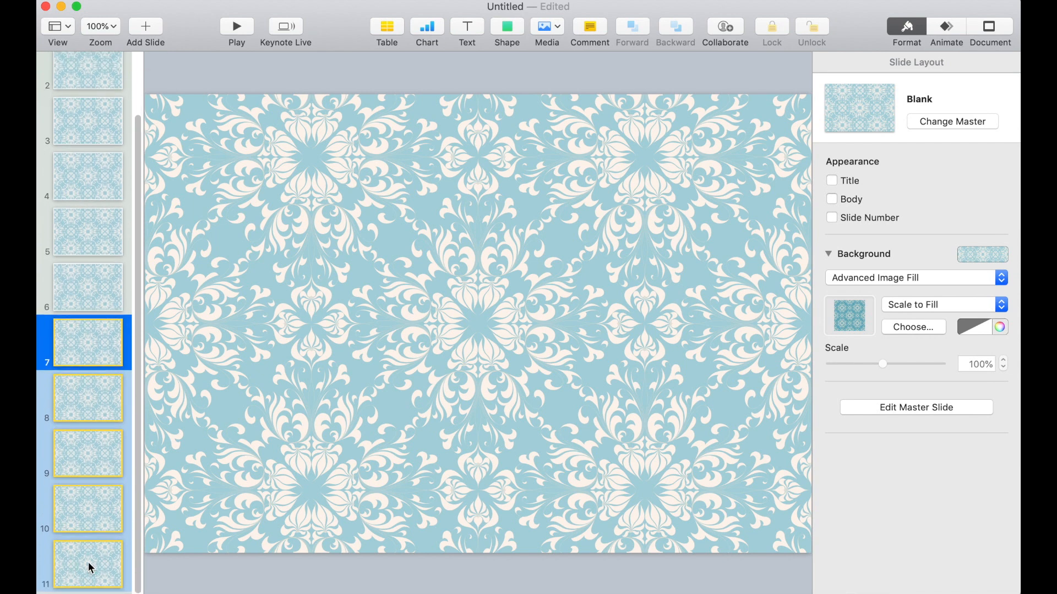
right_click(88, 563)
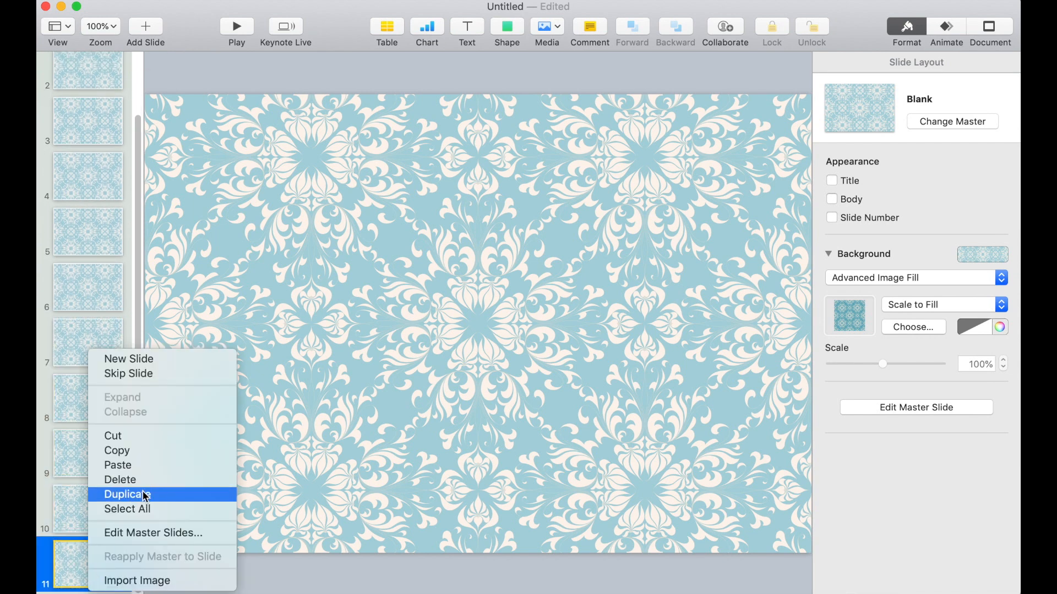
left_click(127, 495)
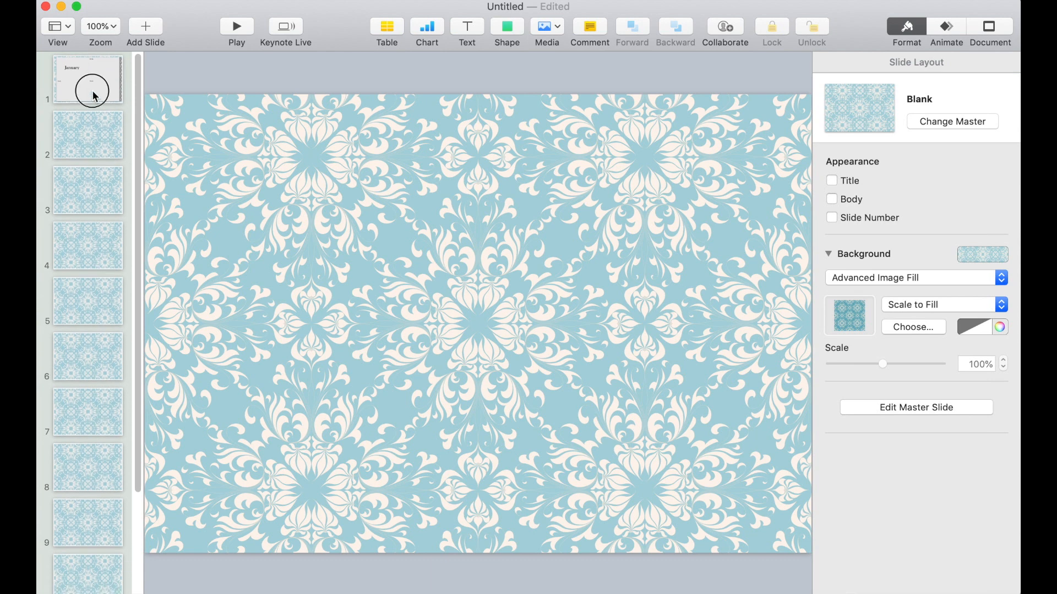
Return to the January slide and link the Jan and Feb tabs to their slides.
left_click(88, 79)
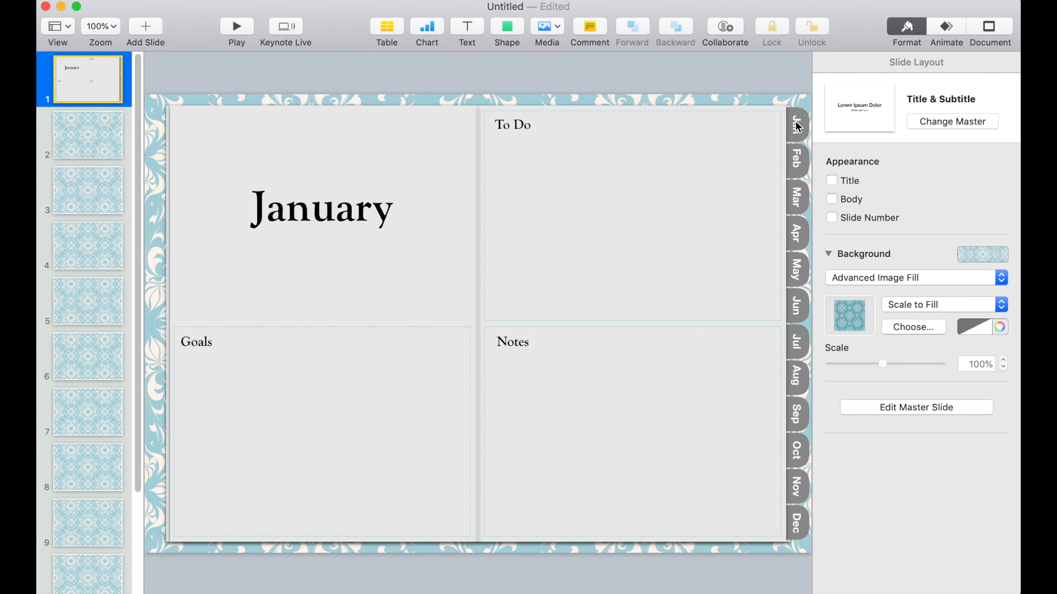
mouse_move(799, 127)
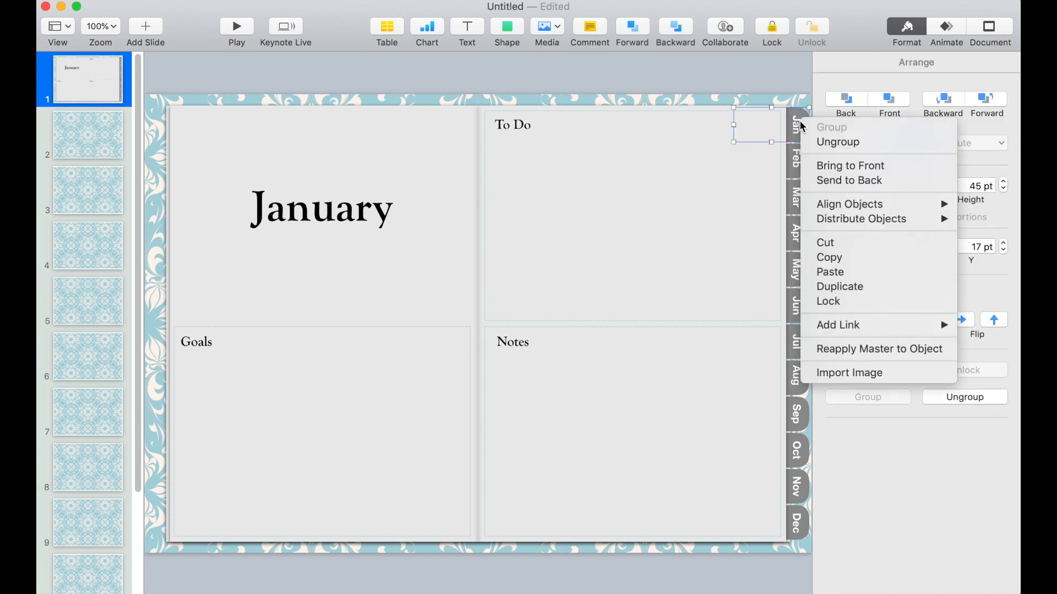
mouse_move(837, 324)
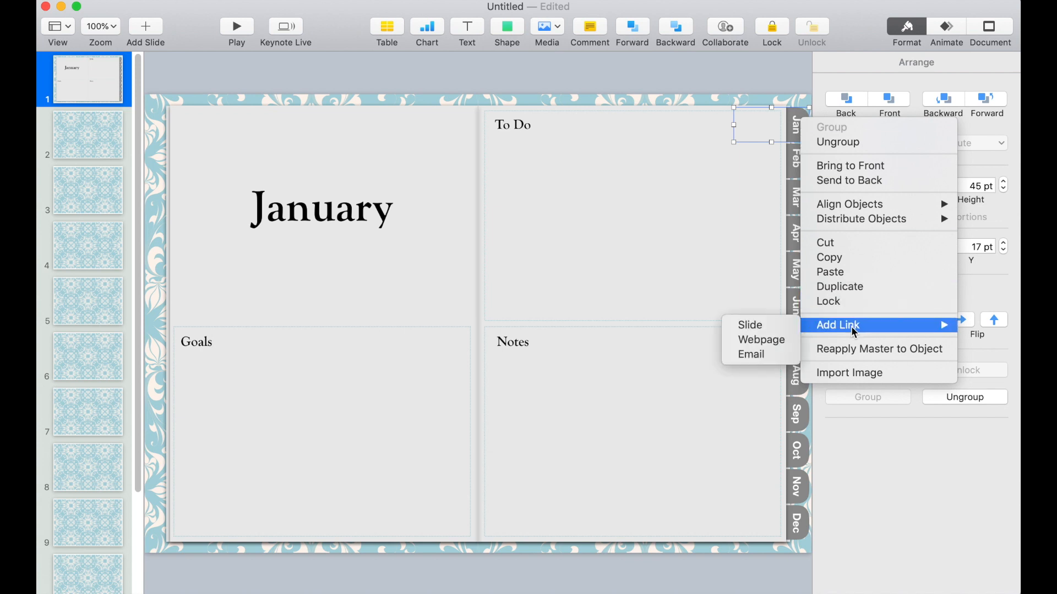
left_click(749, 325)
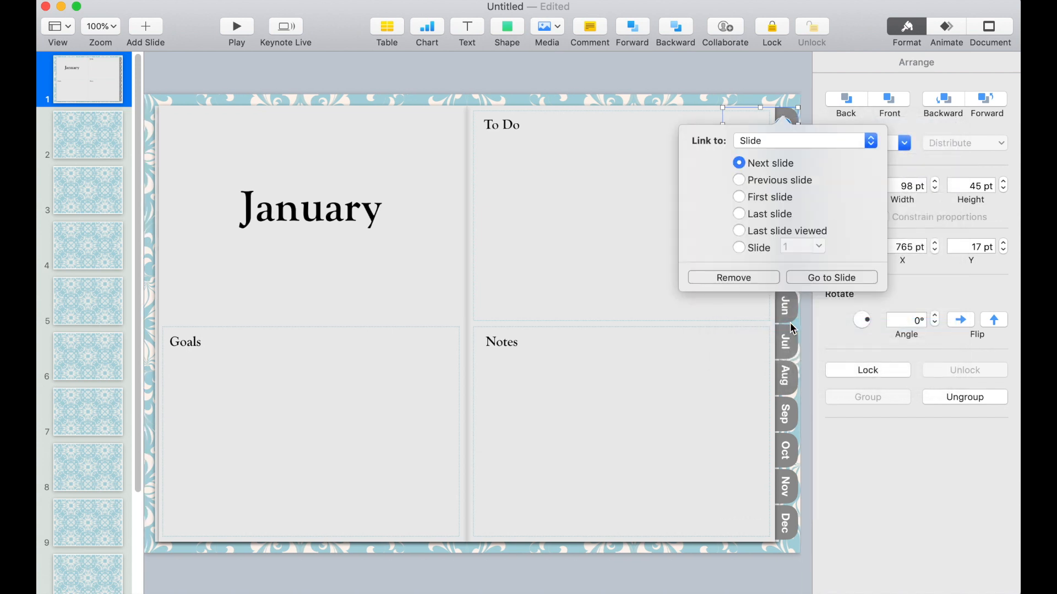
left_click(739, 248)
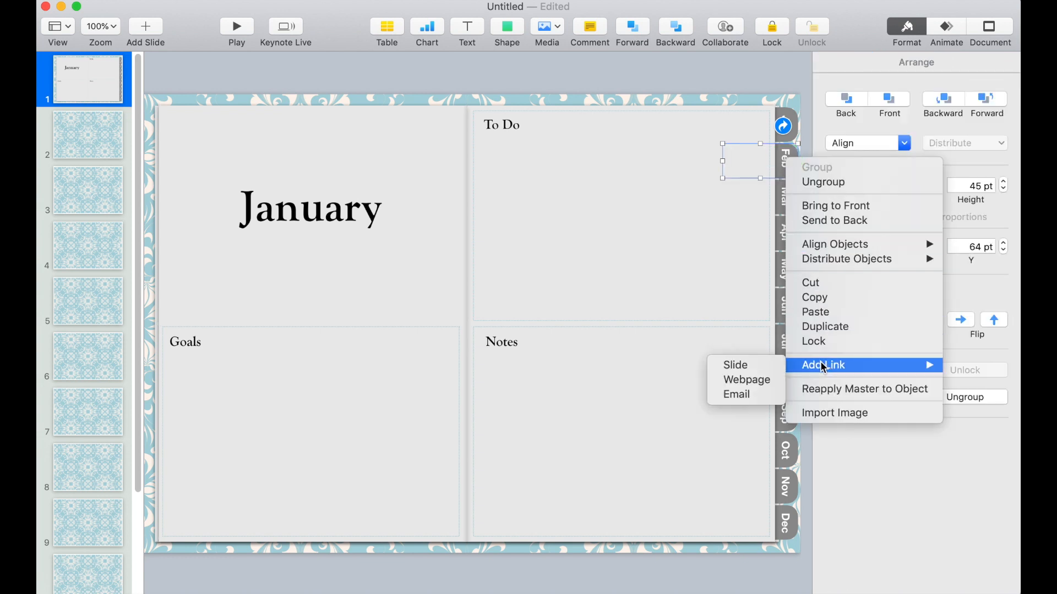
left_click(734, 365)
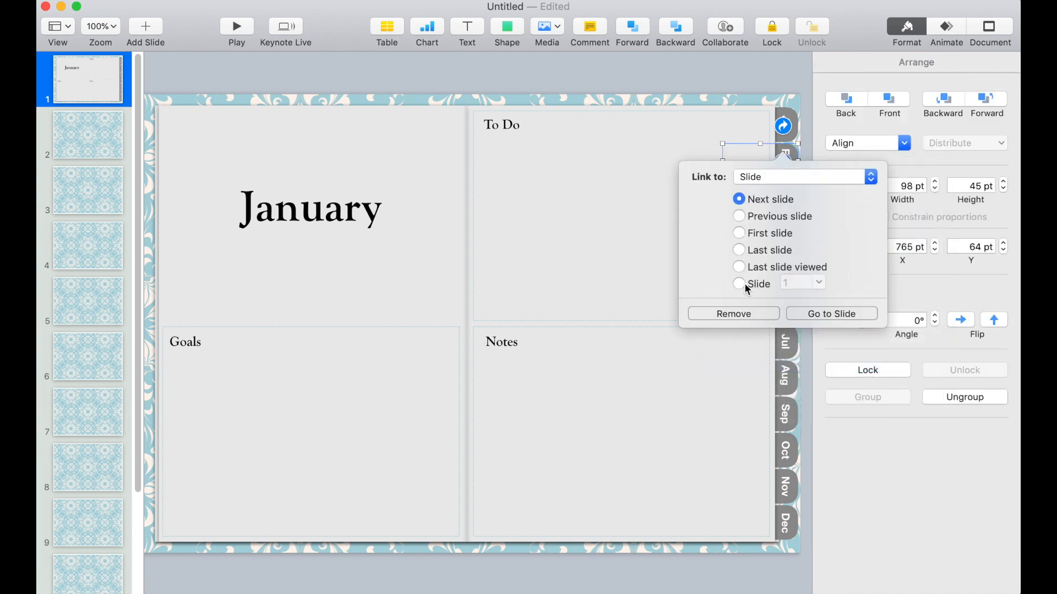
left_click(739, 284)
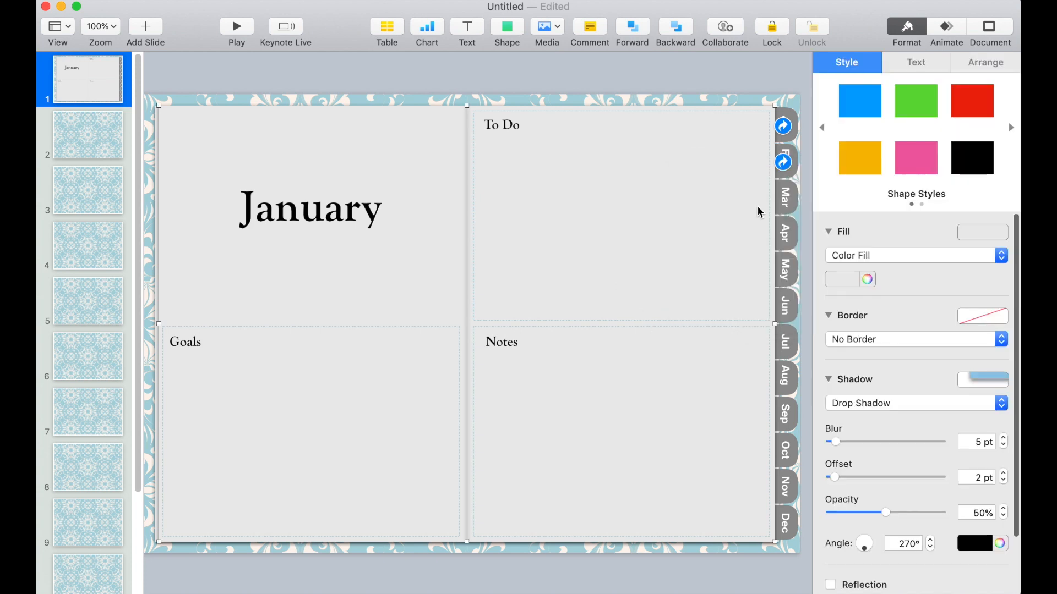
Add slide links to the March through June tab boxes.
right_click(741, 198)
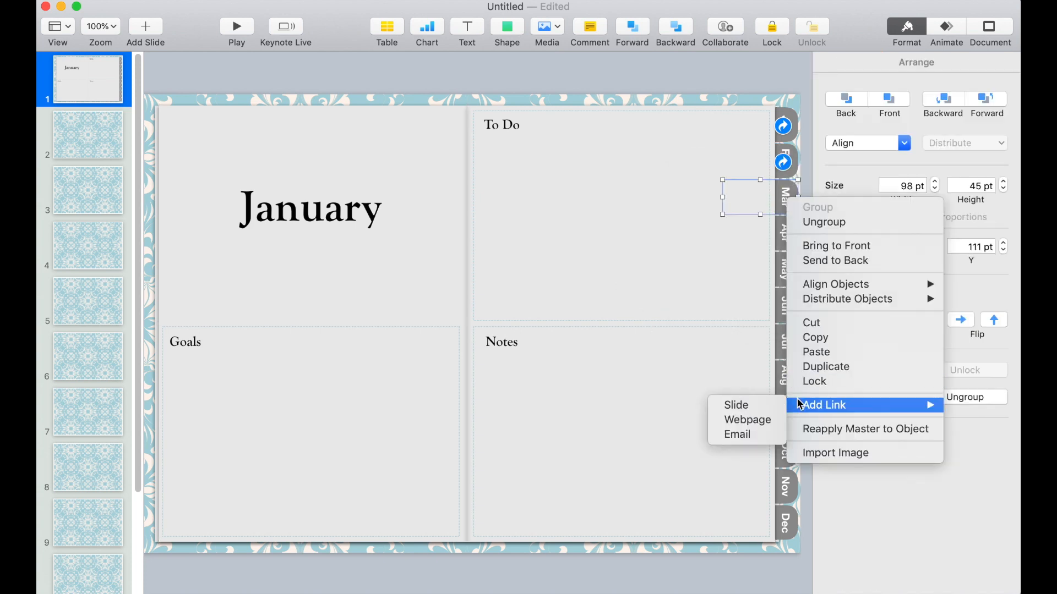
left_click(736, 405)
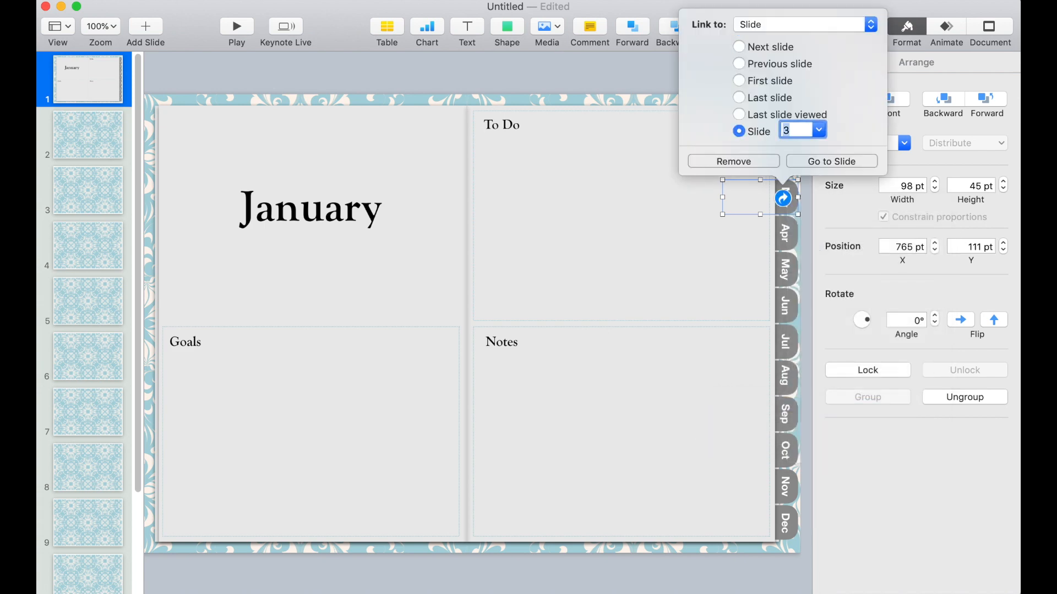
right_click(741, 234)
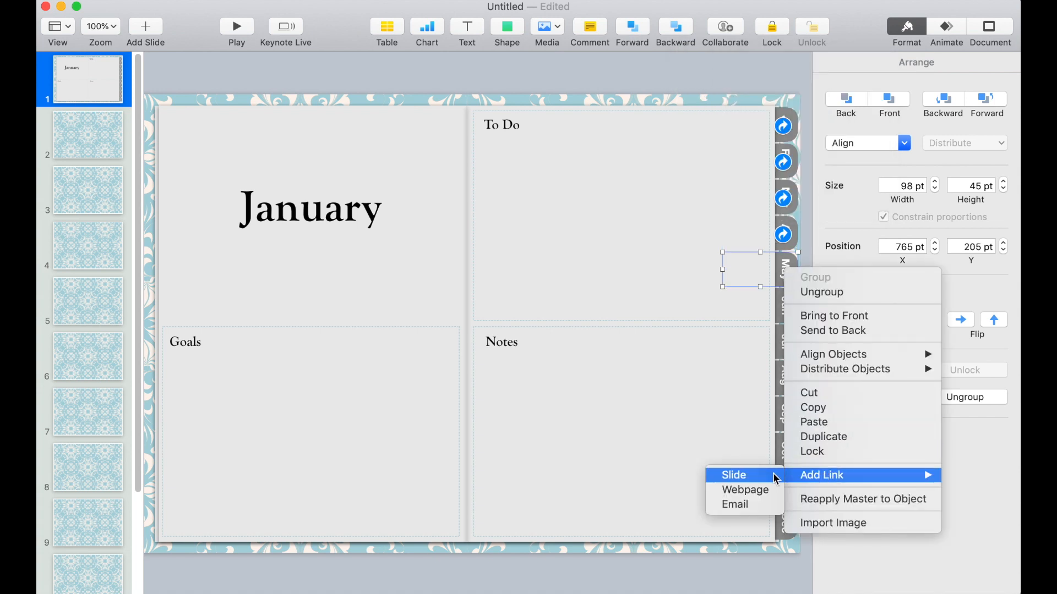
left_click(733, 476)
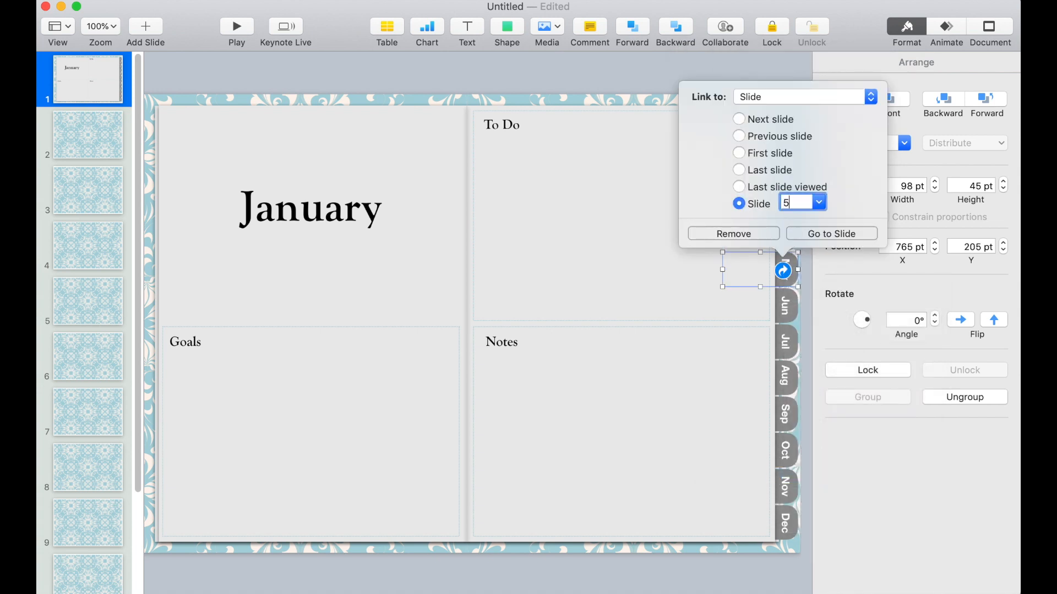
right_click(759, 304)
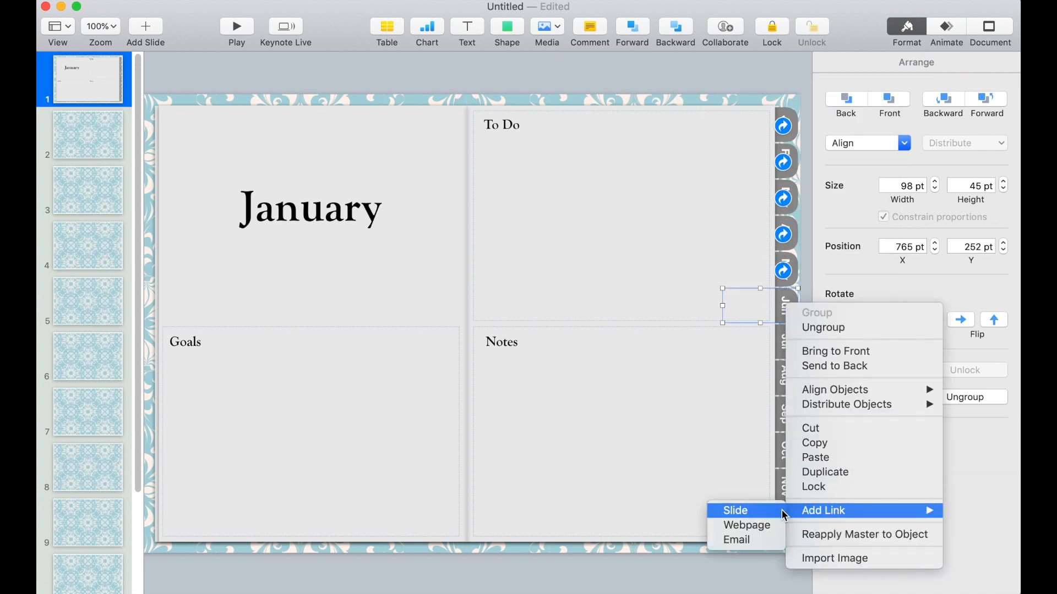
left_click(736, 510)
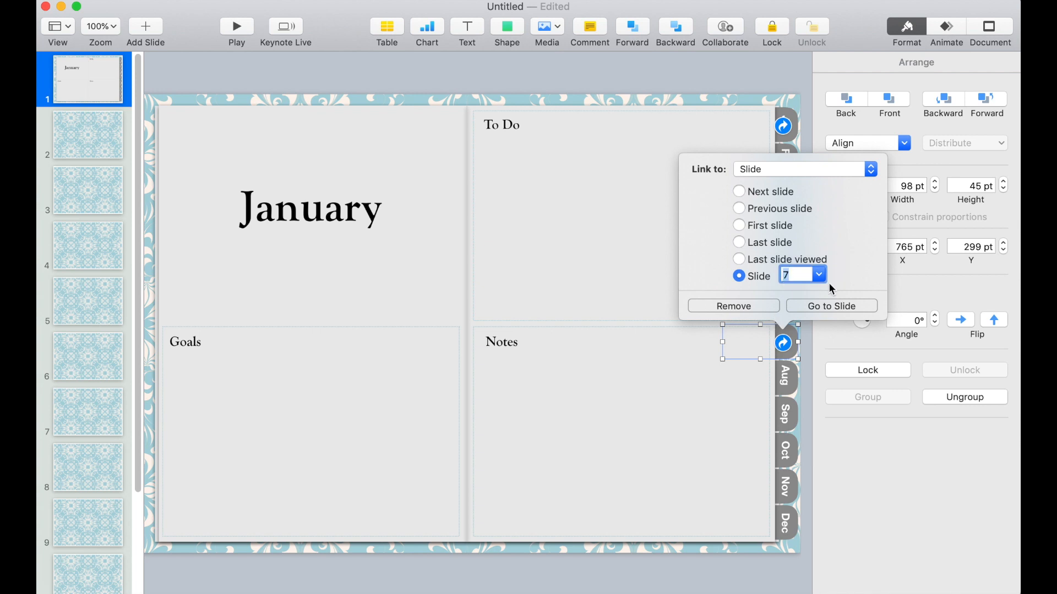
Add slide links to the remaining tabs through November and December.
right_click(740, 378)
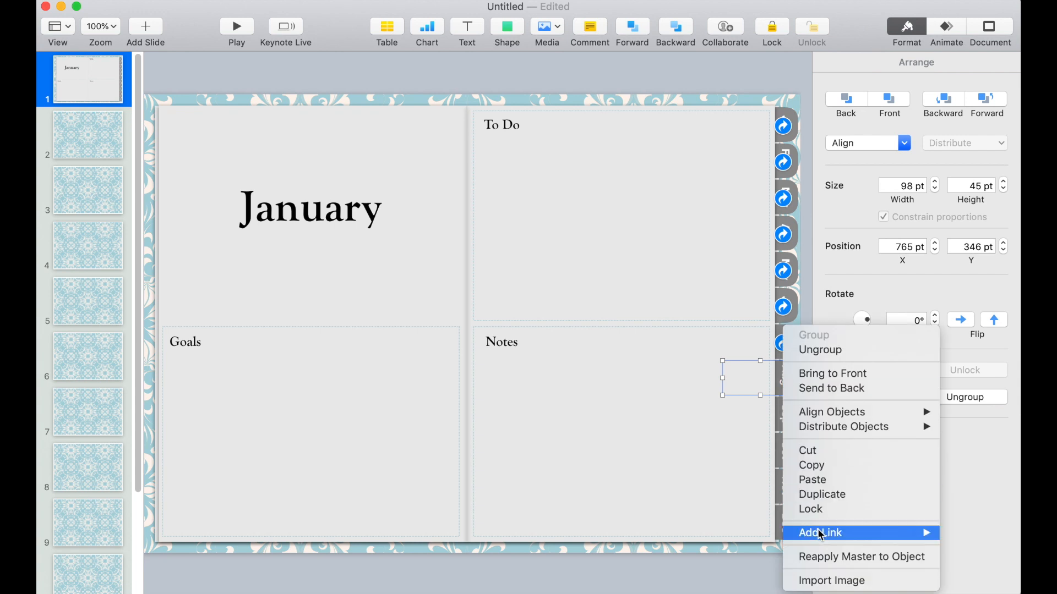
left_click(819, 533)
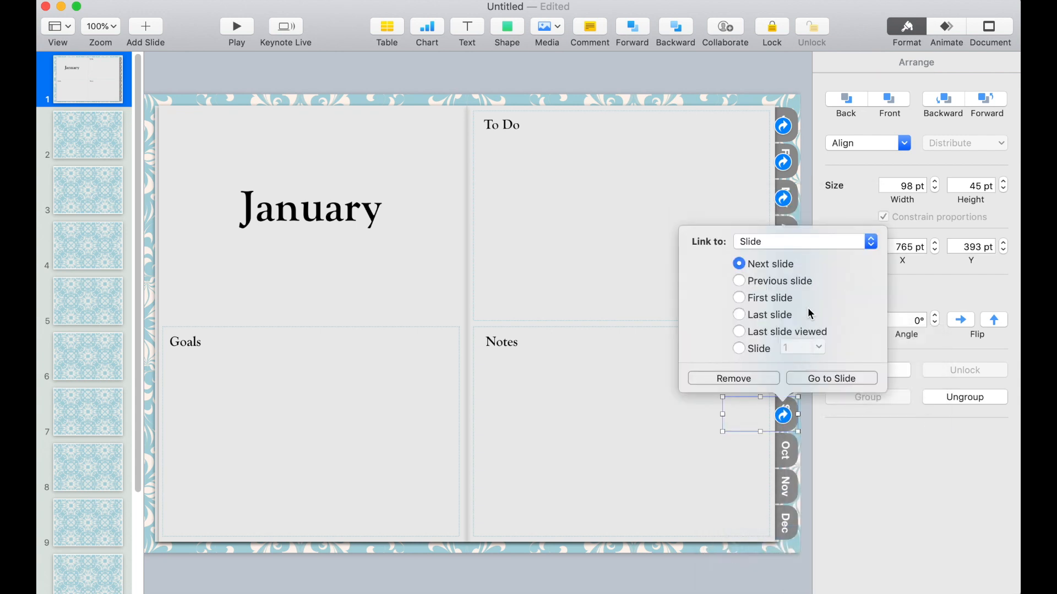
right_click(741, 451)
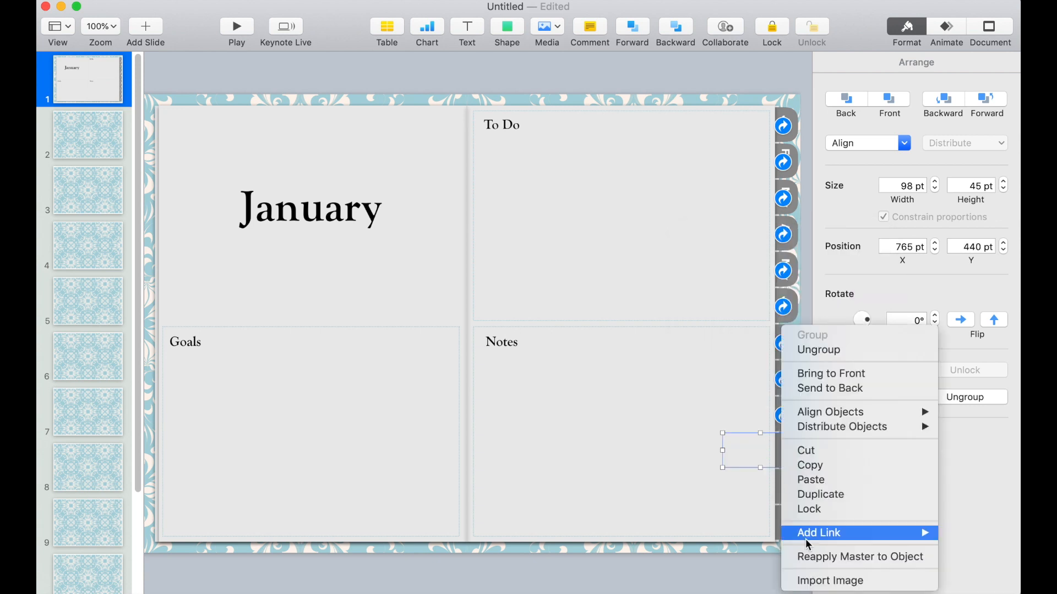
left_click(819, 533)
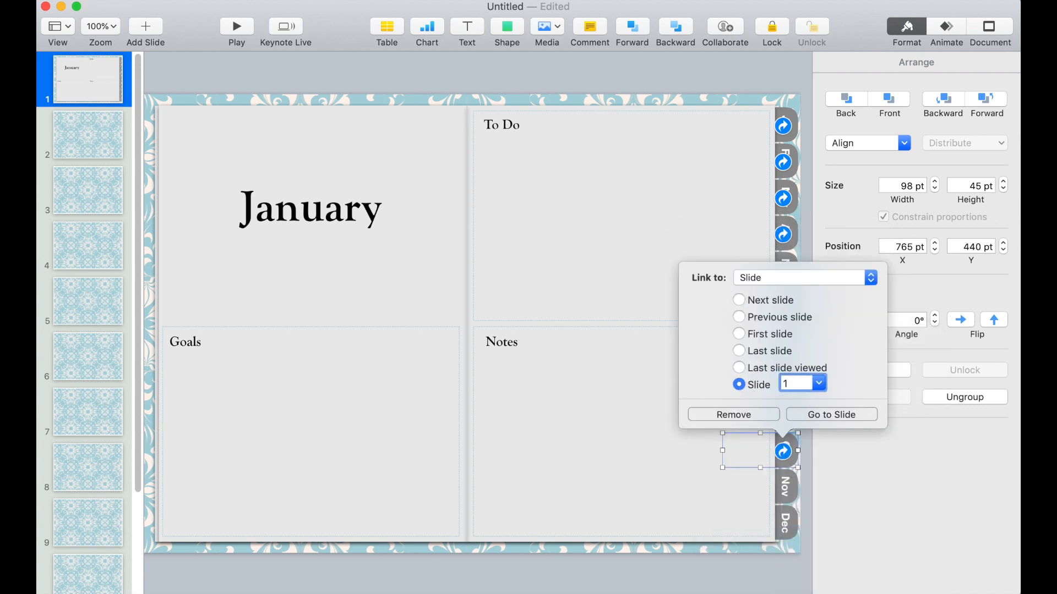
left_click(740, 335)
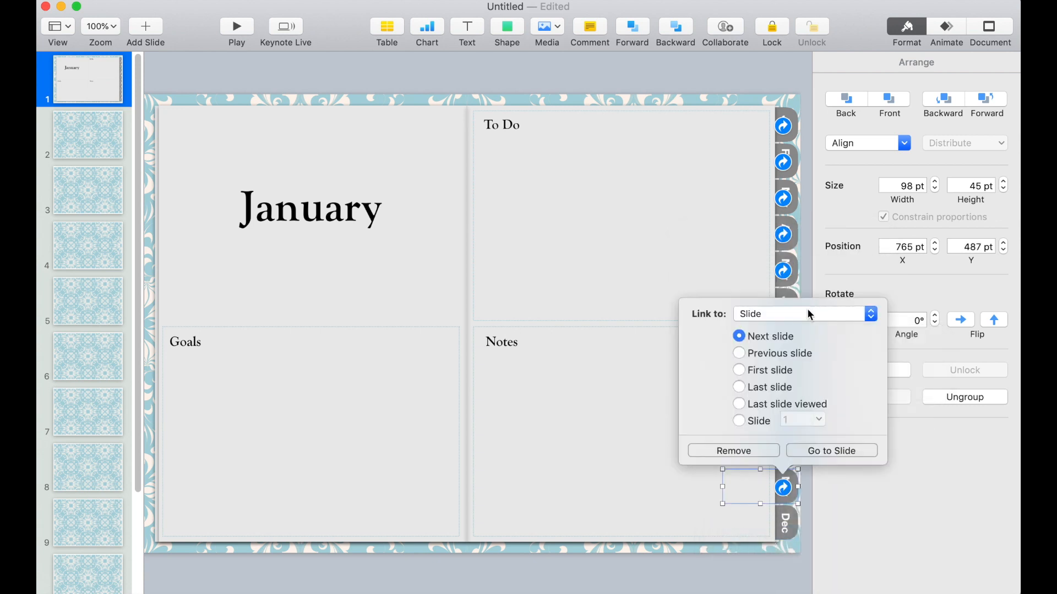
left_click(738, 420)
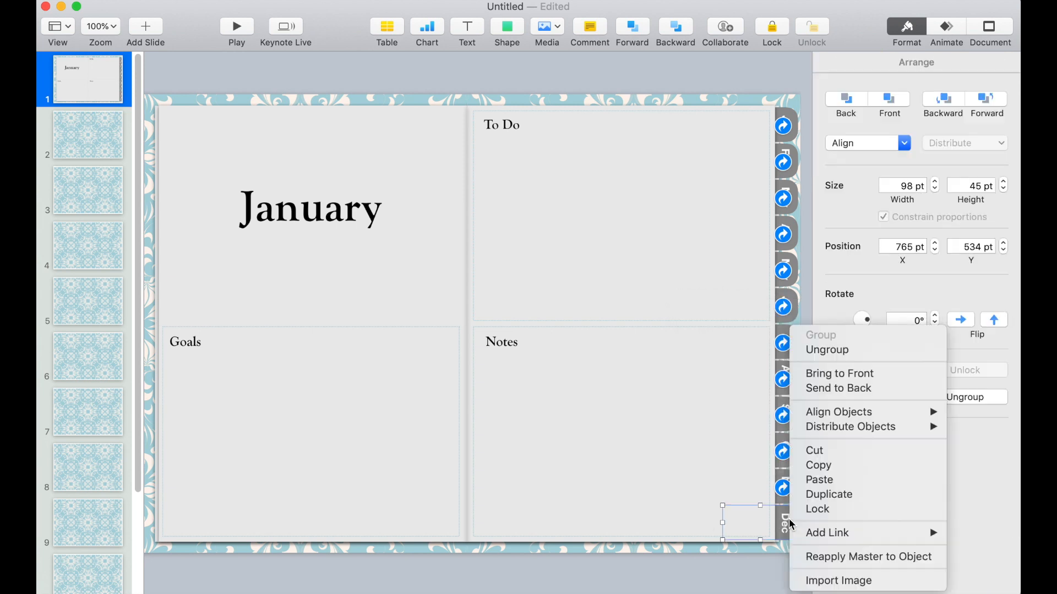
left_click(827, 533)
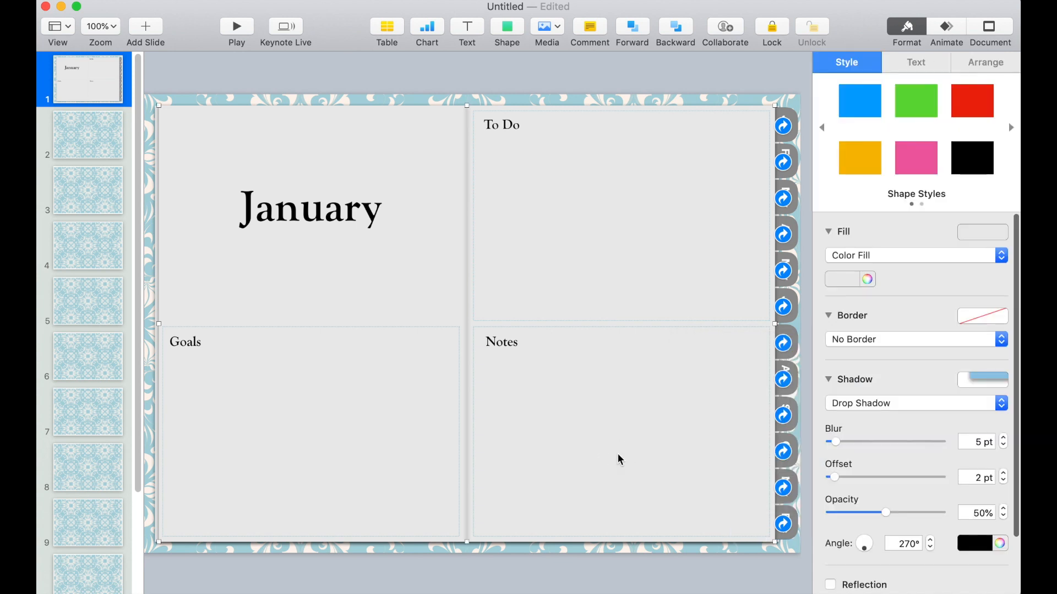
mouse_move(206, 133)
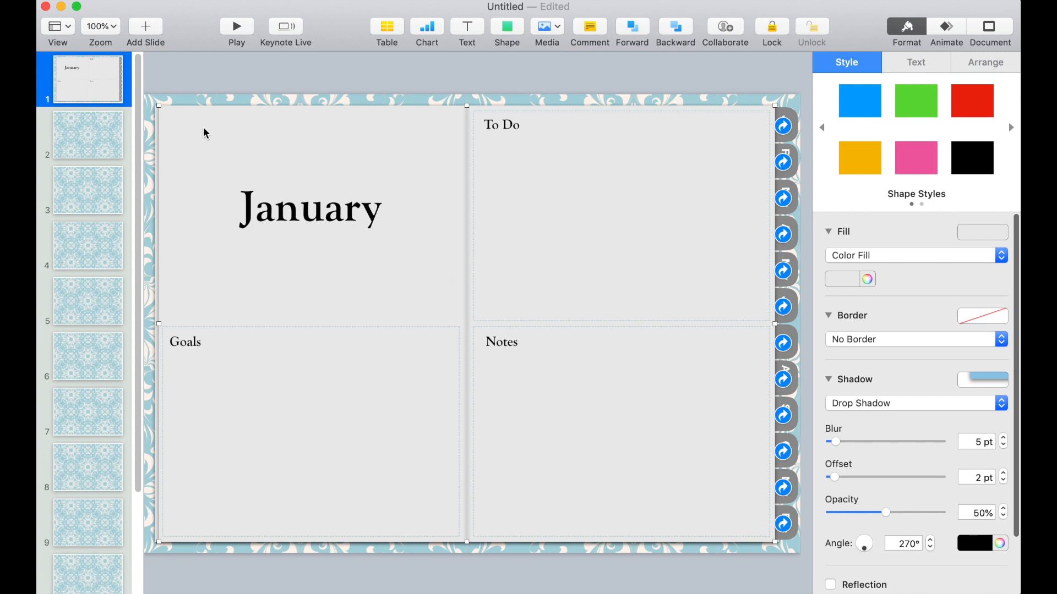
mouse_move(150, 108)
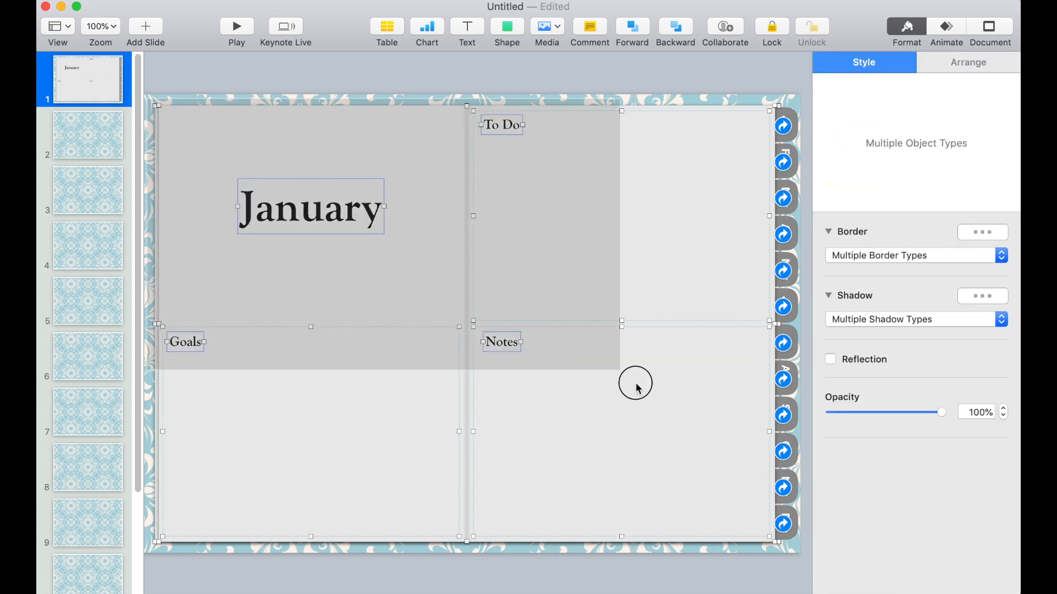
Select everything on the January page and paste it onto slides 2, 3 and the following slides.
left_click(967, 62)
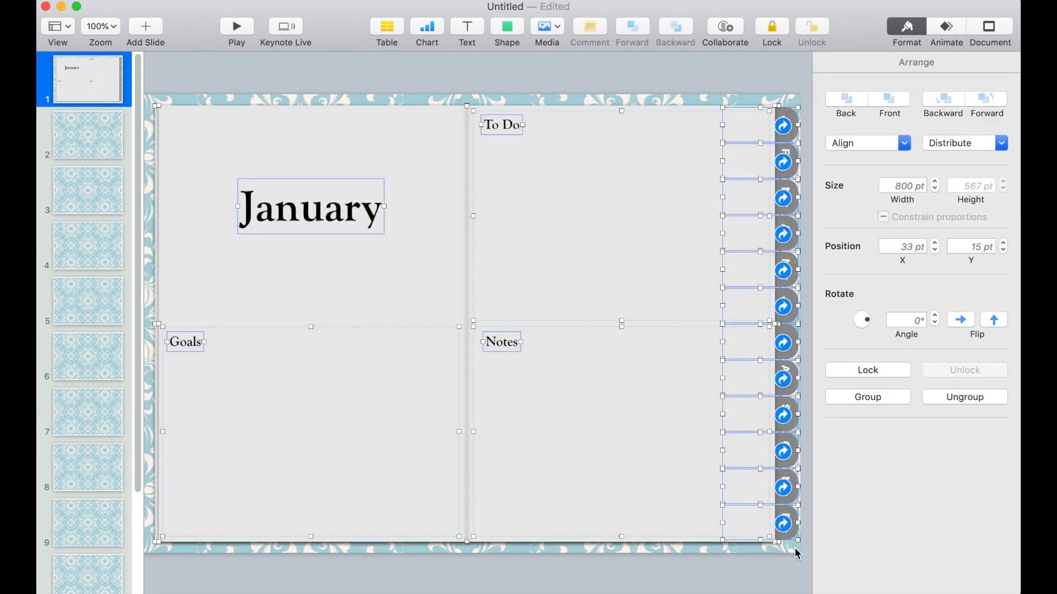
left_click(88, 134)
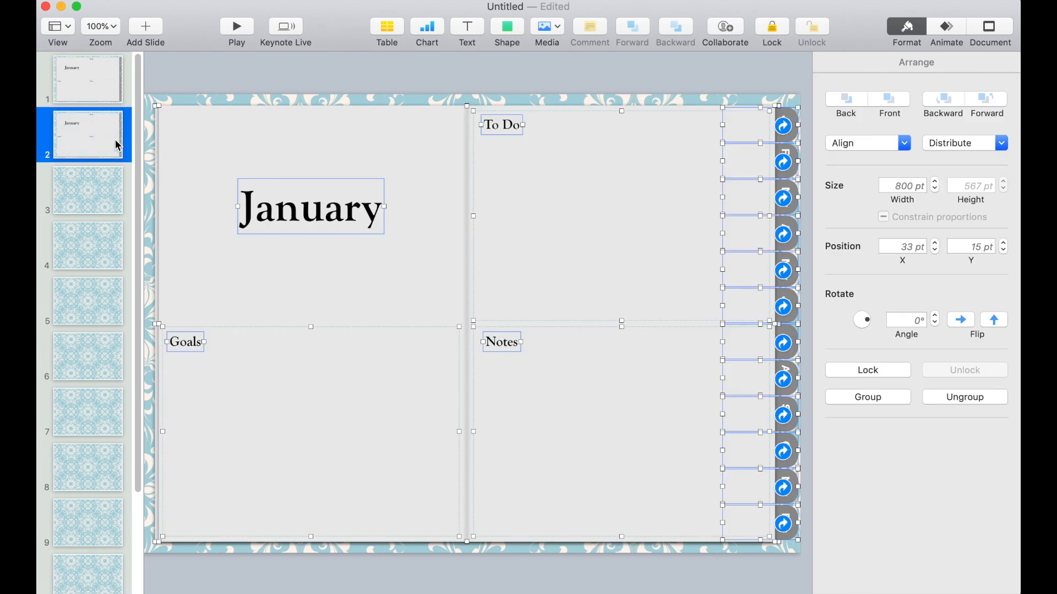
left_click(88, 191)
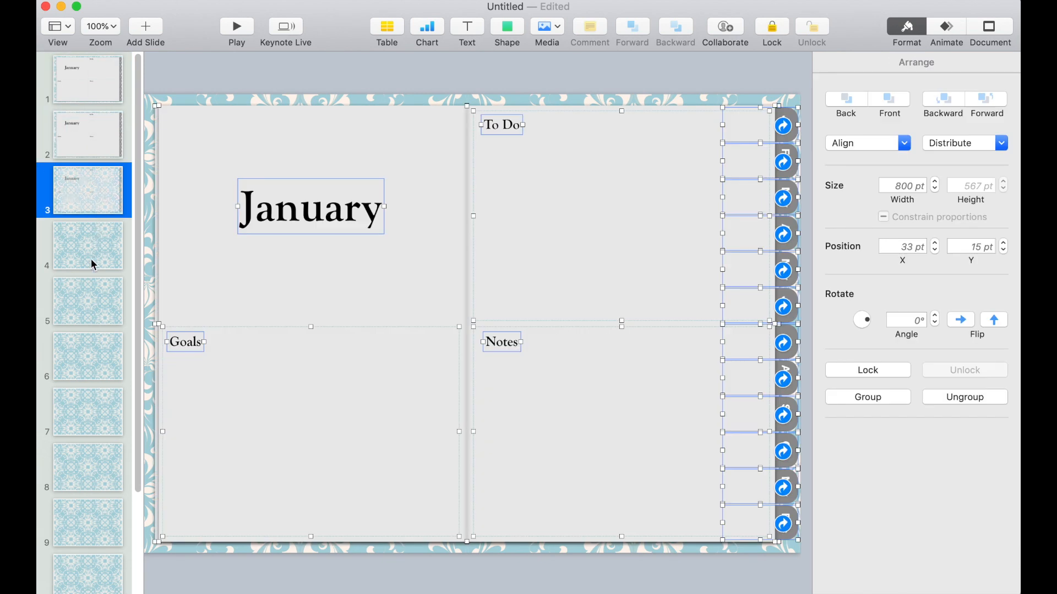
left_click(87, 302)
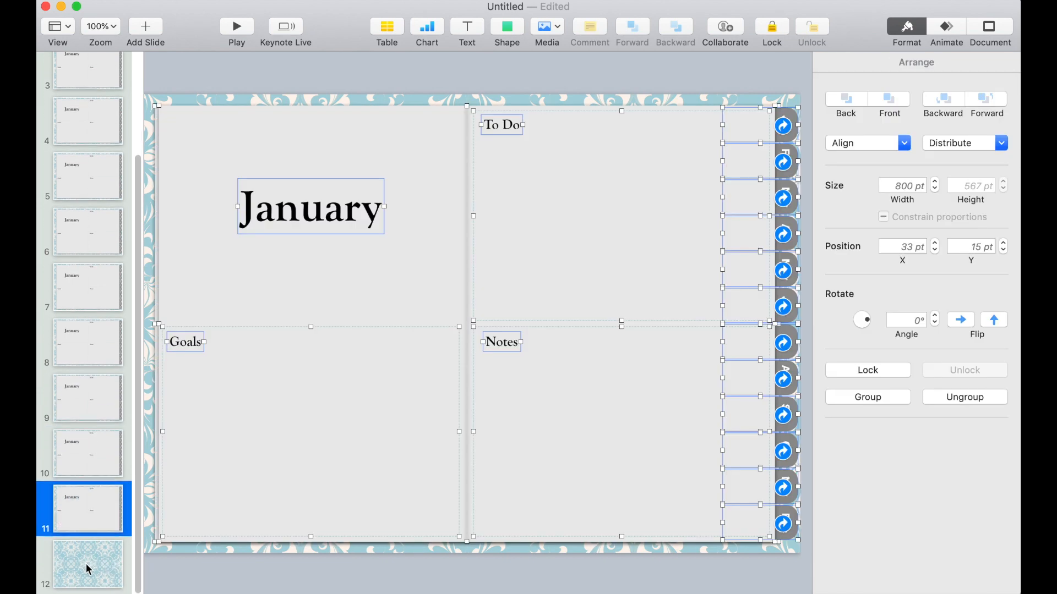
scroll("up", 3)
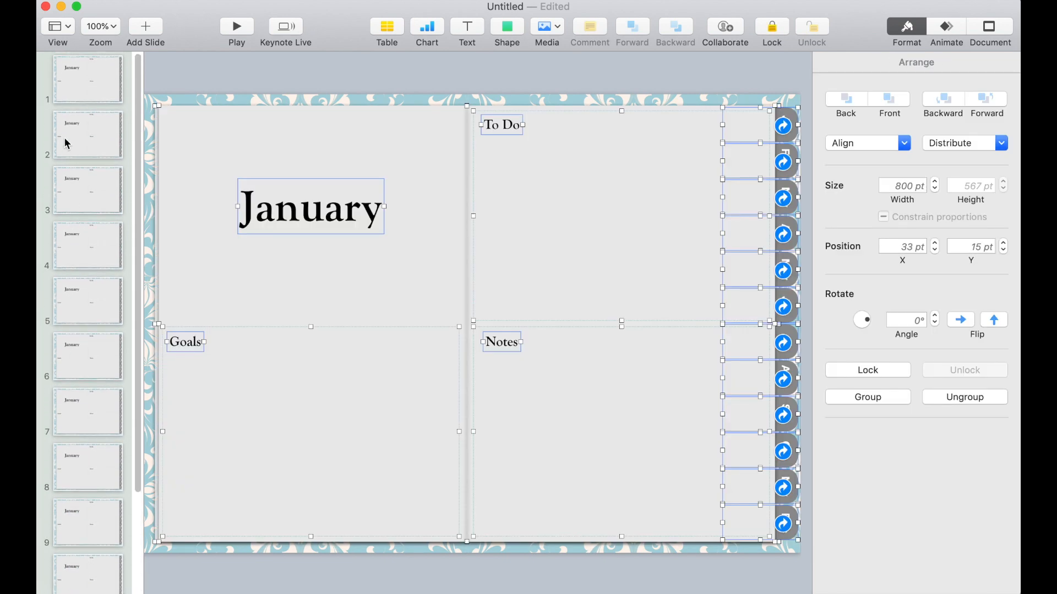
Retitle slide 2 as February and move through slides 3 to 5 renaming their months.
double_click(310, 206)
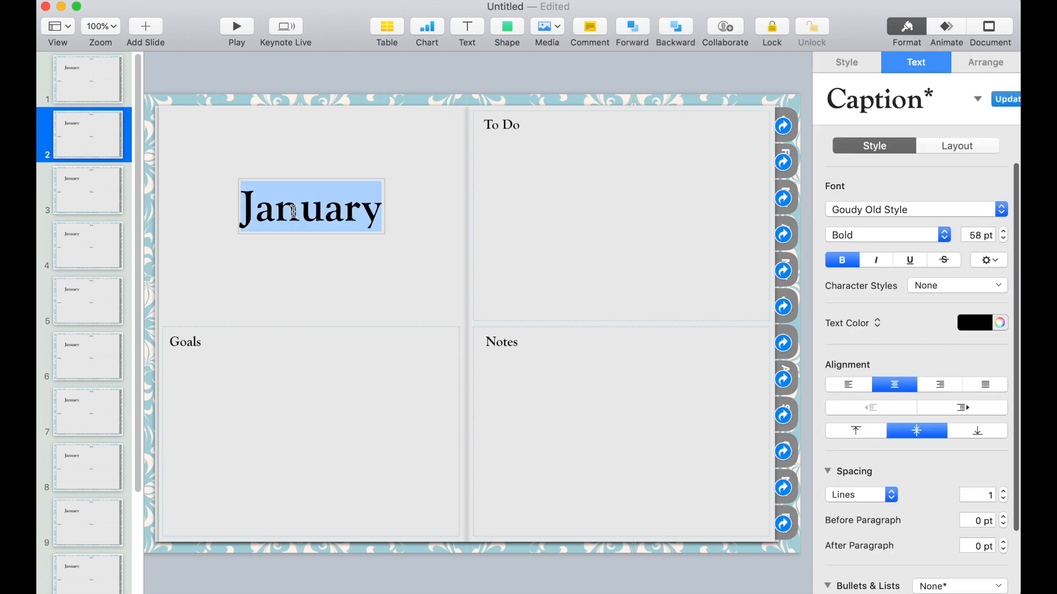
type("Februr")
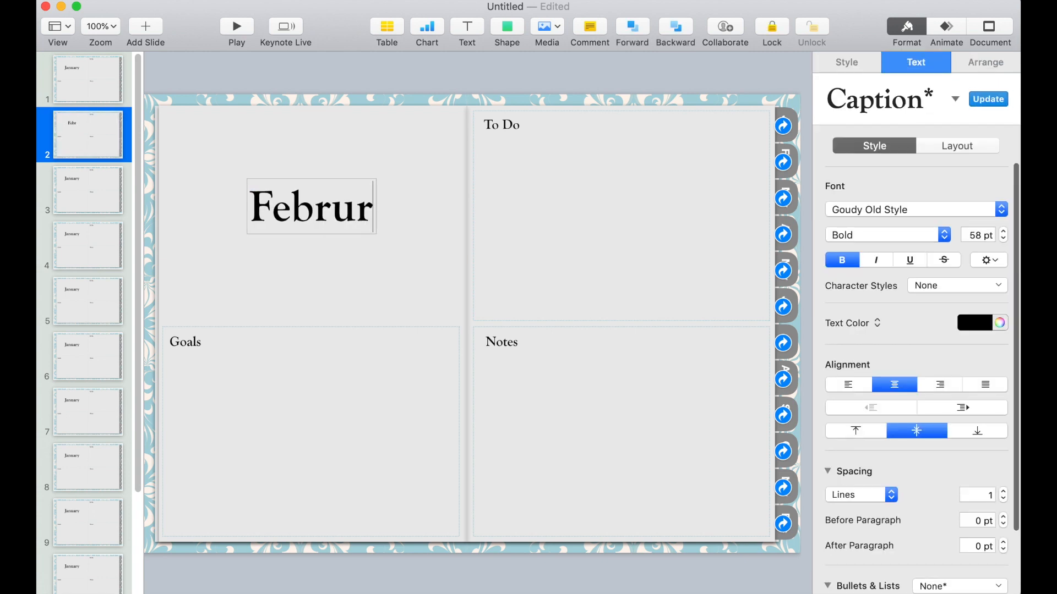
type("uary")
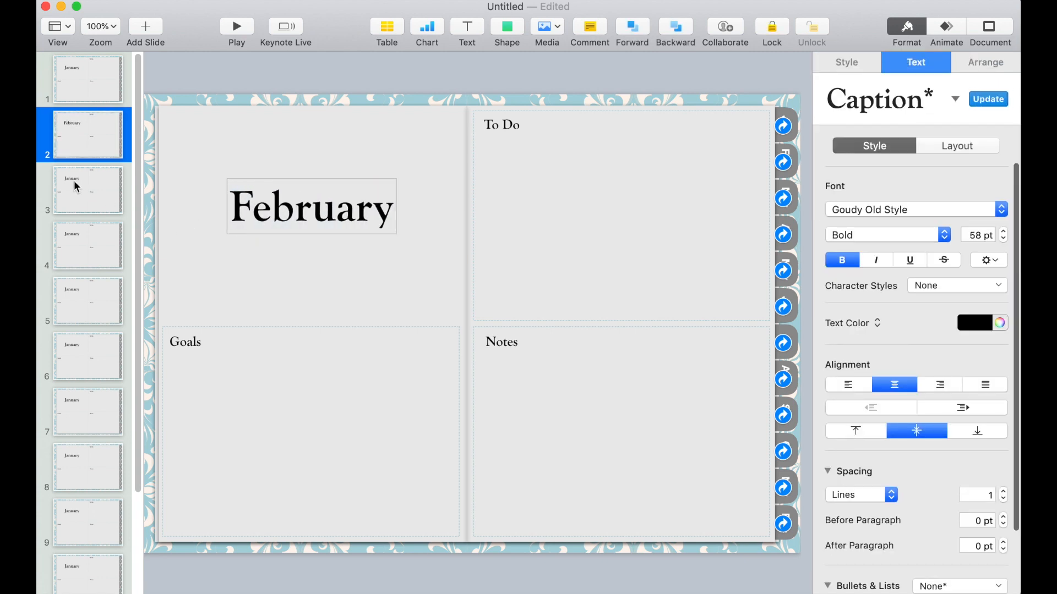
left_click(86, 190)
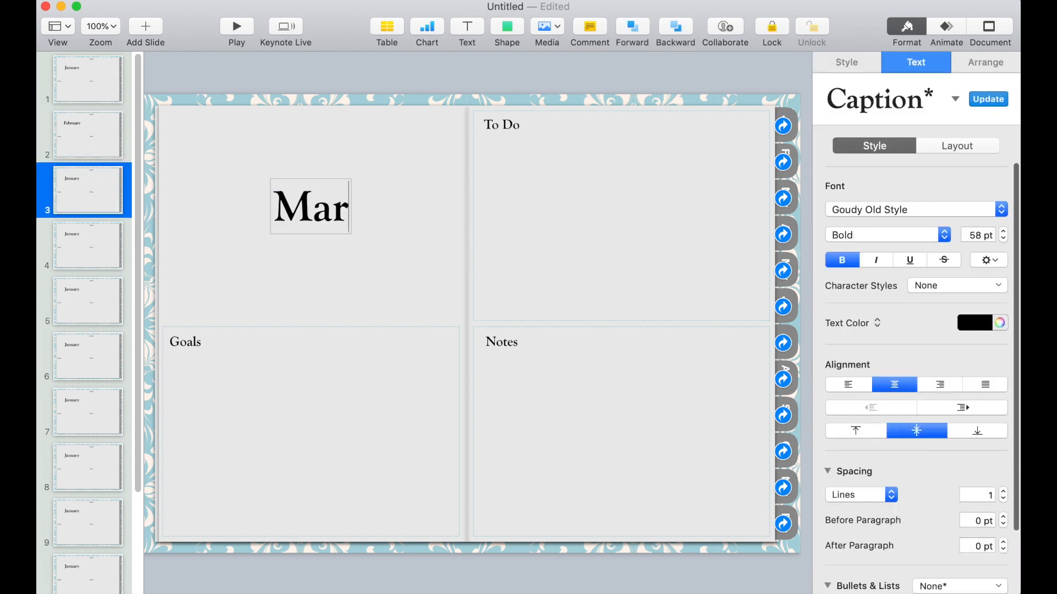
left_click(87, 246)
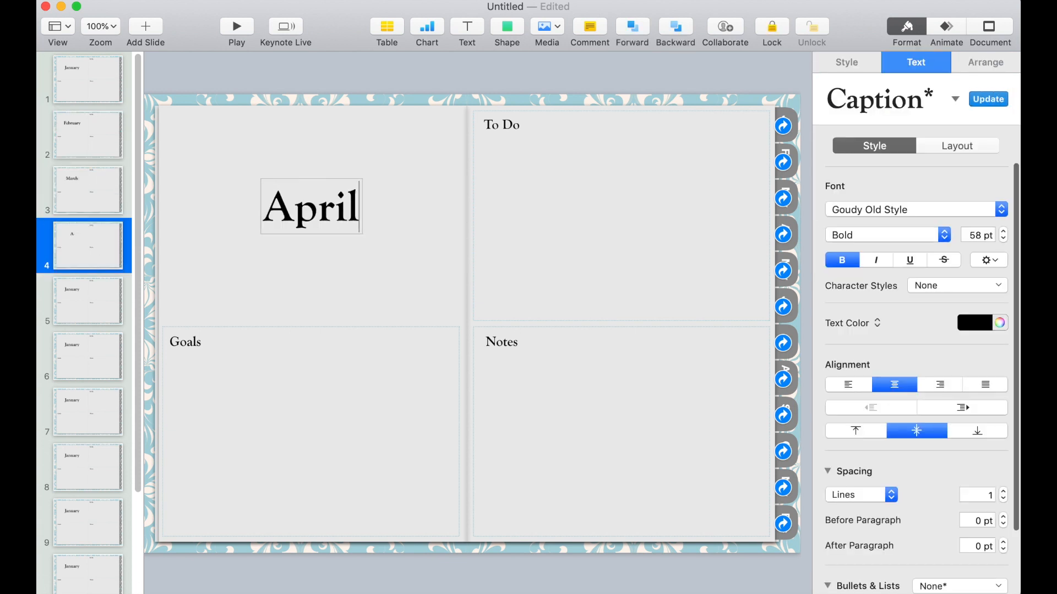
left_click(86, 301)
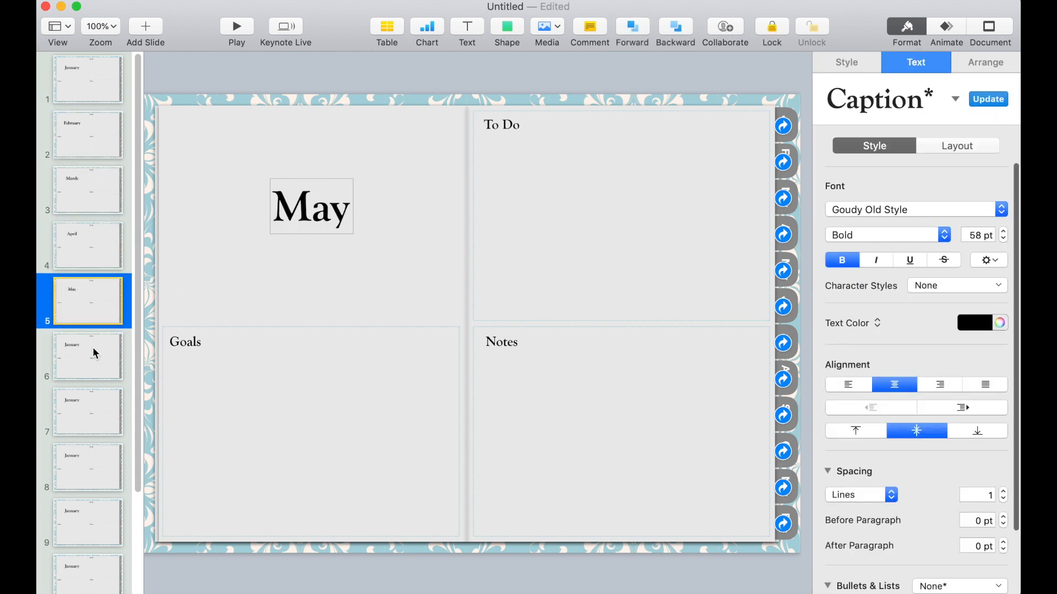
Rename the remaining copied slides through November and December, then return to January.
left_click(87, 412)
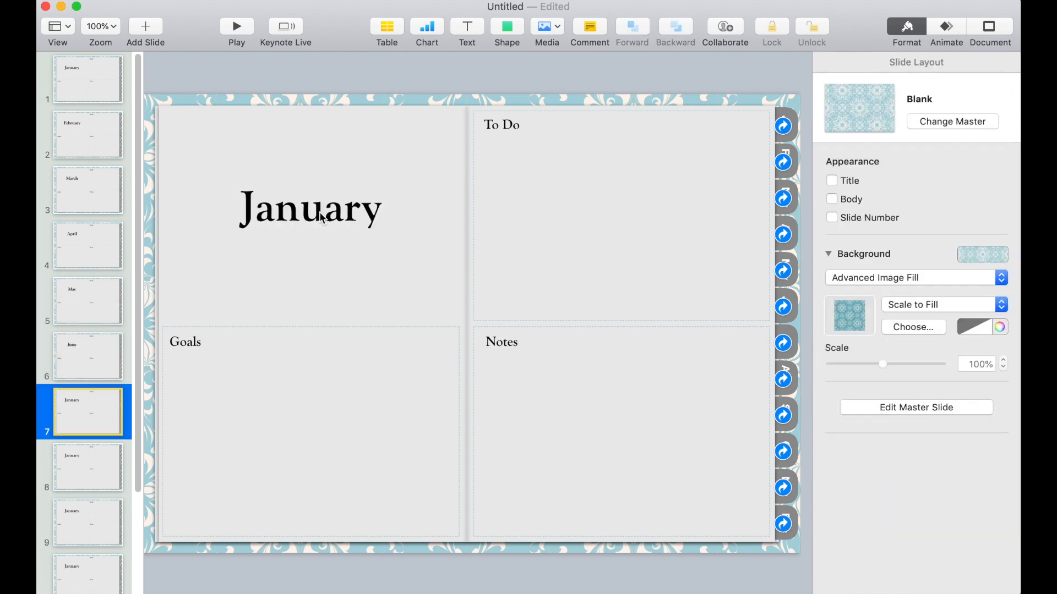
left_click(309, 207)
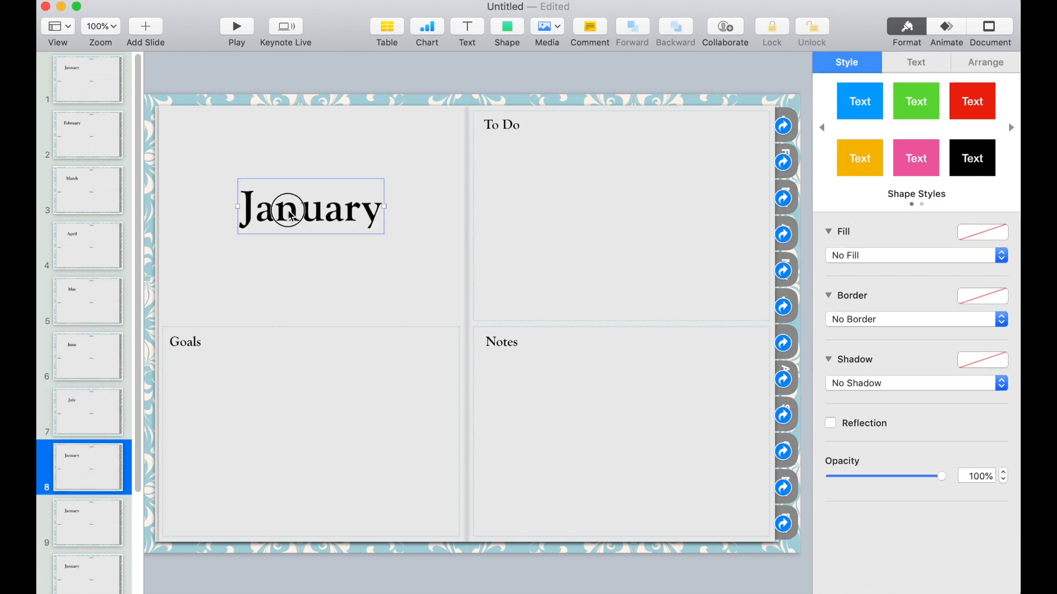
left_click(87, 521)
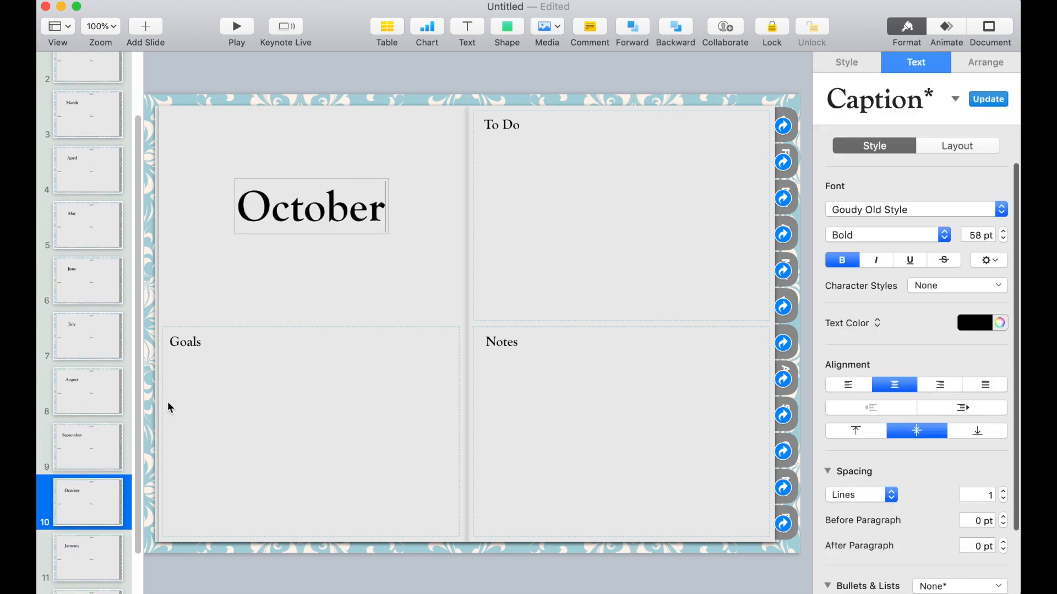
left_click(86, 508)
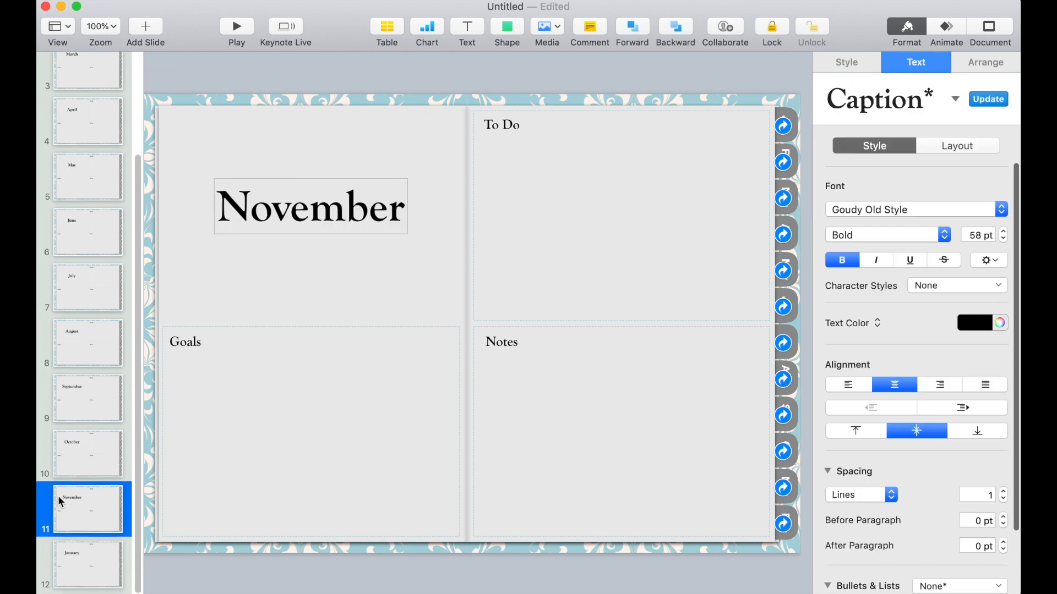
left_click(87, 565)
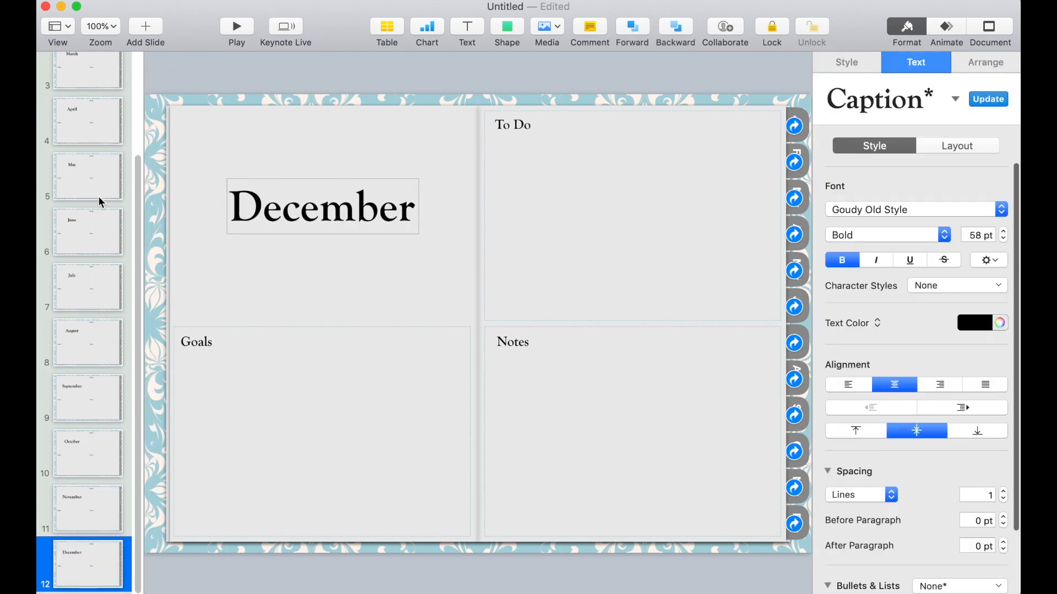
left_click(845, 61)
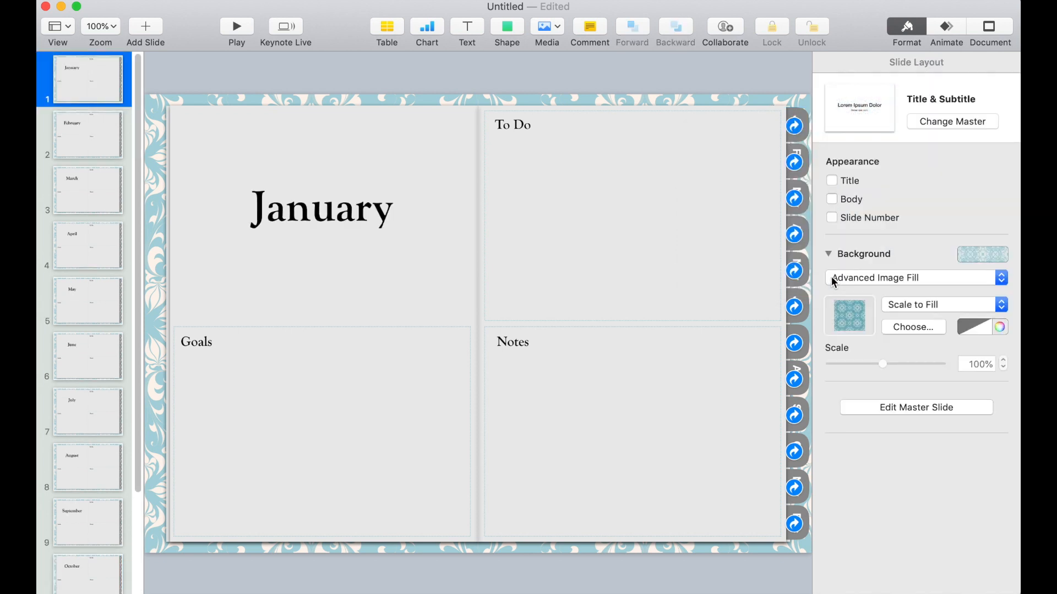
mouse_move(308, 267)
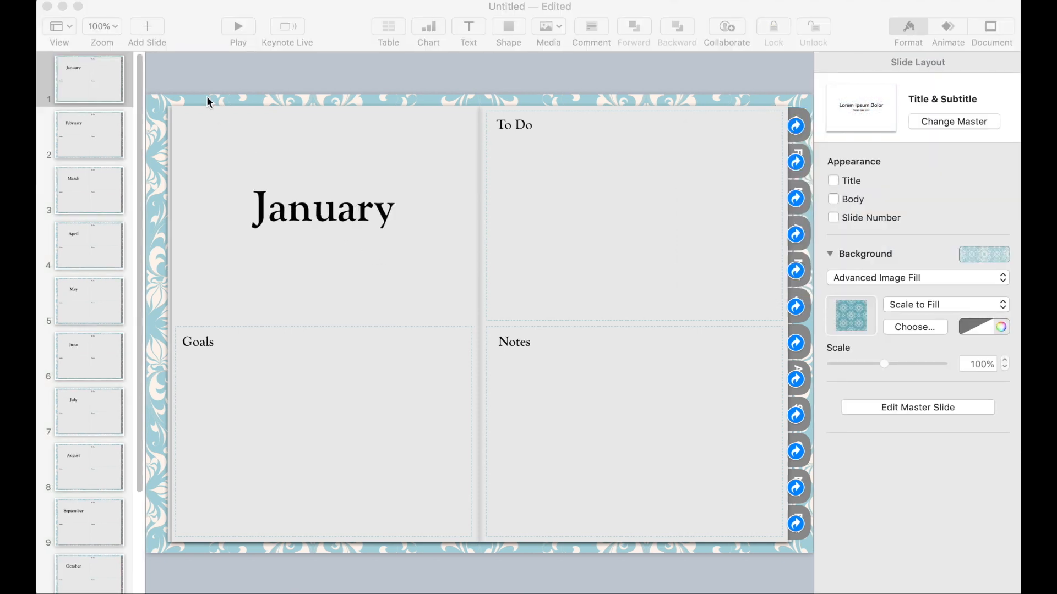
Add a blank slide after January, paste January's objects onto it and delete the title, labels and inner boxes.
left_click(147, 26)
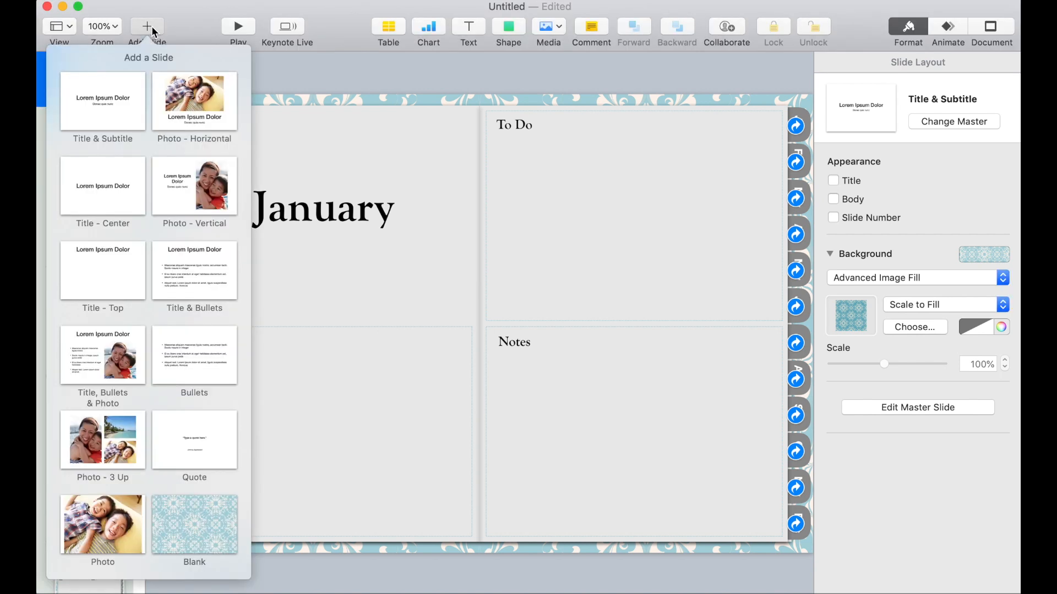
left_click(194, 524)
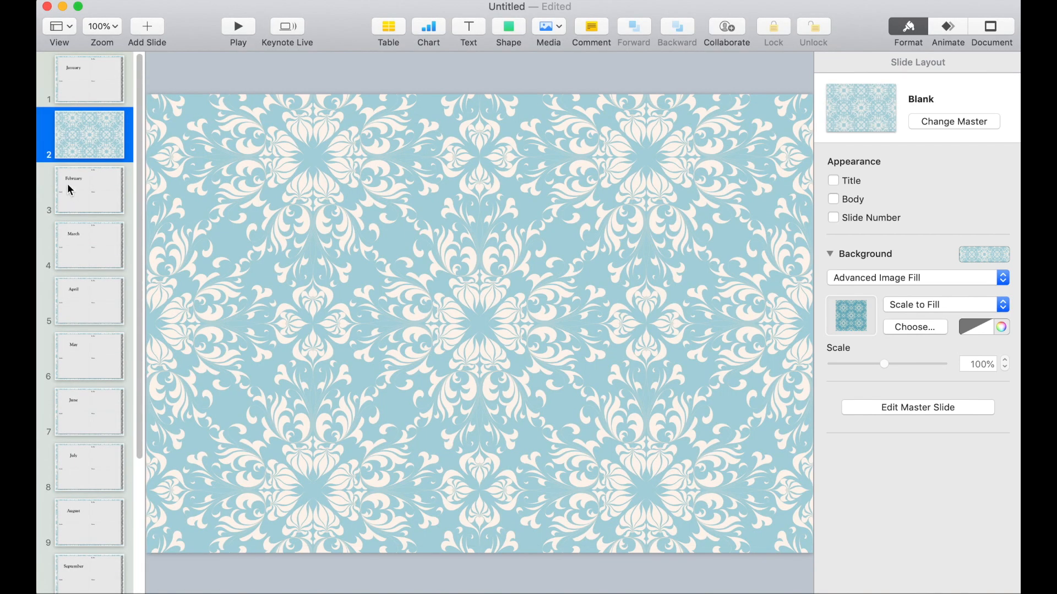
left_click(88, 80)
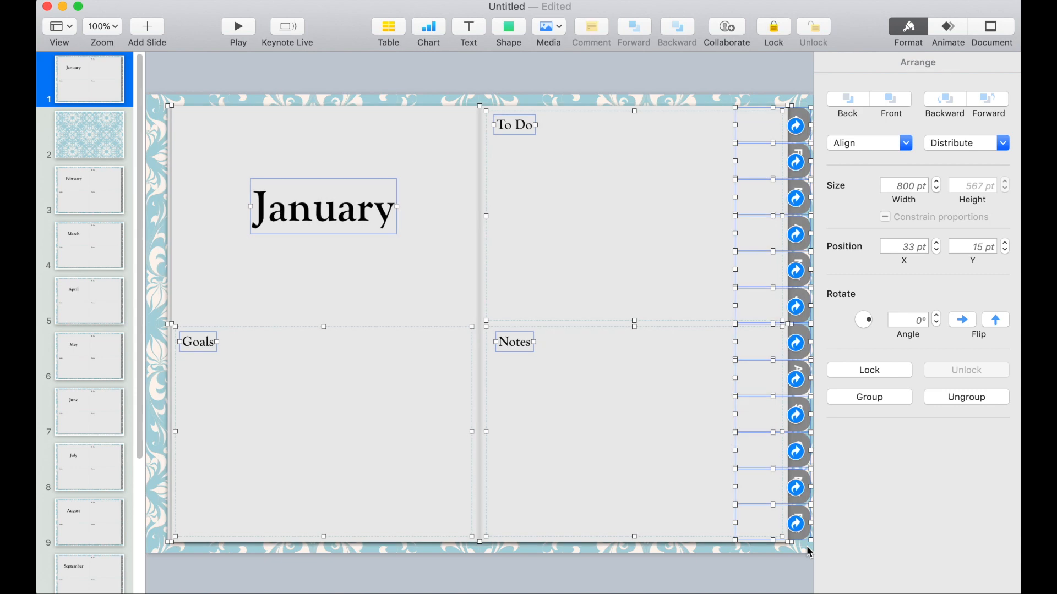
mouse_move(121, 150)
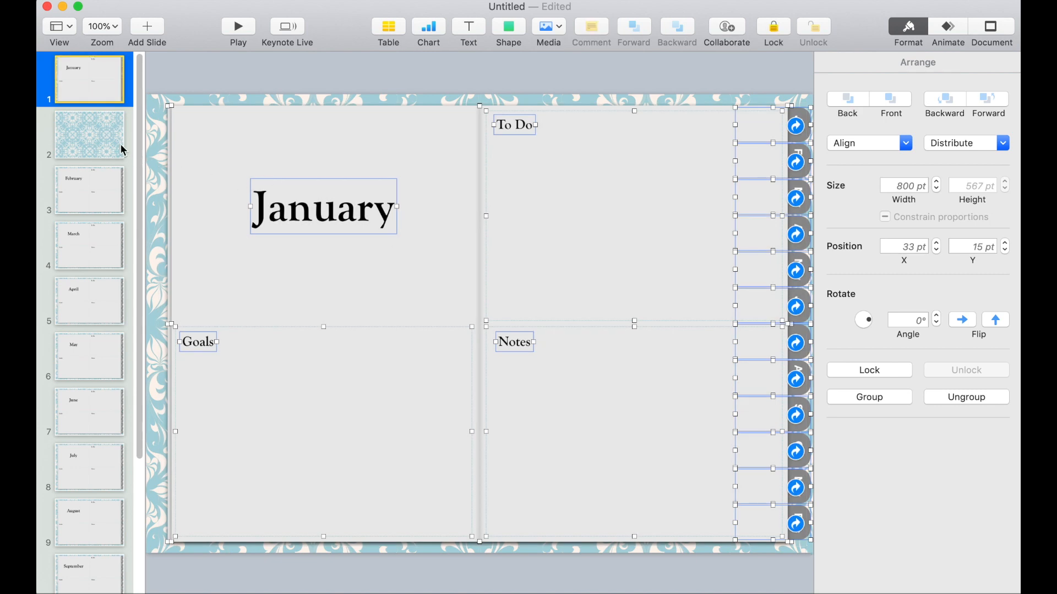
left_click(88, 135)
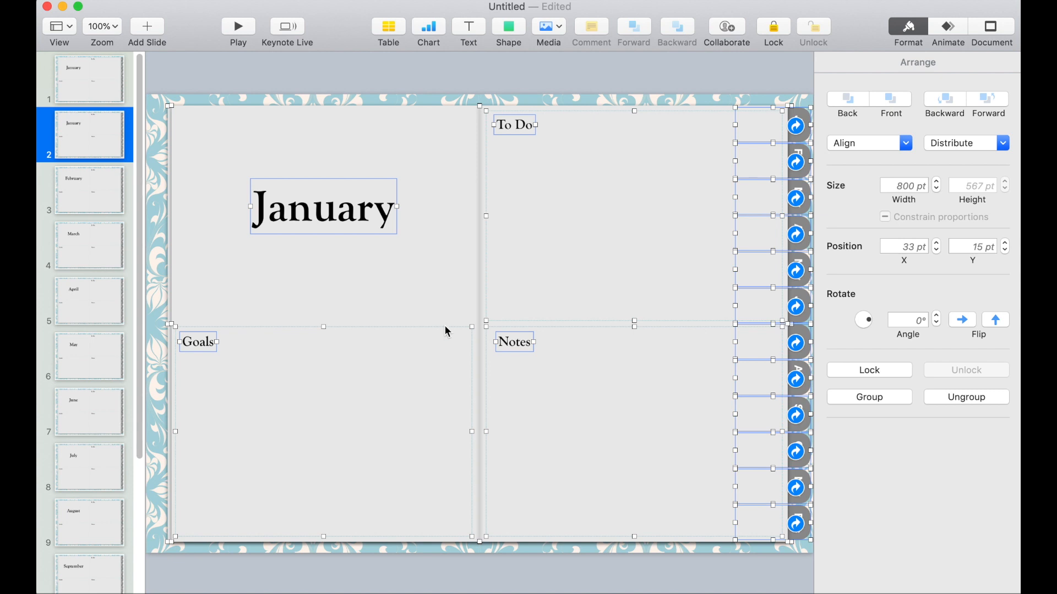
left_click(323, 217)
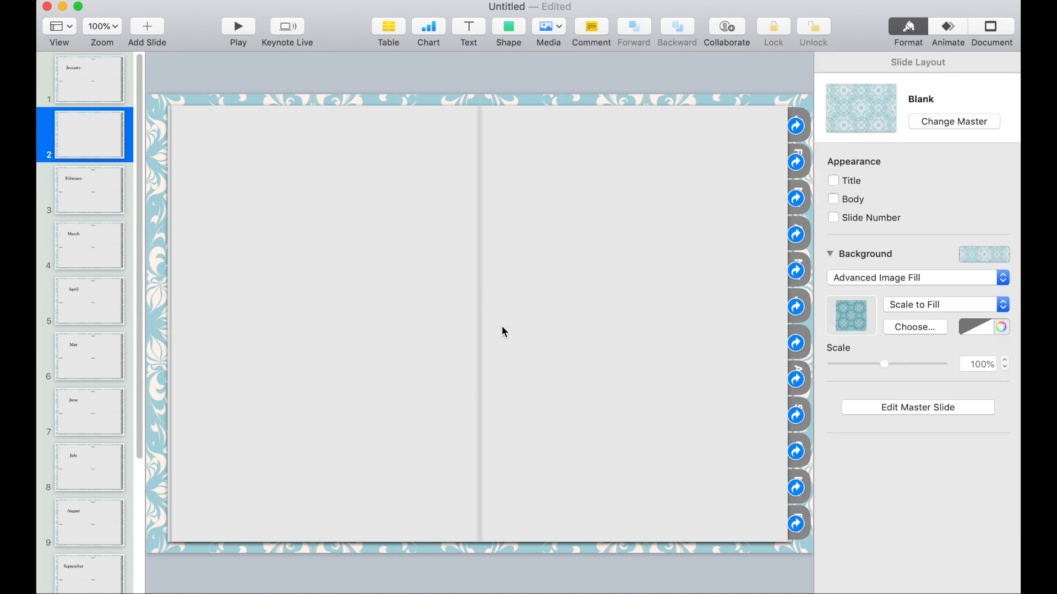
Insert a rectangle across the top of the left page, duplicate to four and set their height to 137 pt.
left_click(508, 25)
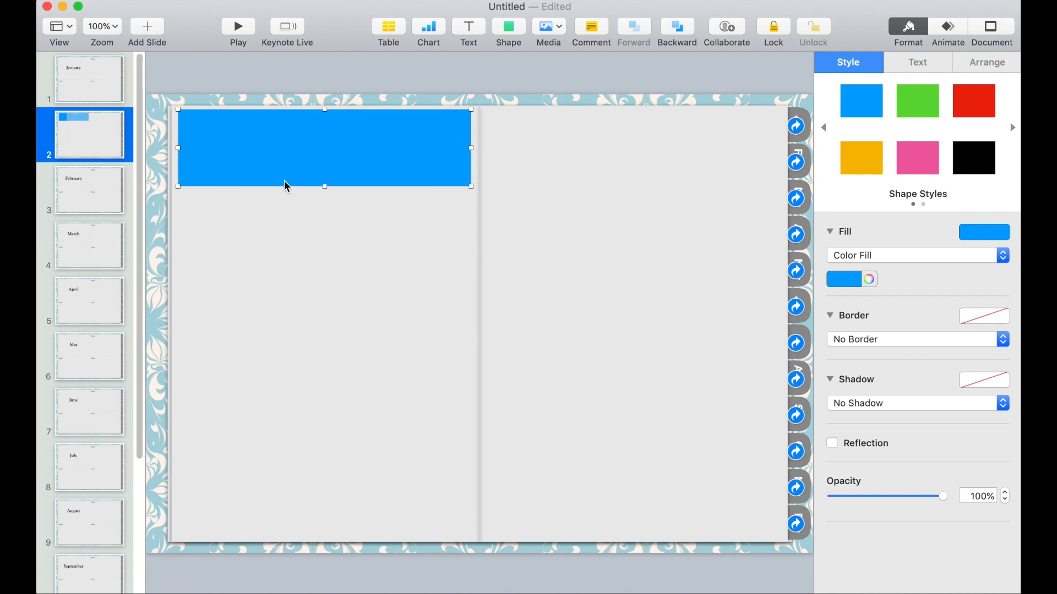
mouse_move(321, 174)
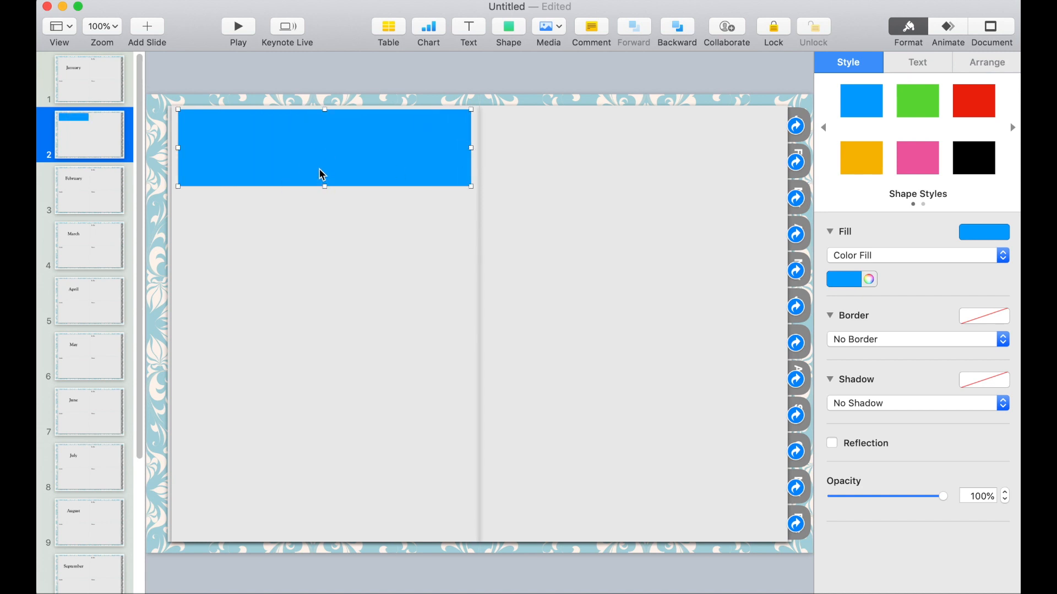
left_click_drag(323, 147, 317, 243)
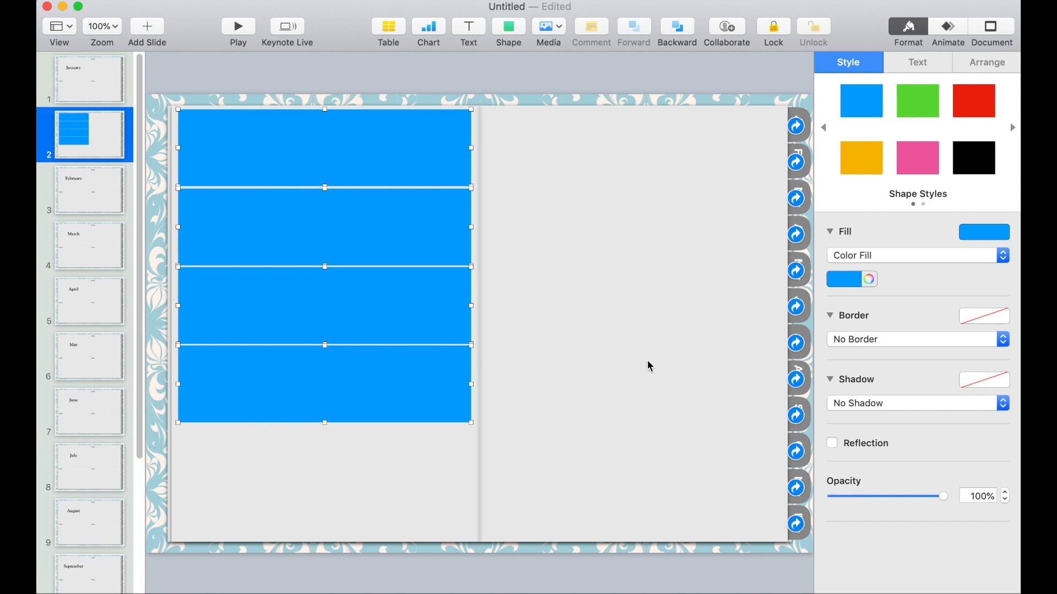
left_click(985, 62)
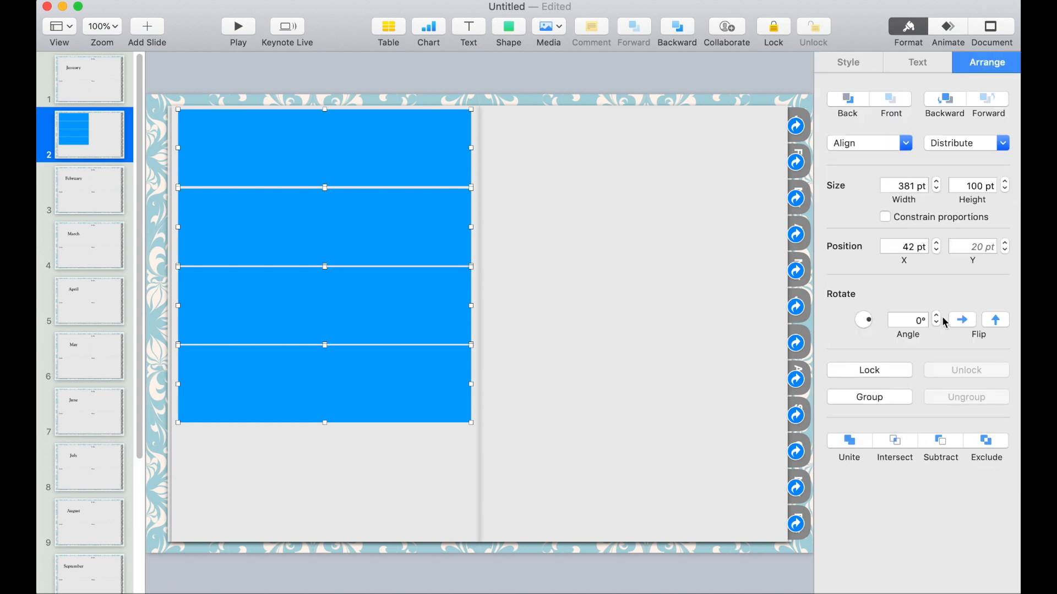
left_click(868, 397)
type("137")
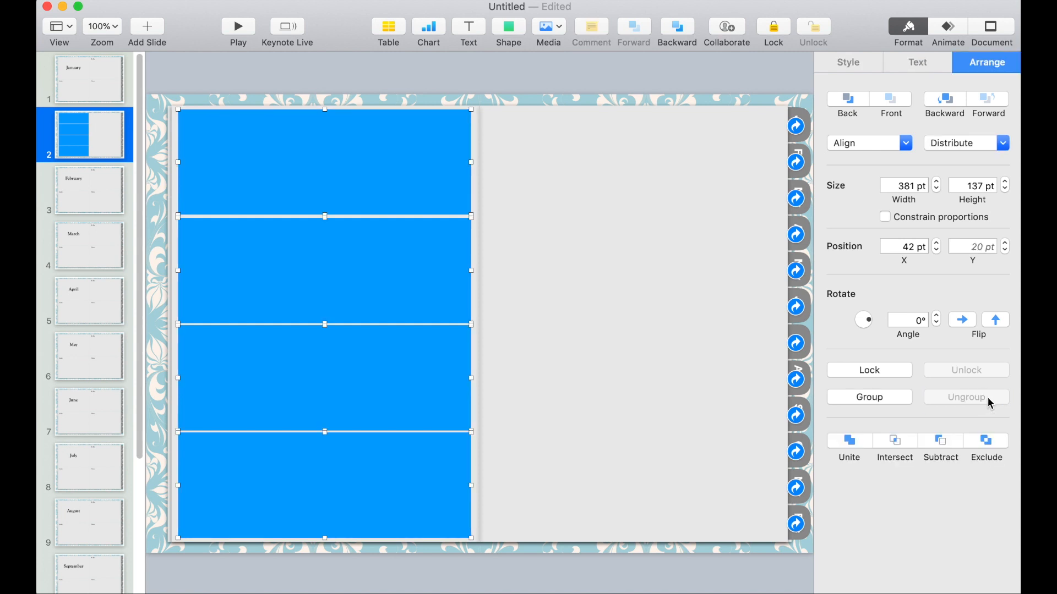
Copy the four rectangles onto the right page and select all eight boxes.
left_click(848, 62)
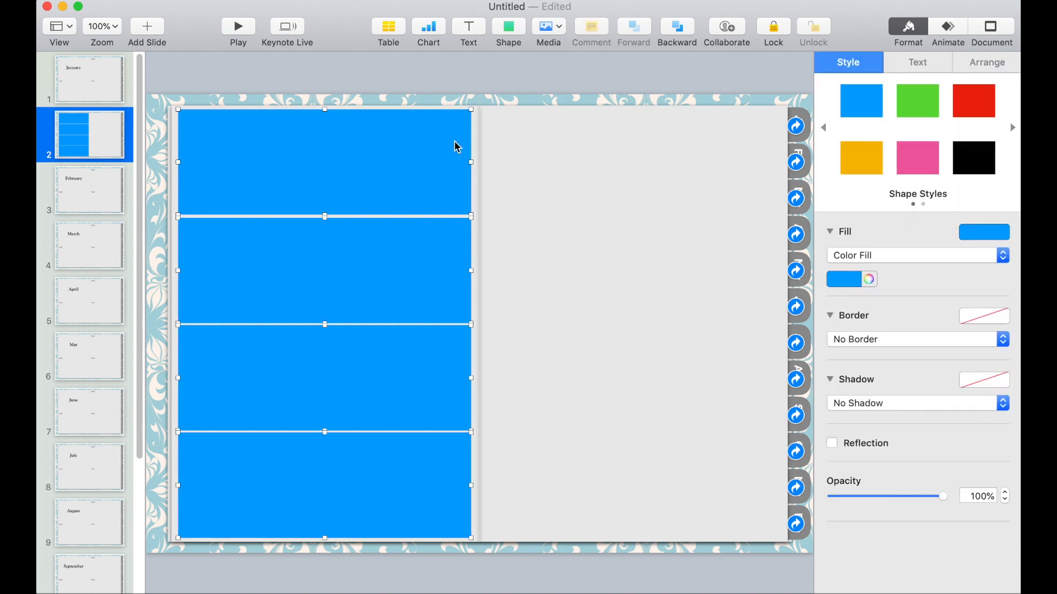
mouse_move(416, 166)
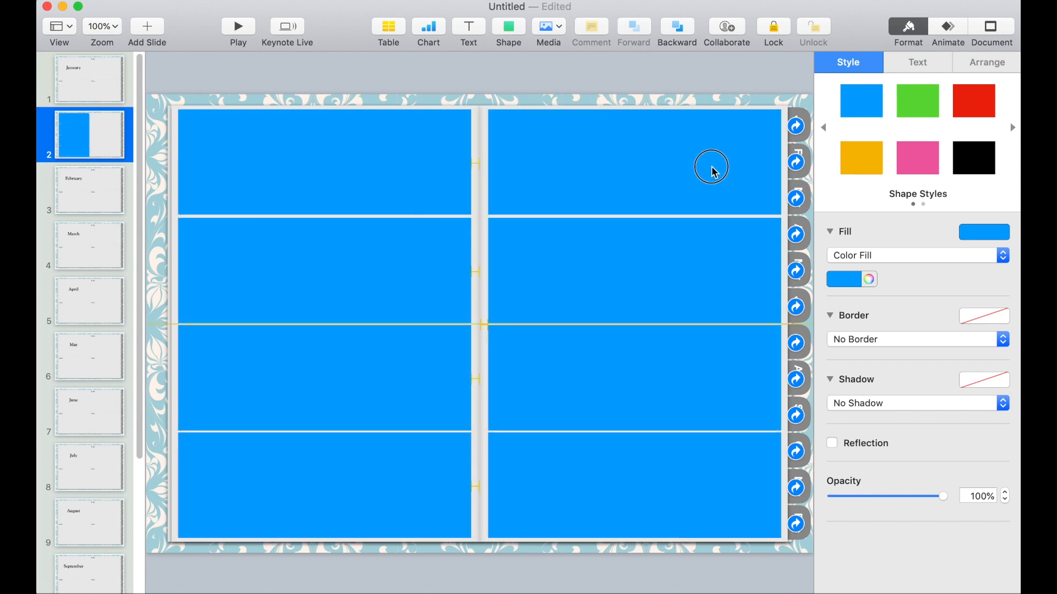
left_click(711, 167)
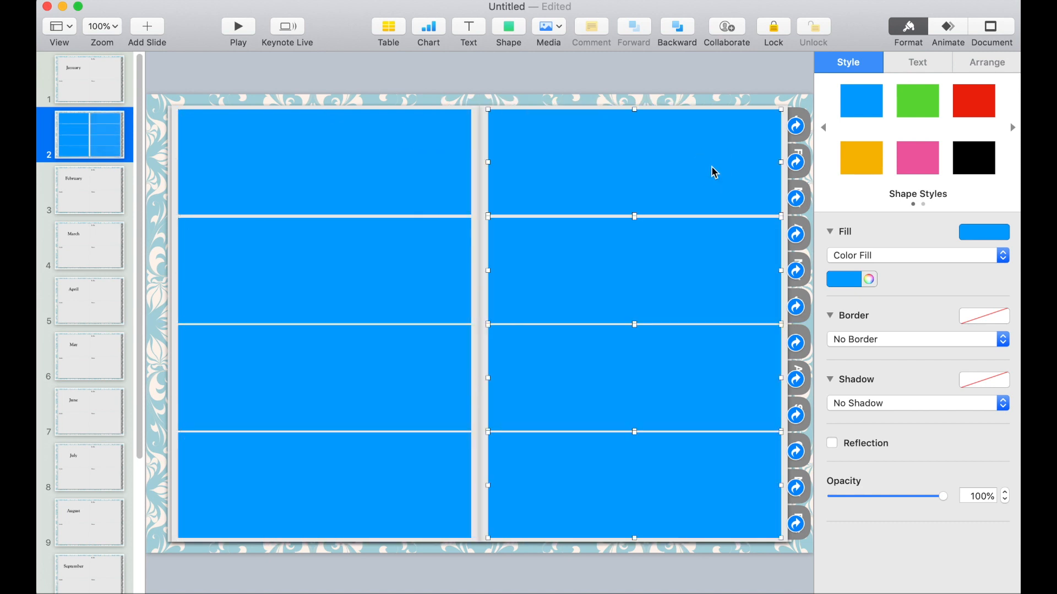
left_click(361, 276)
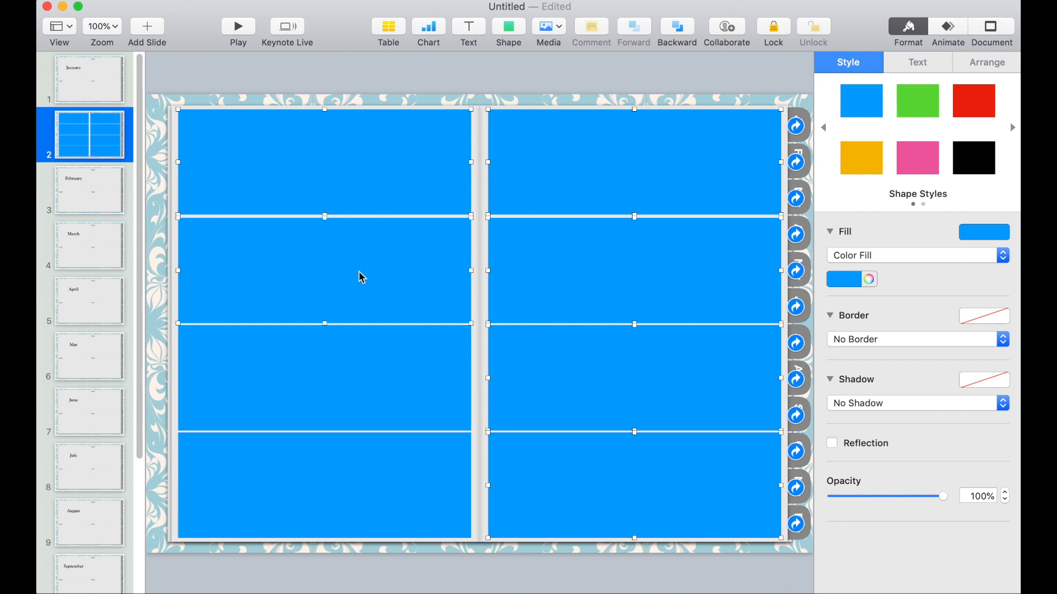
mouse_move(597, 390)
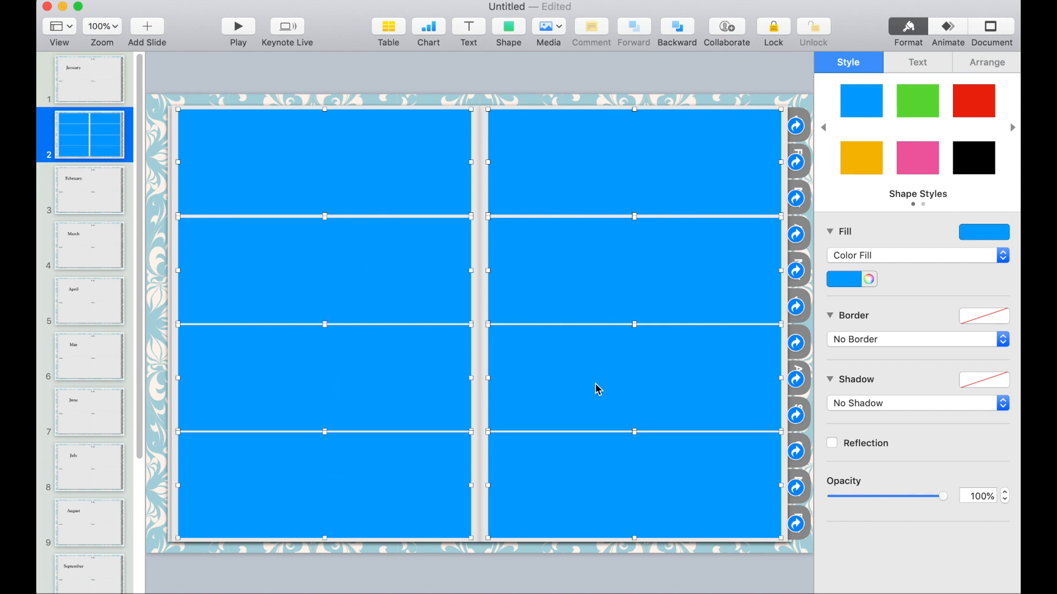
Set the boxes to No Fill with a dotted light-blue 1 pt line border.
left_click(914, 255)
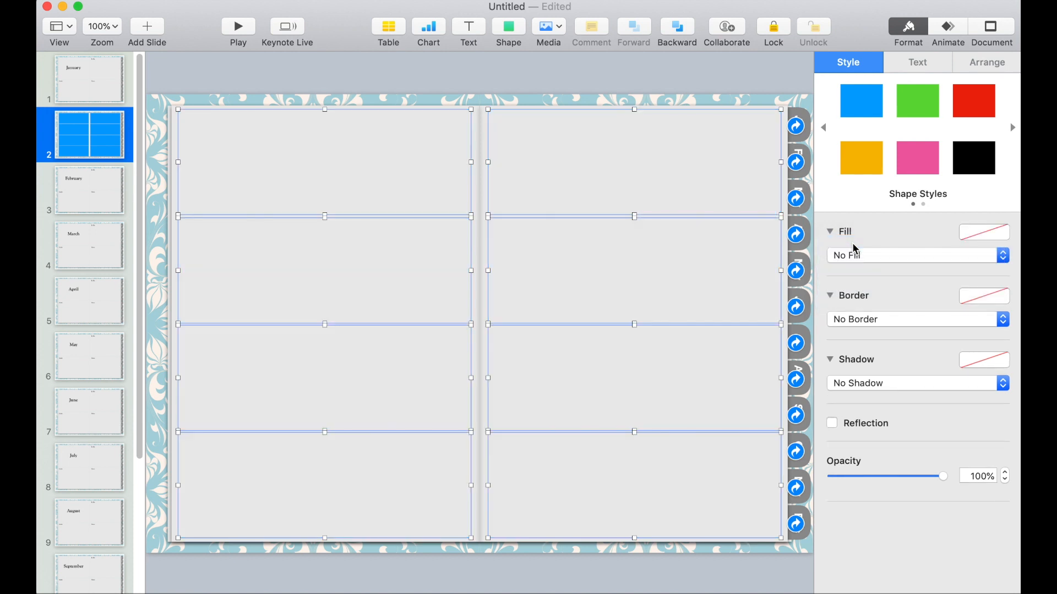
left_click(915, 319)
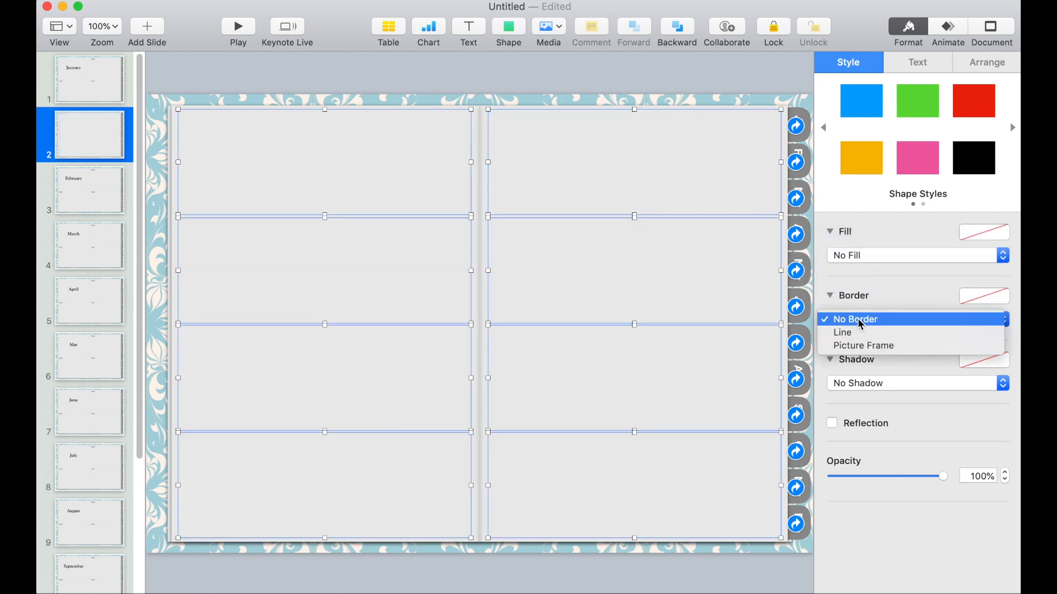
left_click(842, 333)
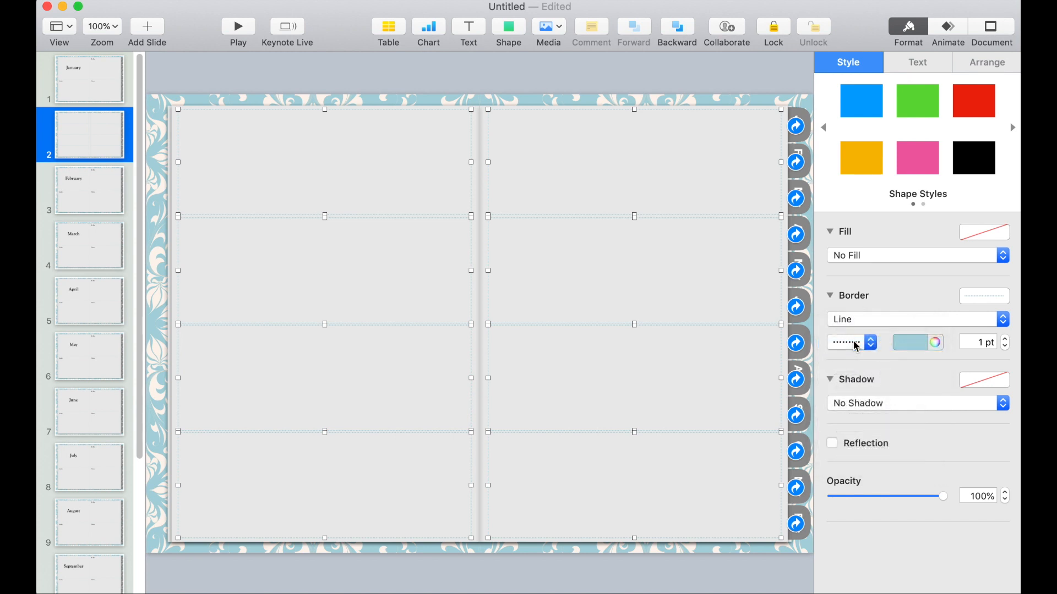
mouse_move(911, 343)
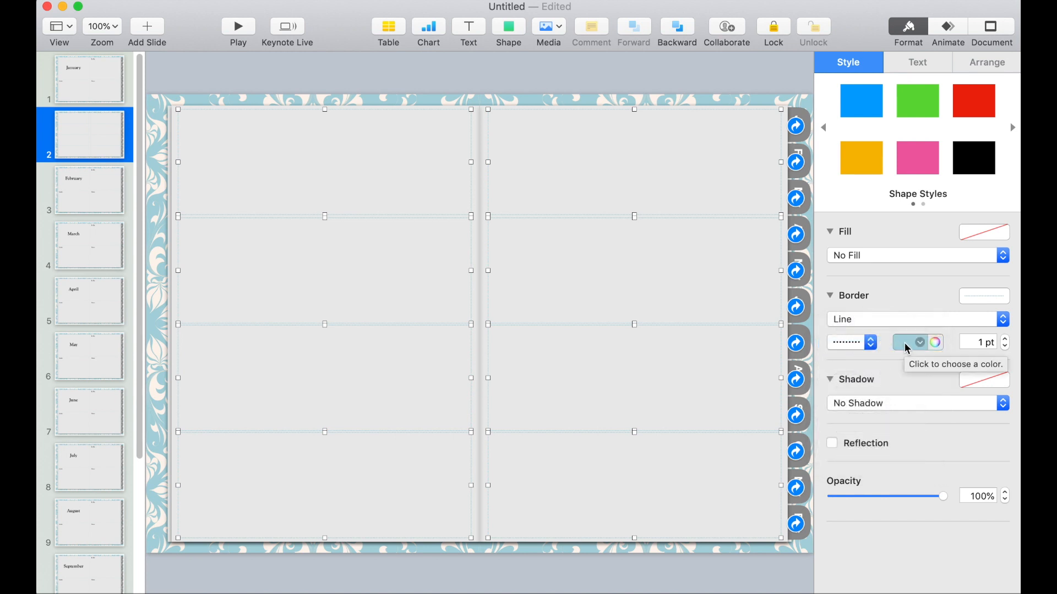
mouse_move(704, 474)
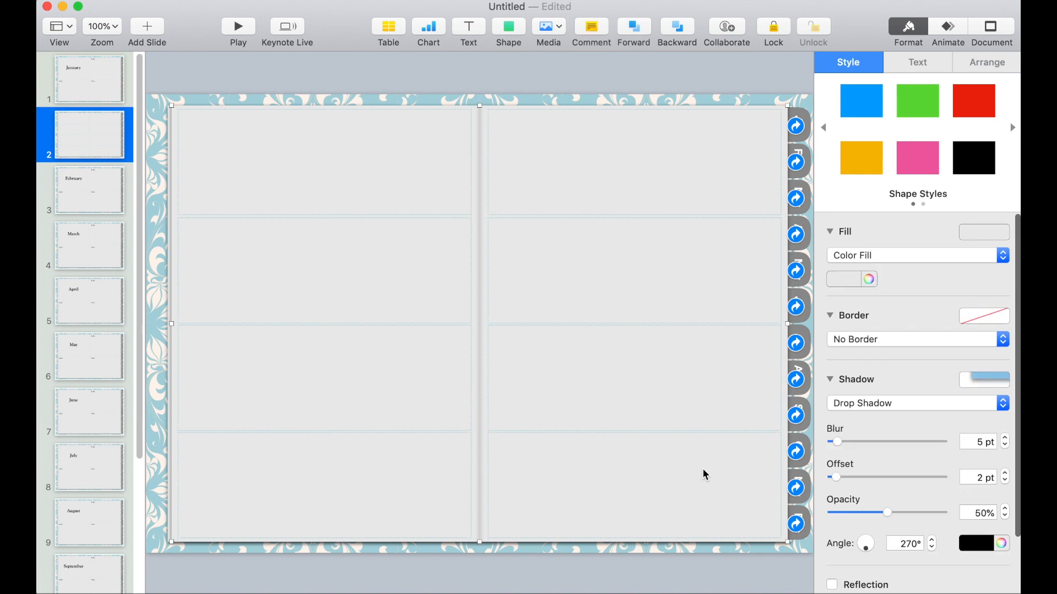
mouse_move(464, 38)
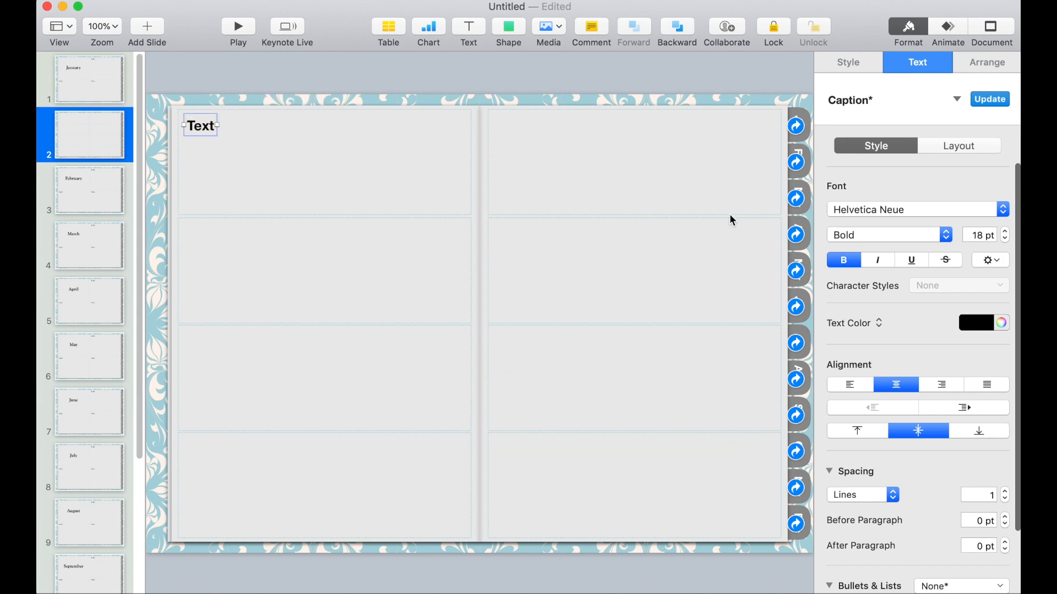
Label the left-page boxes Sunday through Wednesday.
left_click(913, 209)
type("1")
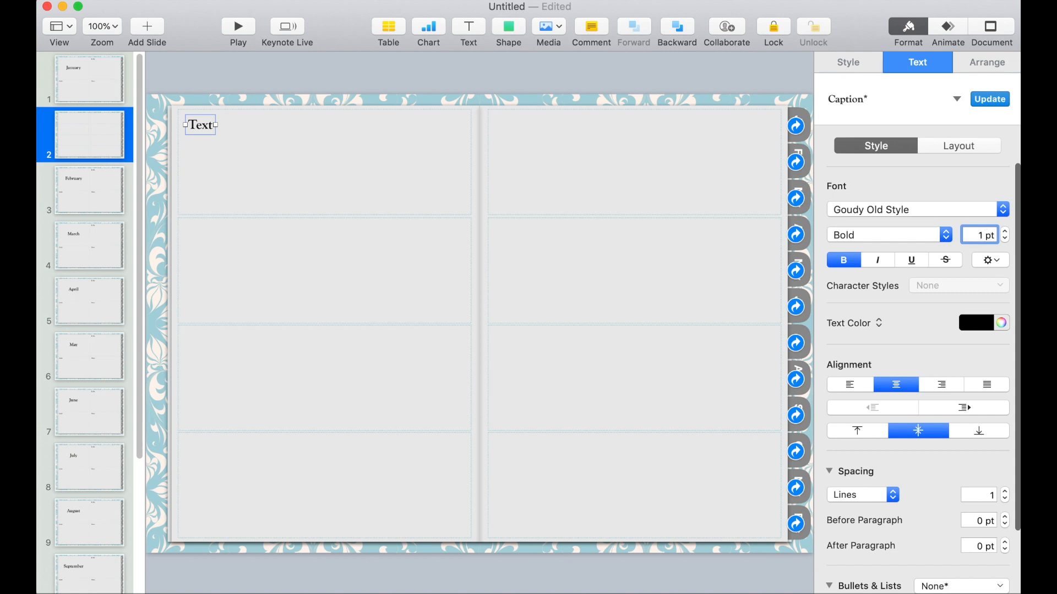
type("Sunday")
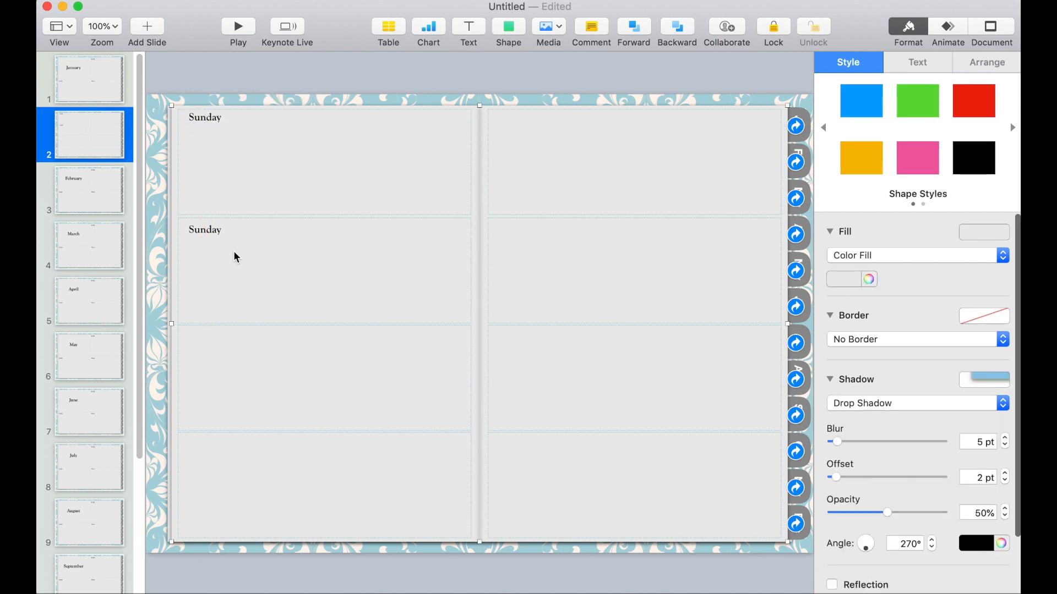
double_click(204, 229)
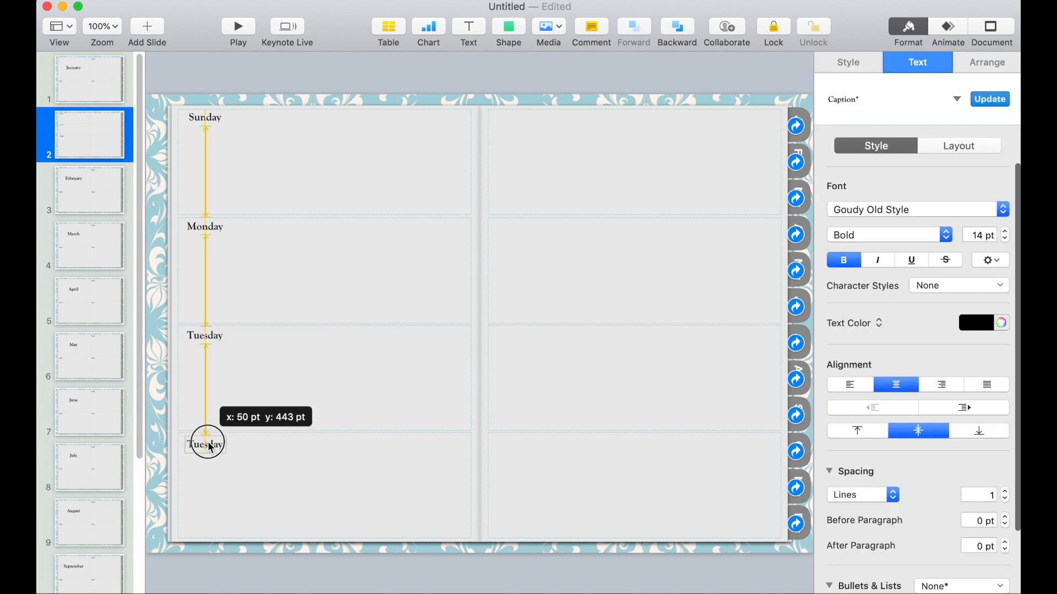
type("Wednesd")
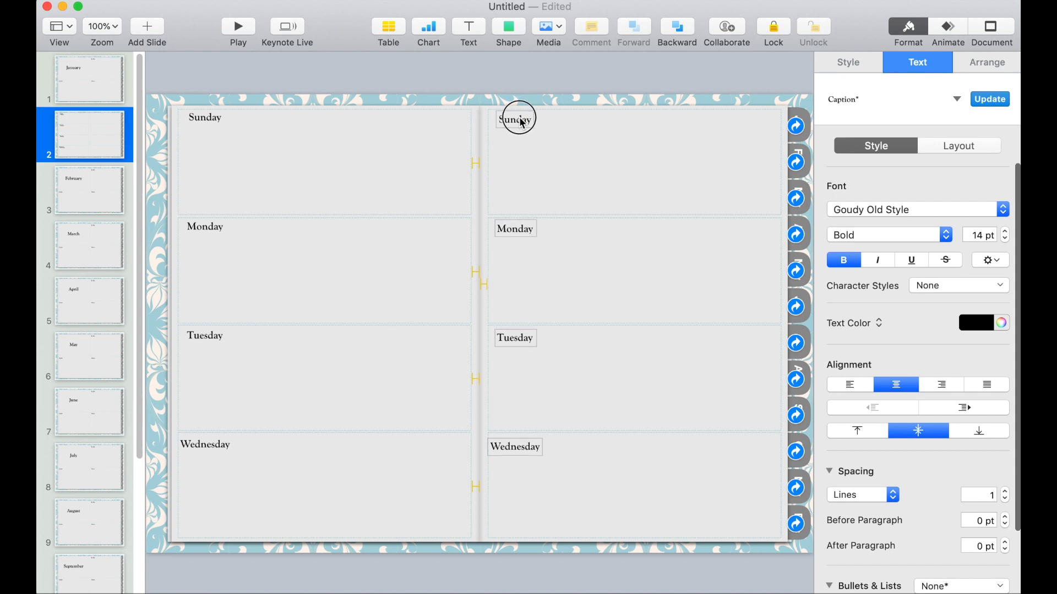
Label the right-page boxes Thursday, Friday, Saturday and Note.
type("Thurs")
left_click(515, 228)
type("Fri")
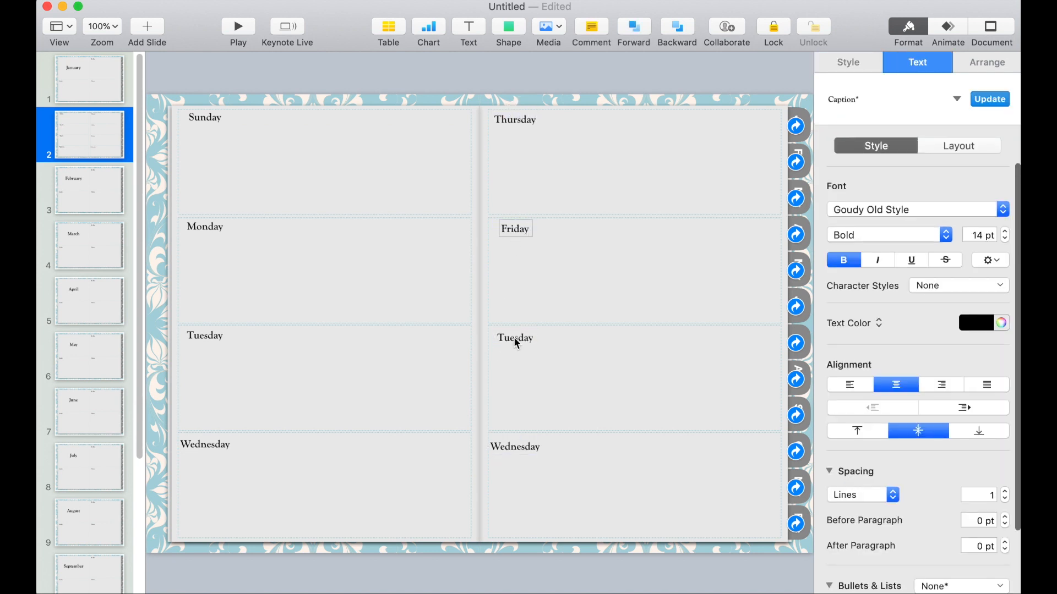
left_click(516, 338)
type("Satur")
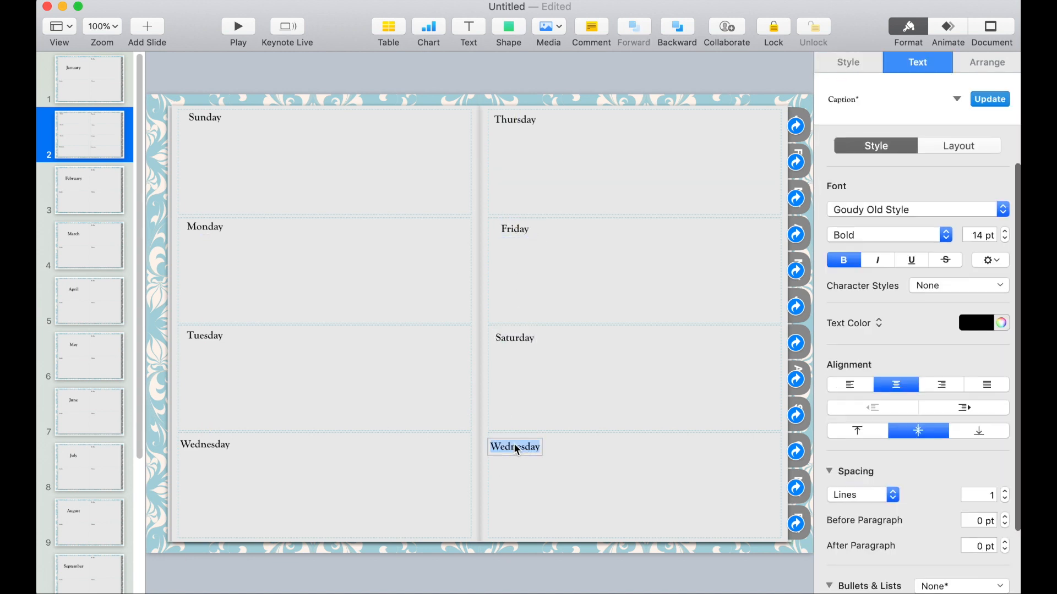
type("Note")
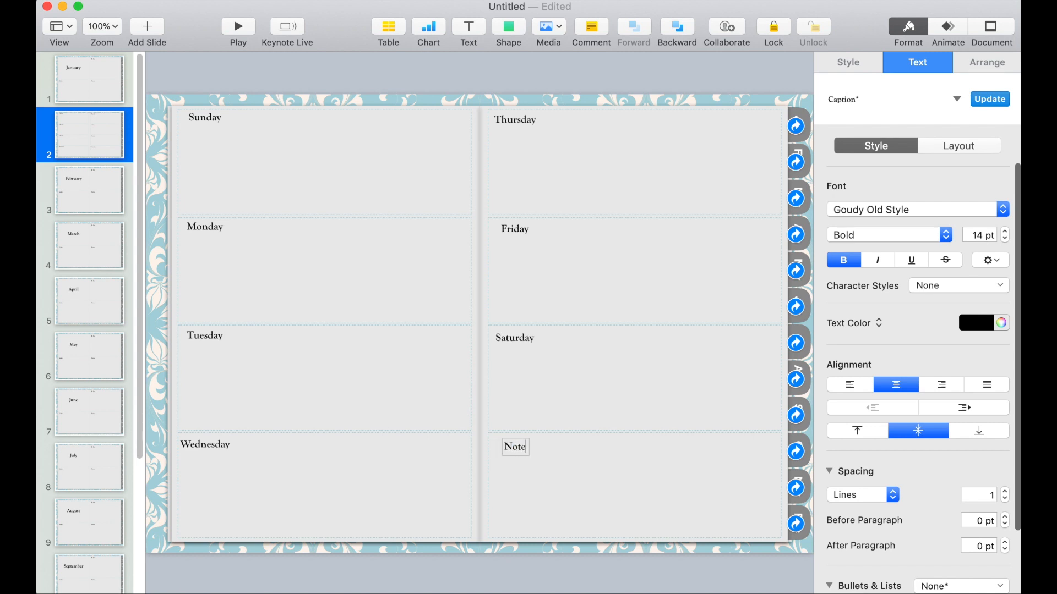
left_click(847, 62)
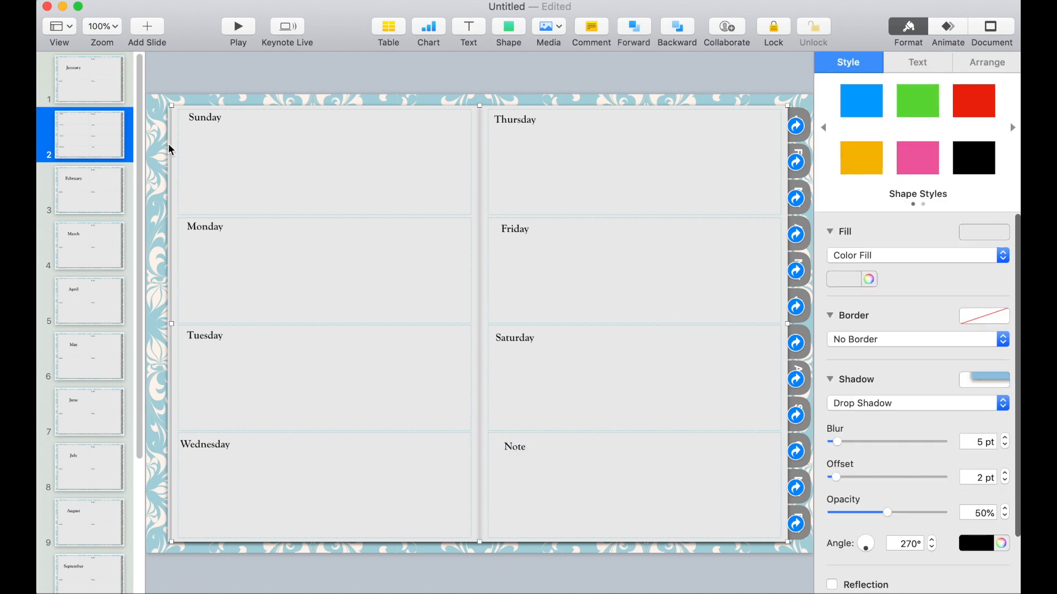
Duplicate the weekly slide, then the pair, then the new pair, giving six weekly pages after January.
right_click(83, 134)
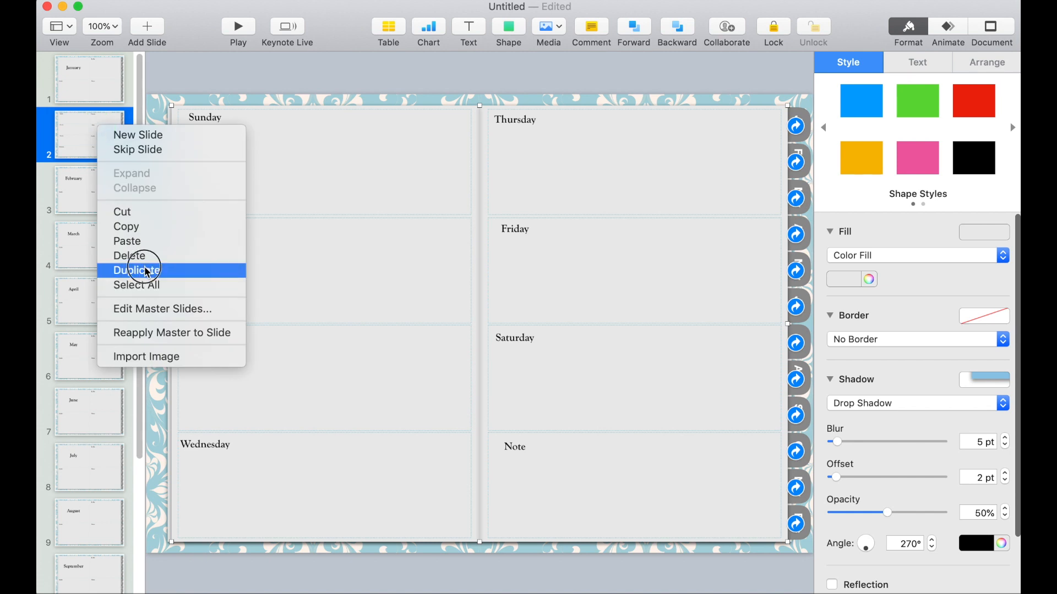
left_click(137, 270)
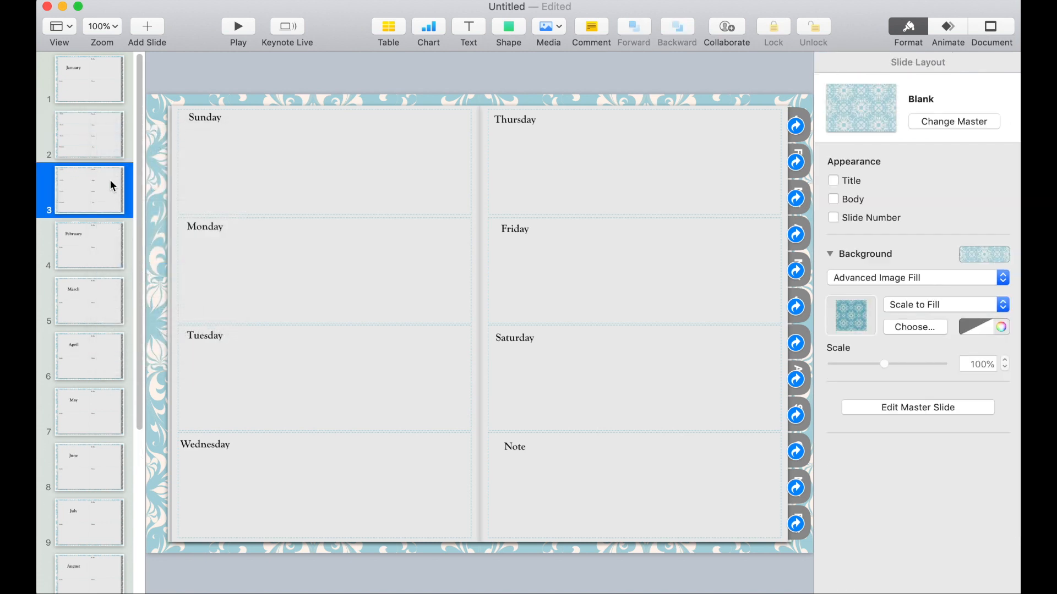
mouse_move(103, 154)
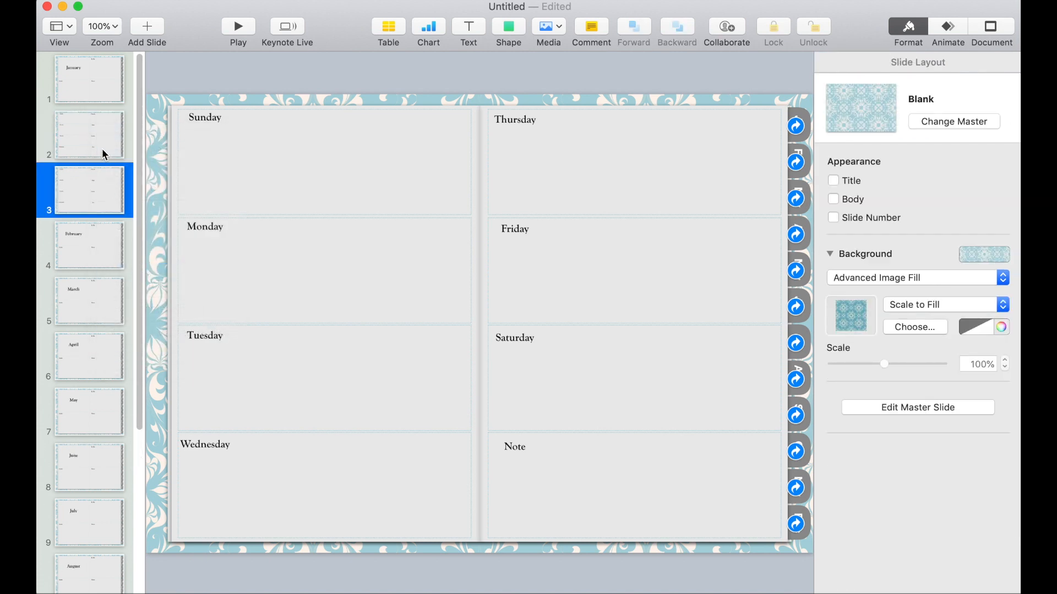
left_click(88, 134)
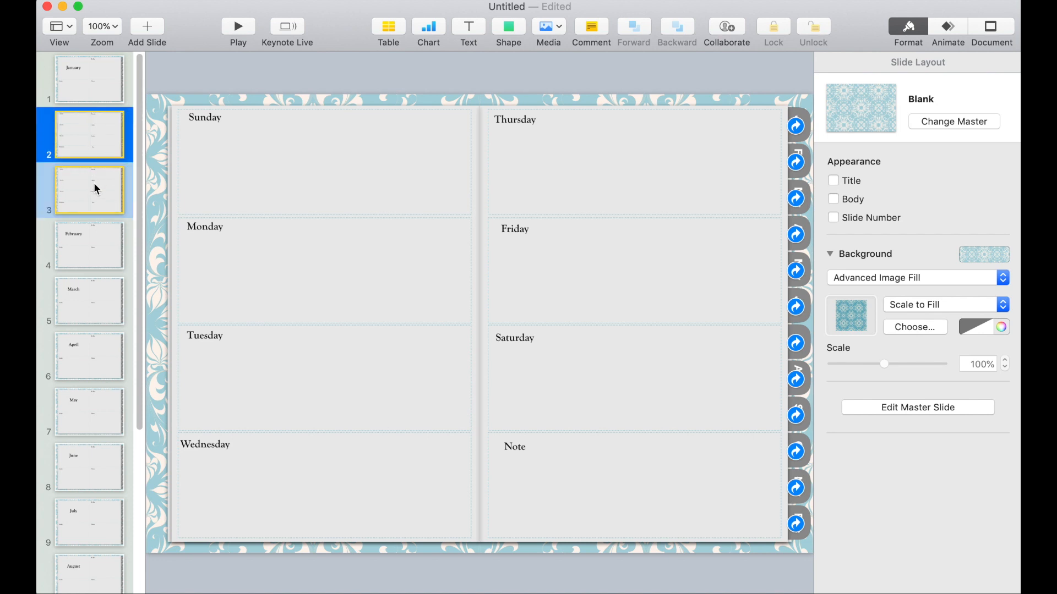
right_click(94, 189)
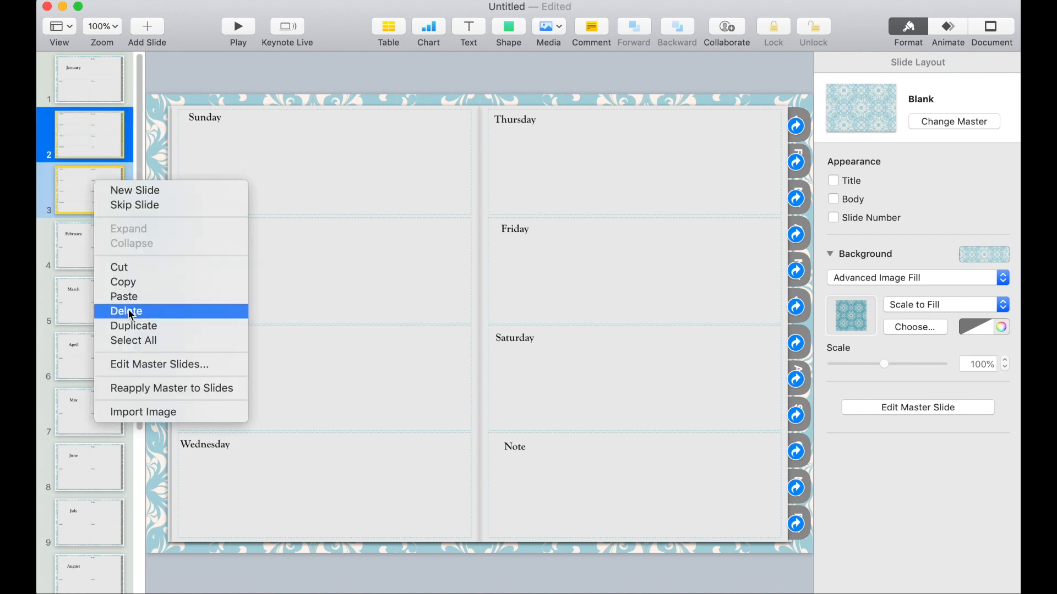
left_click(125, 310)
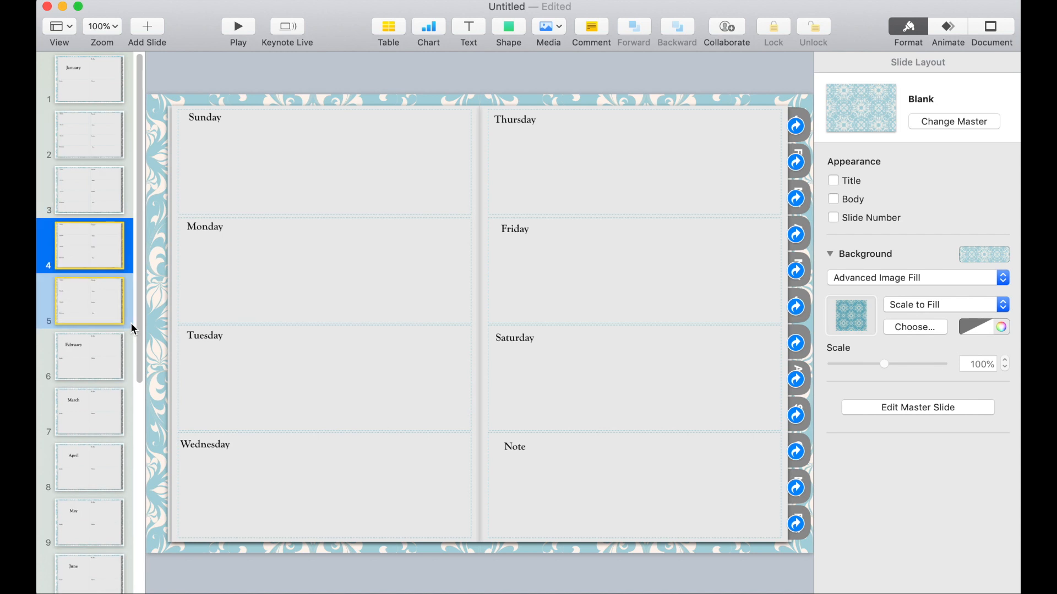
right_click(85, 246)
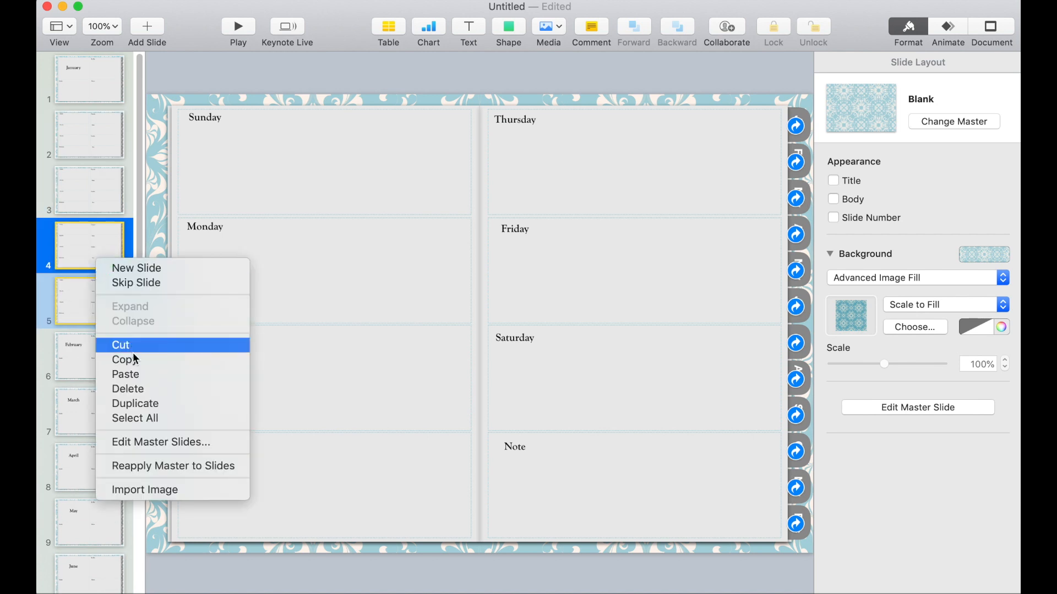
left_click(125, 375)
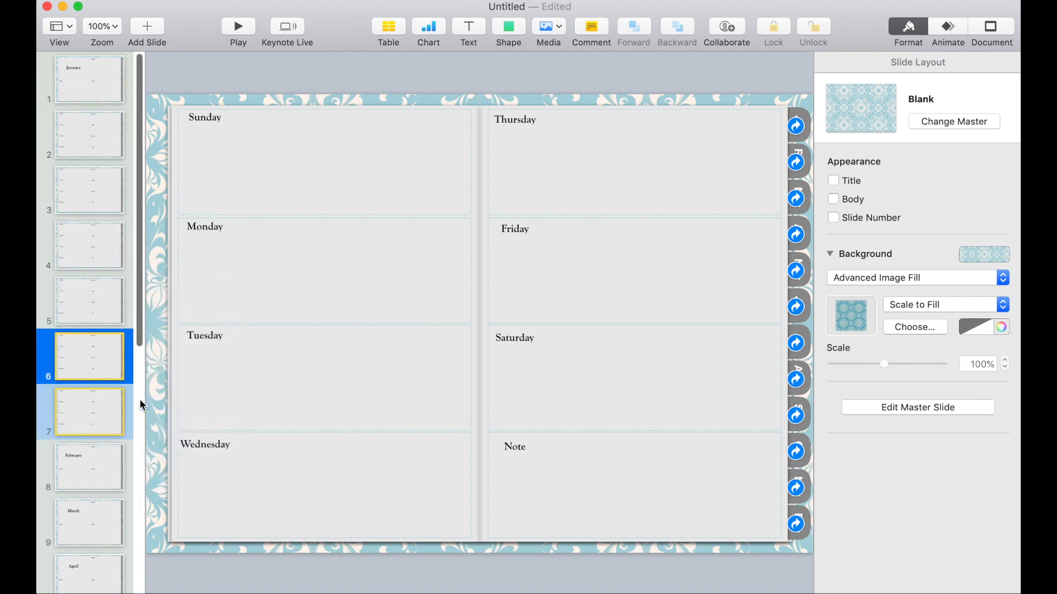
left_click(55, 26)
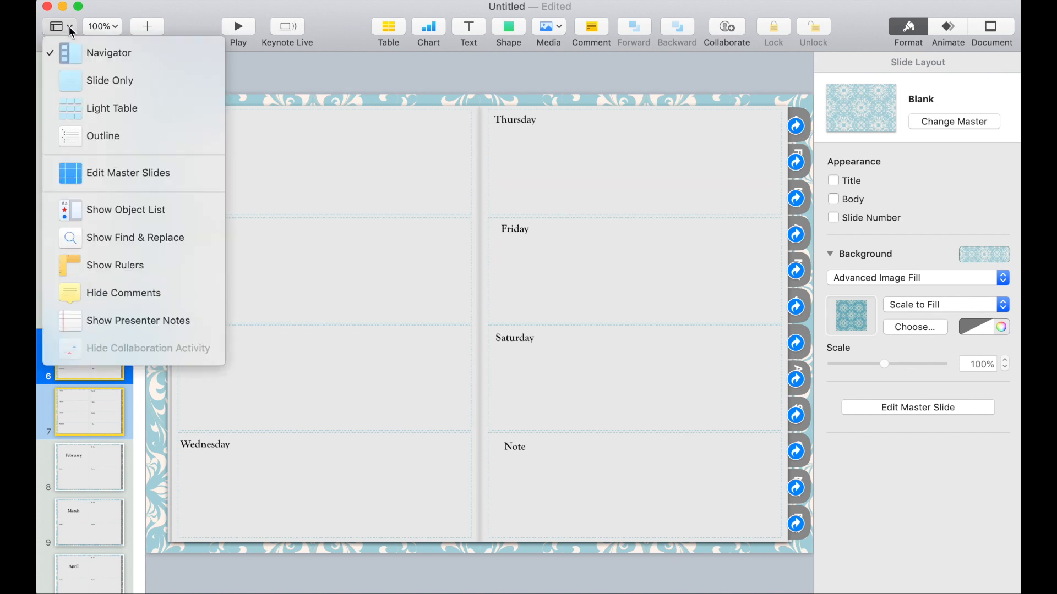
In Light Table view, move a weekly page after each month and duplicate one to follow December.
left_click(112, 108)
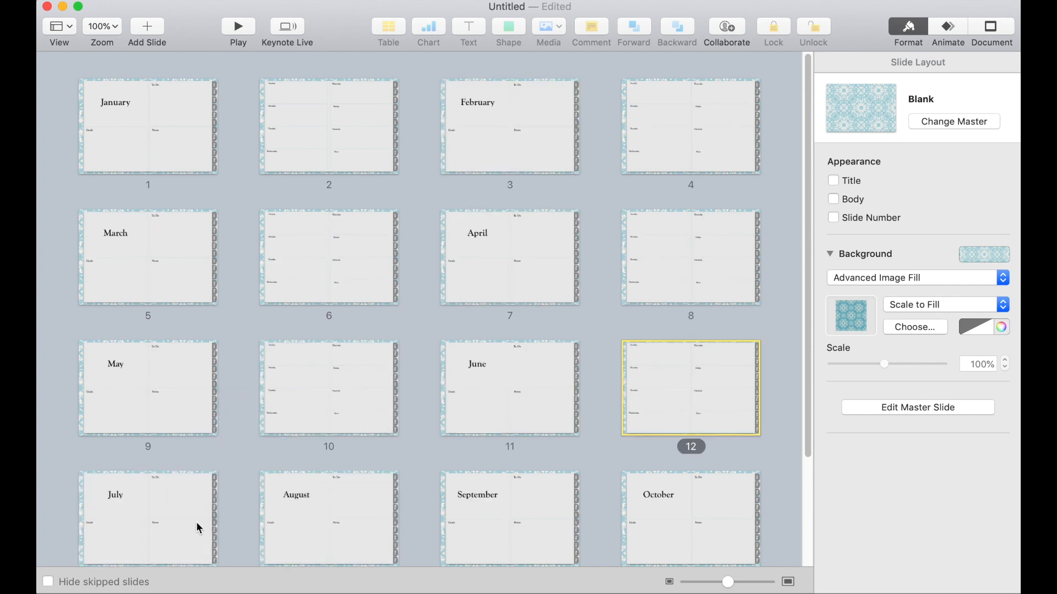
mouse_move(135, 348)
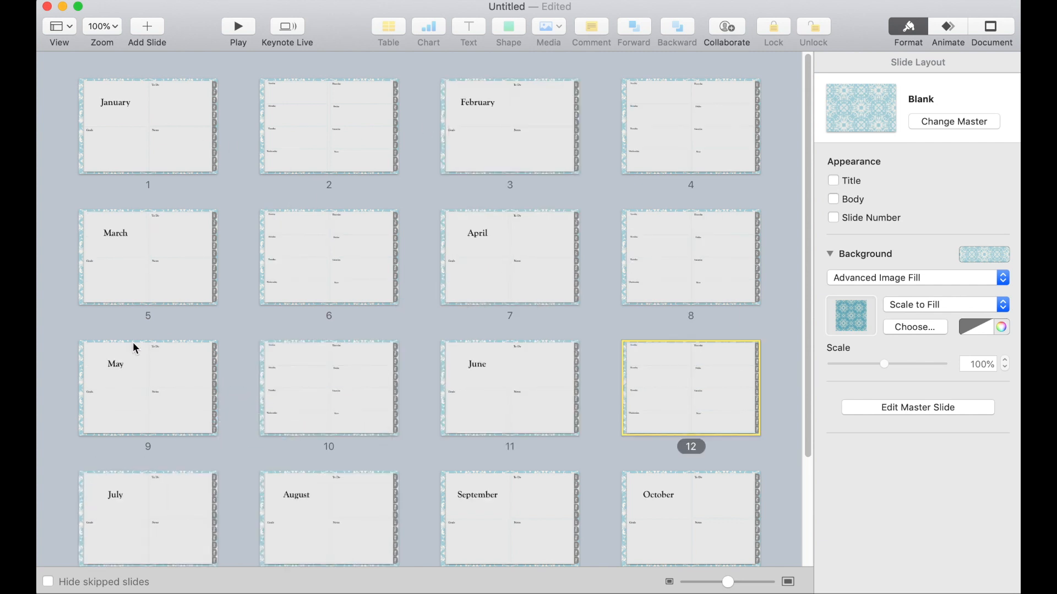
scroll("down", 3)
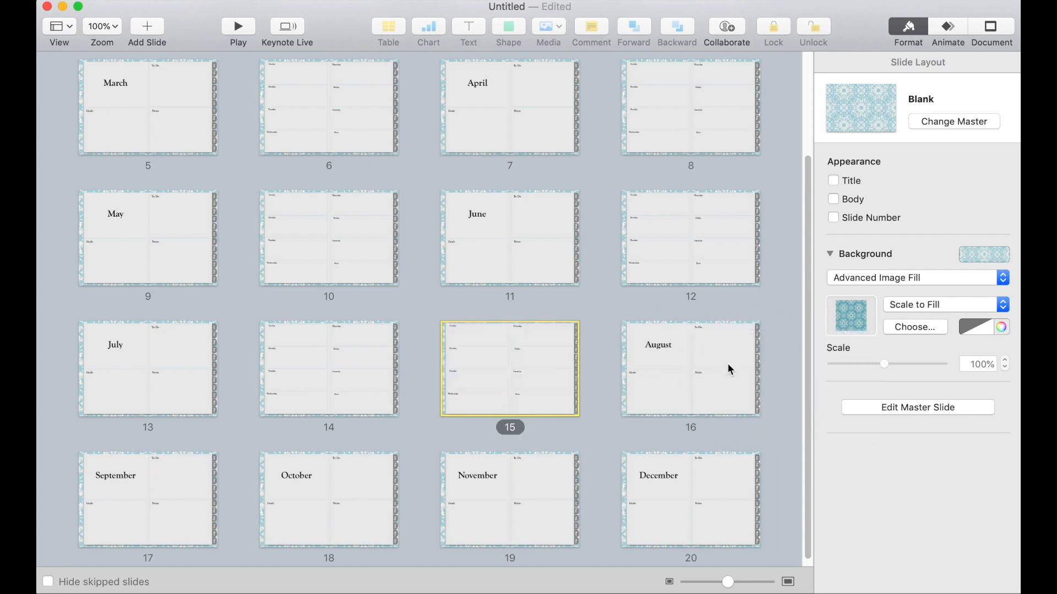
left_click(690, 369)
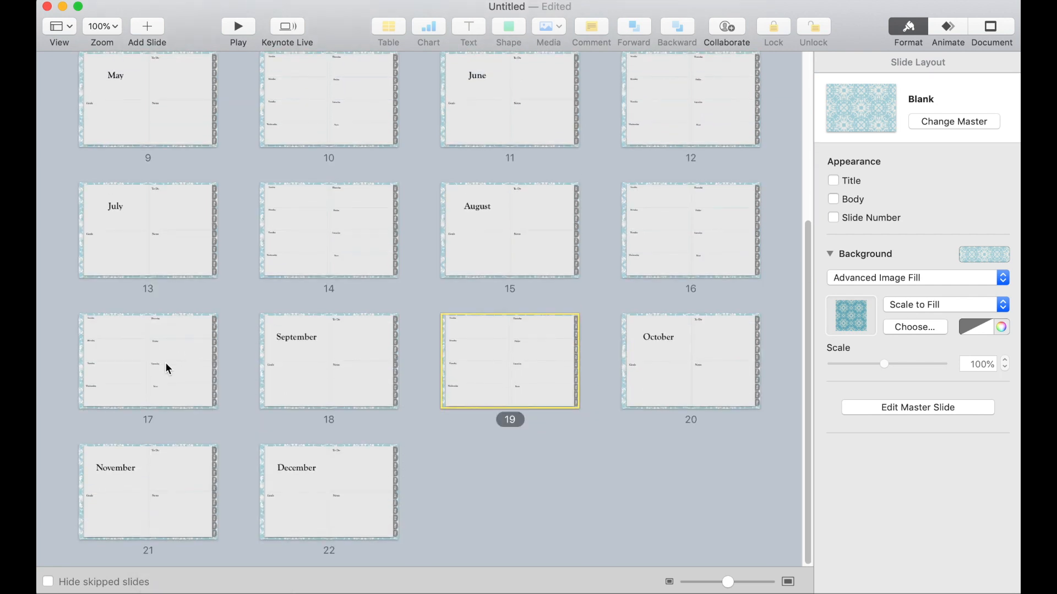
left_click(691, 361)
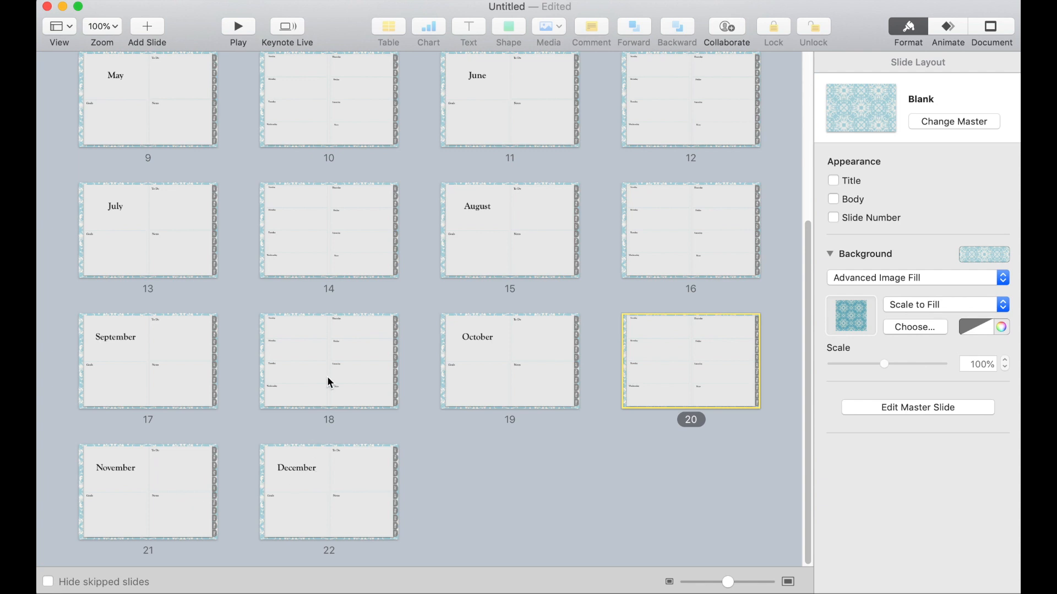
left_click(510, 492)
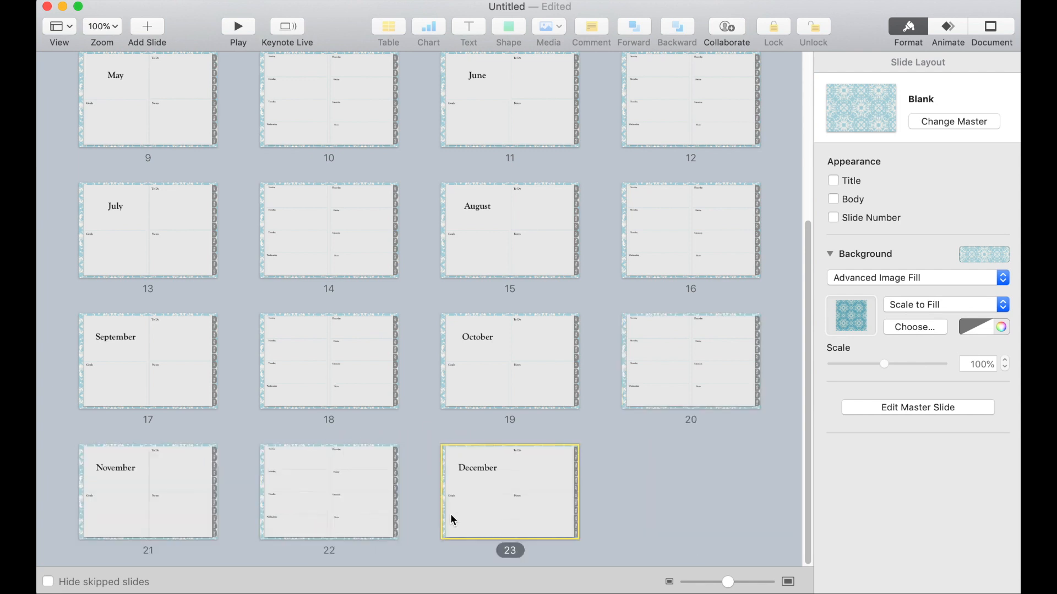
right_click(329, 492)
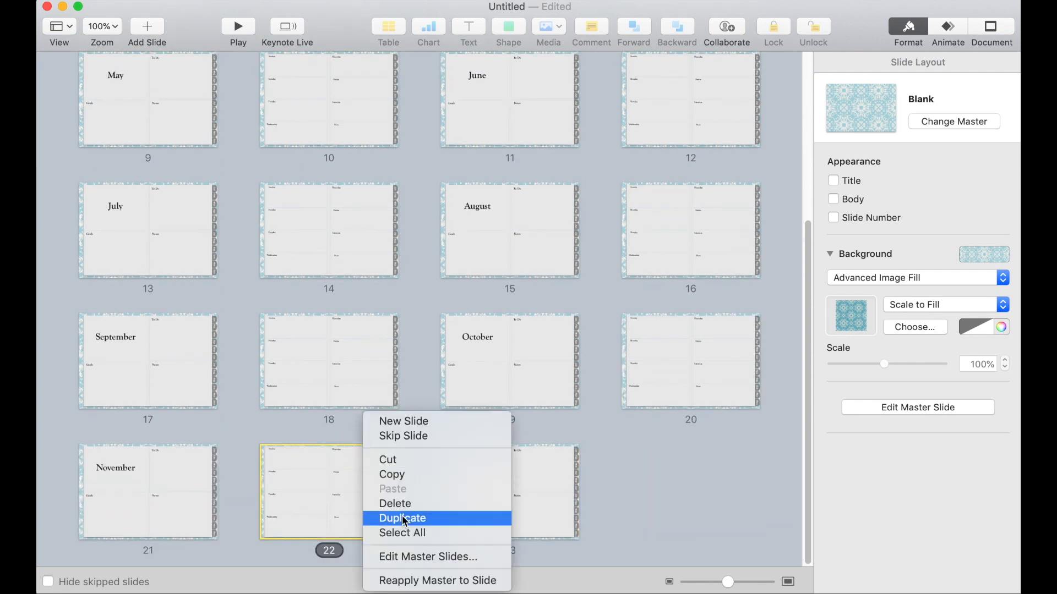
left_click(402, 518)
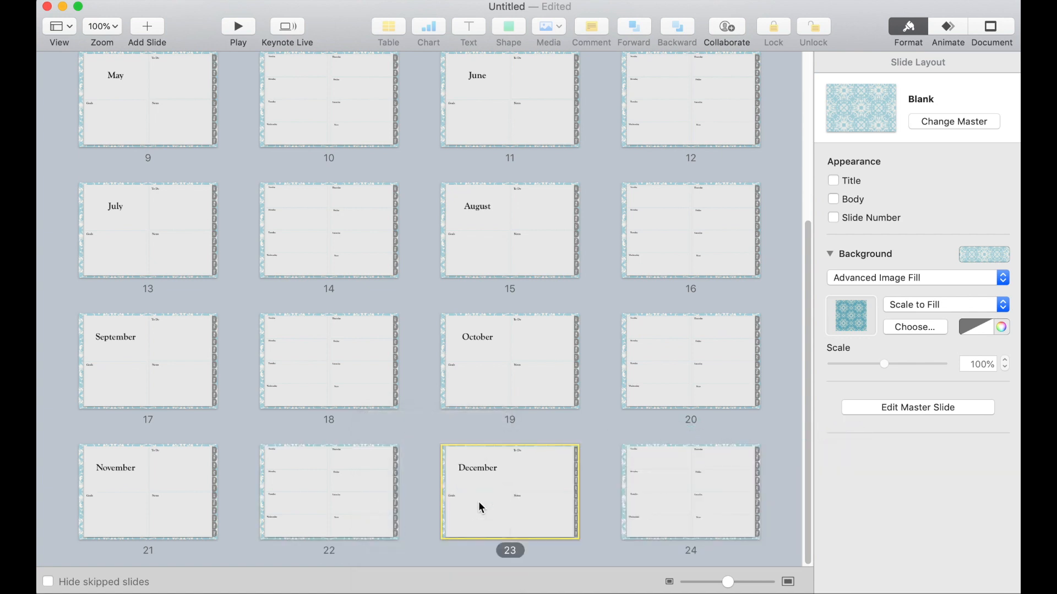
scroll("up", 3)
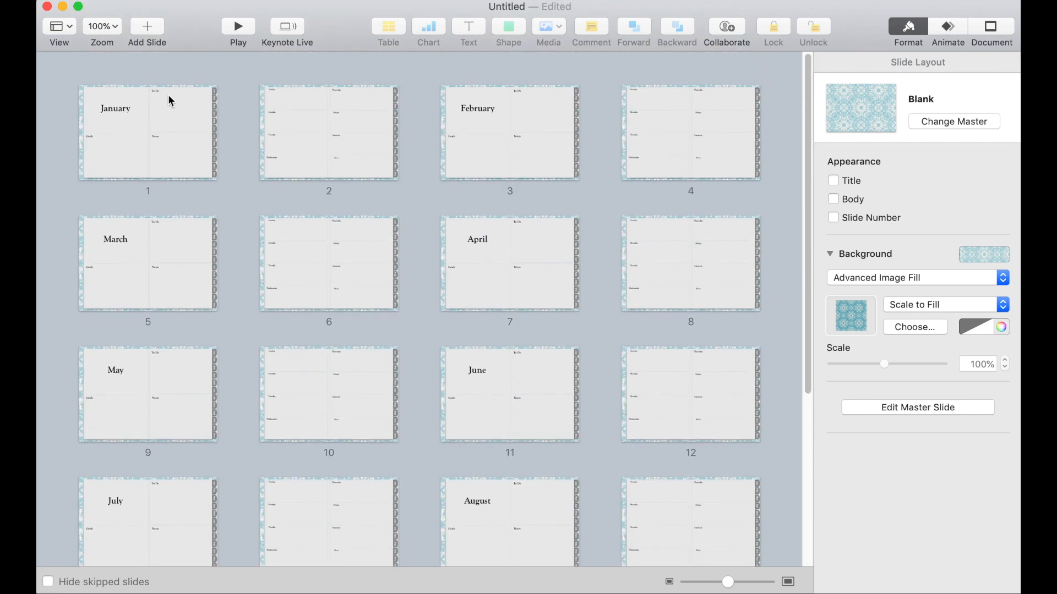
Back in Navigator view on the December slide, show the second side tab's link pointing to slide 5.
left_click(59, 31)
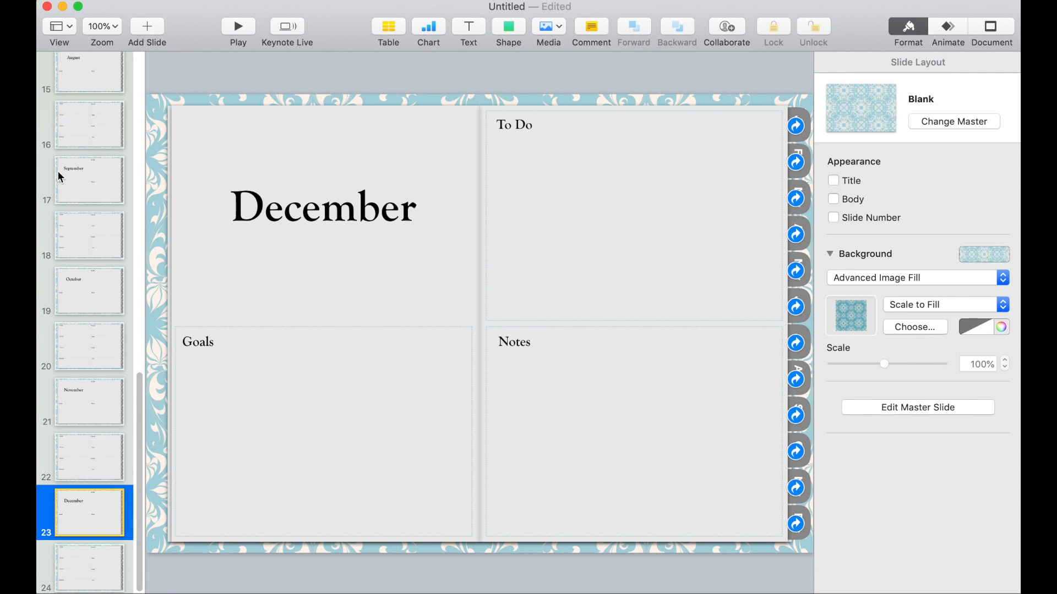
mouse_move(86, 550)
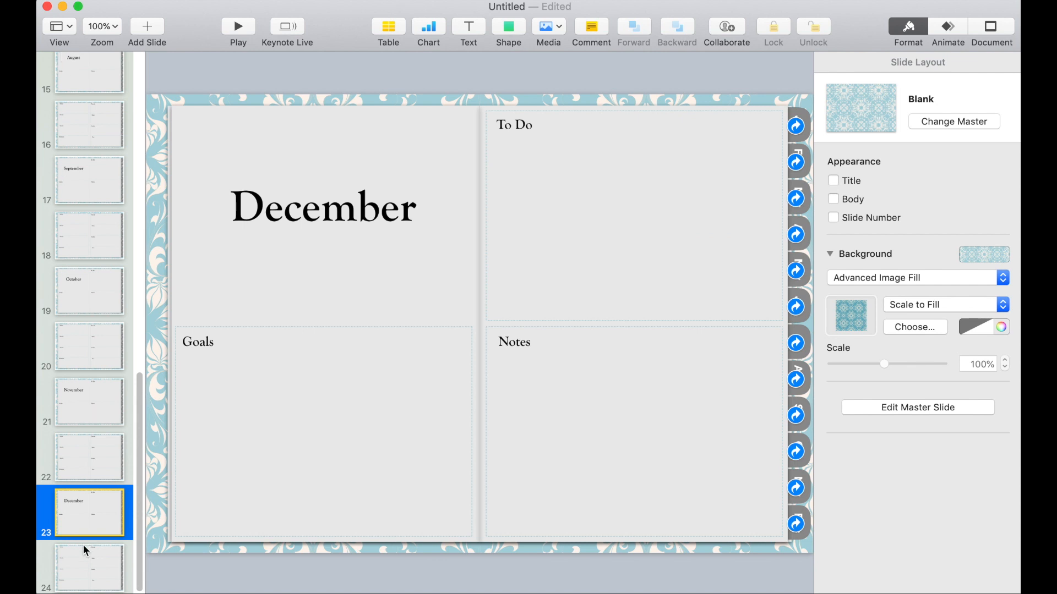
mouse_move(86, 509)
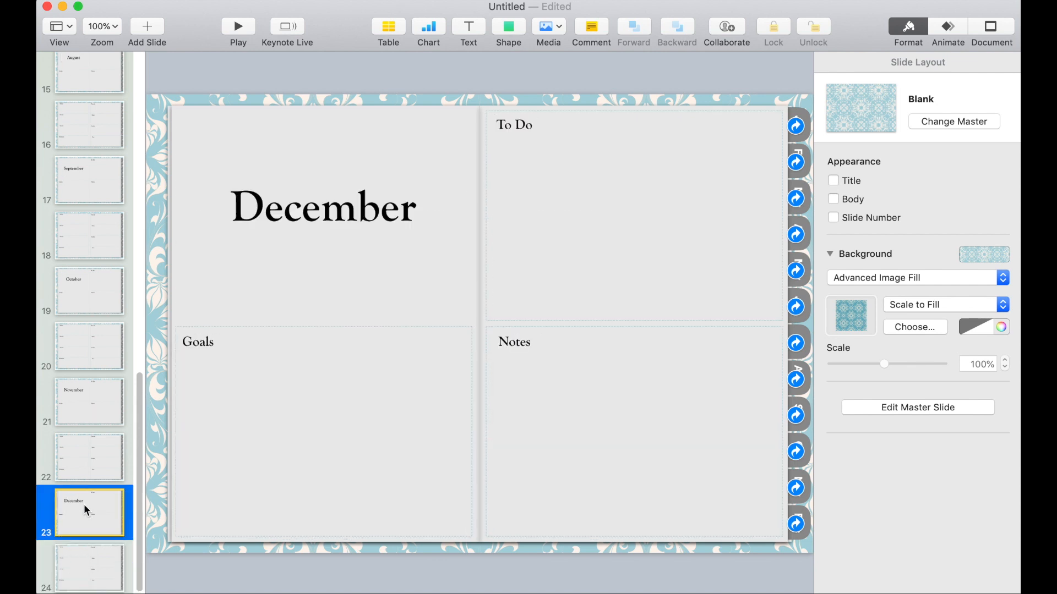
mouse_move(714, 291)
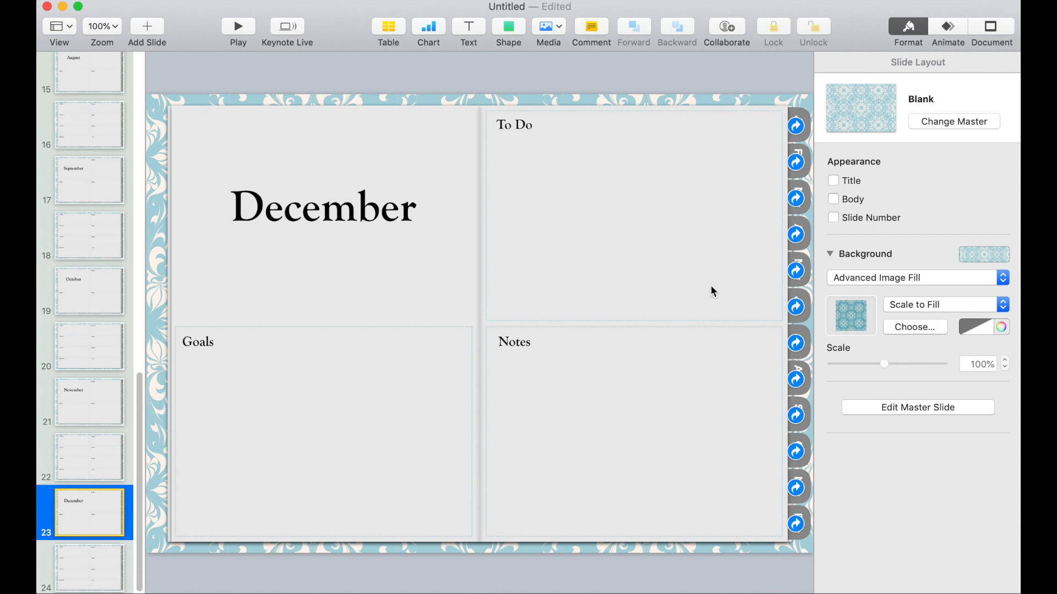
mouse_move(797, 165)
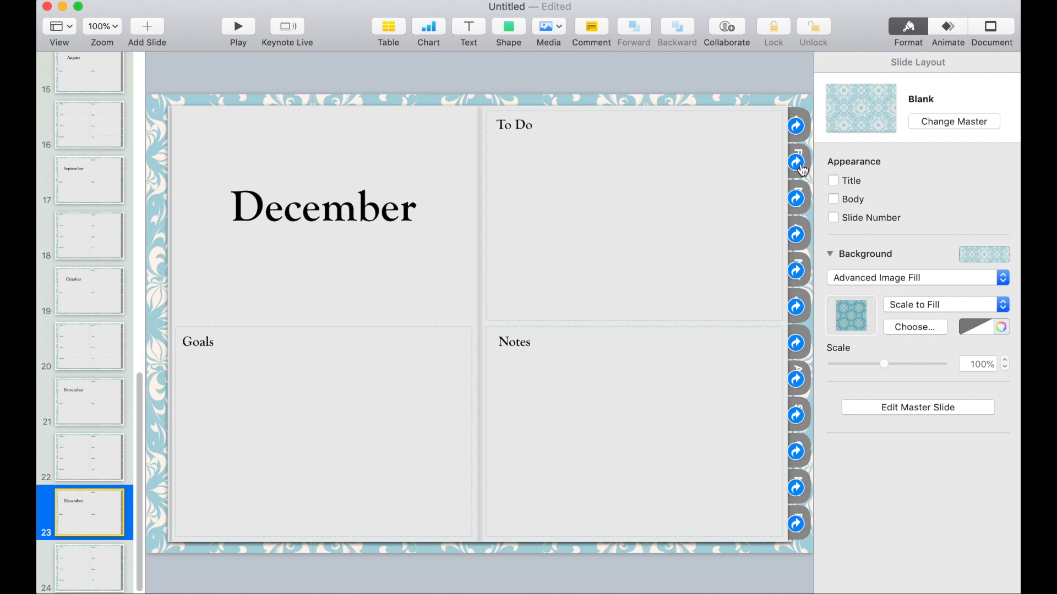
left_click(796, 162)
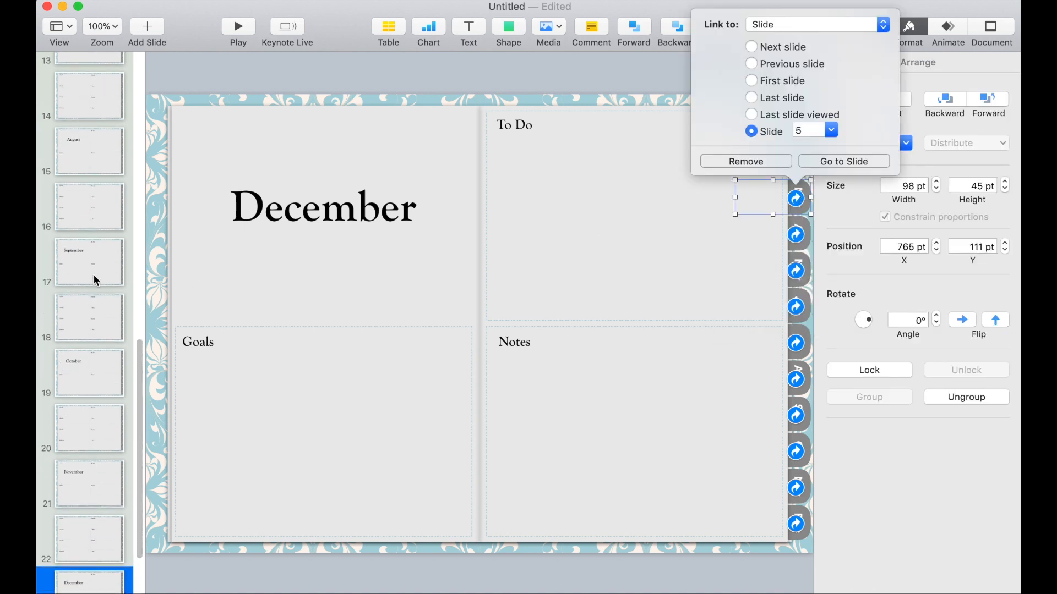
scroll("up", 3)
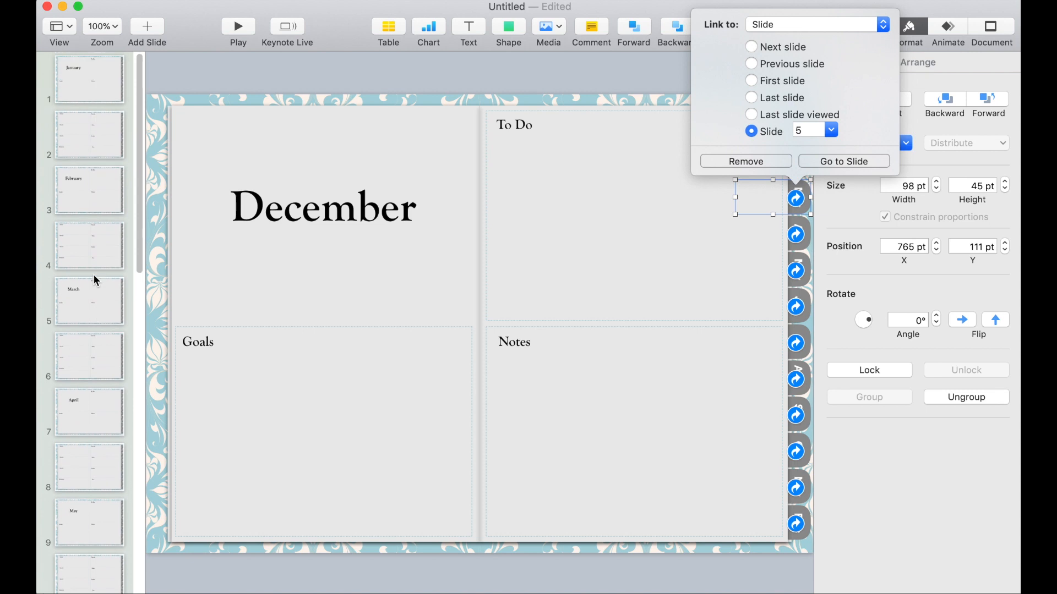
mouse_move(95, 304)
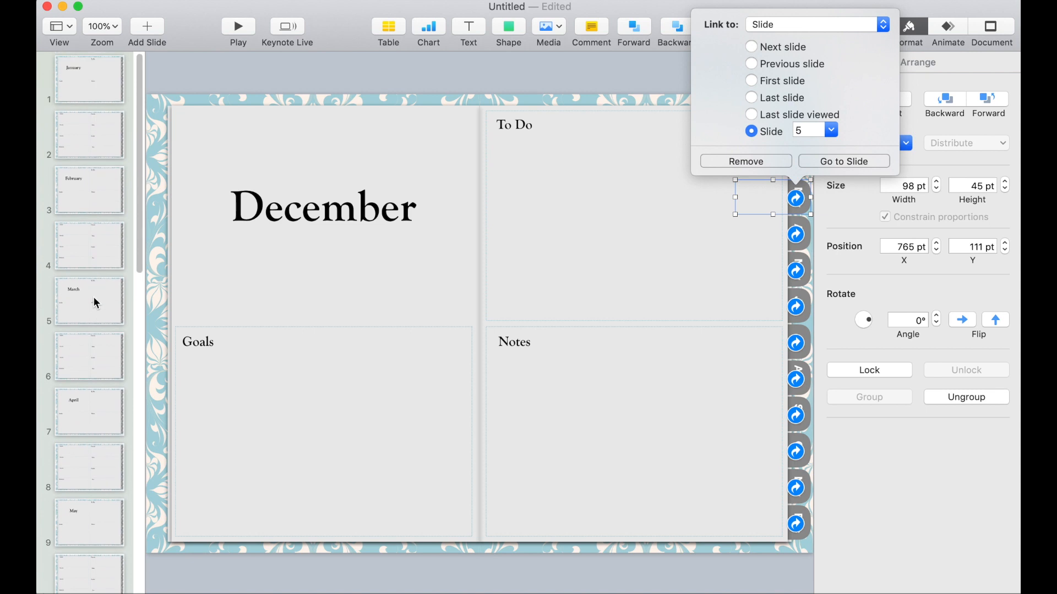